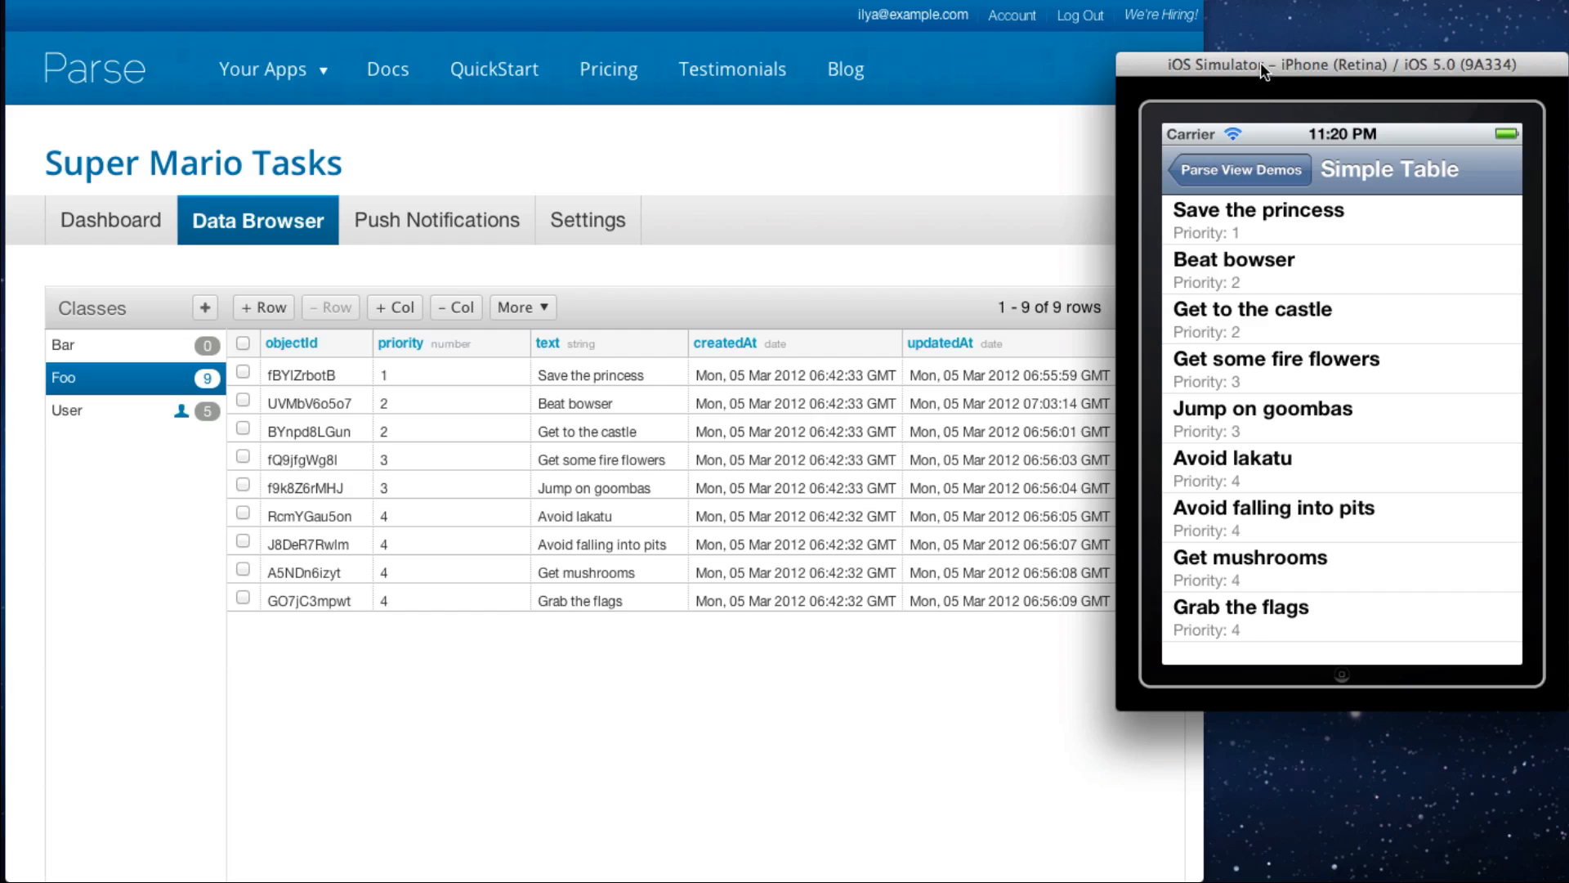
mouse_move(1288, 82)
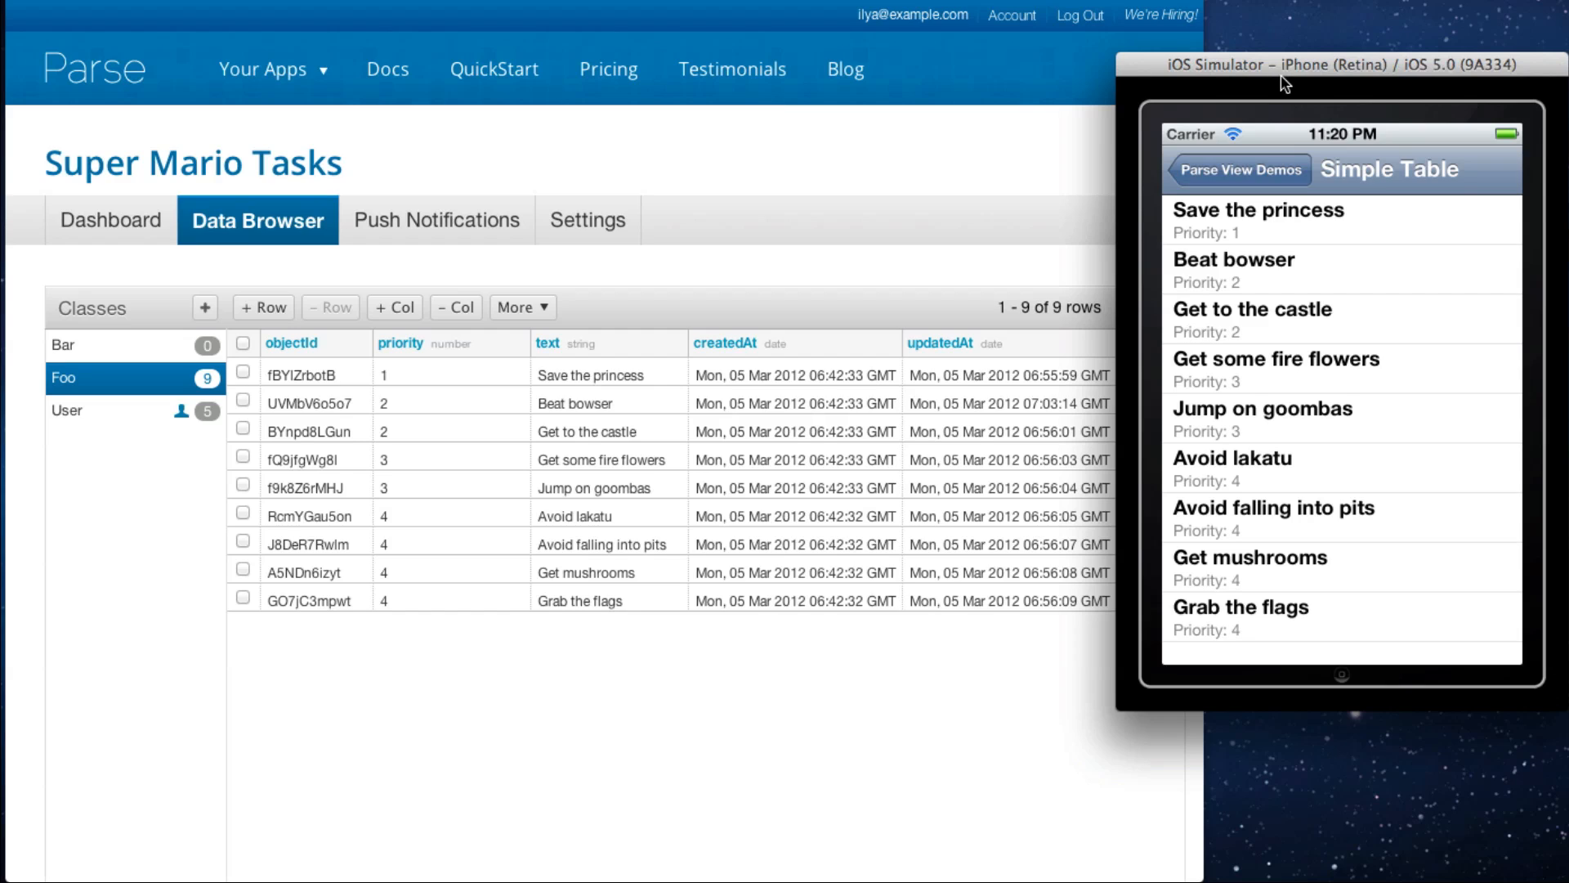
mouse_move(1167, 84)
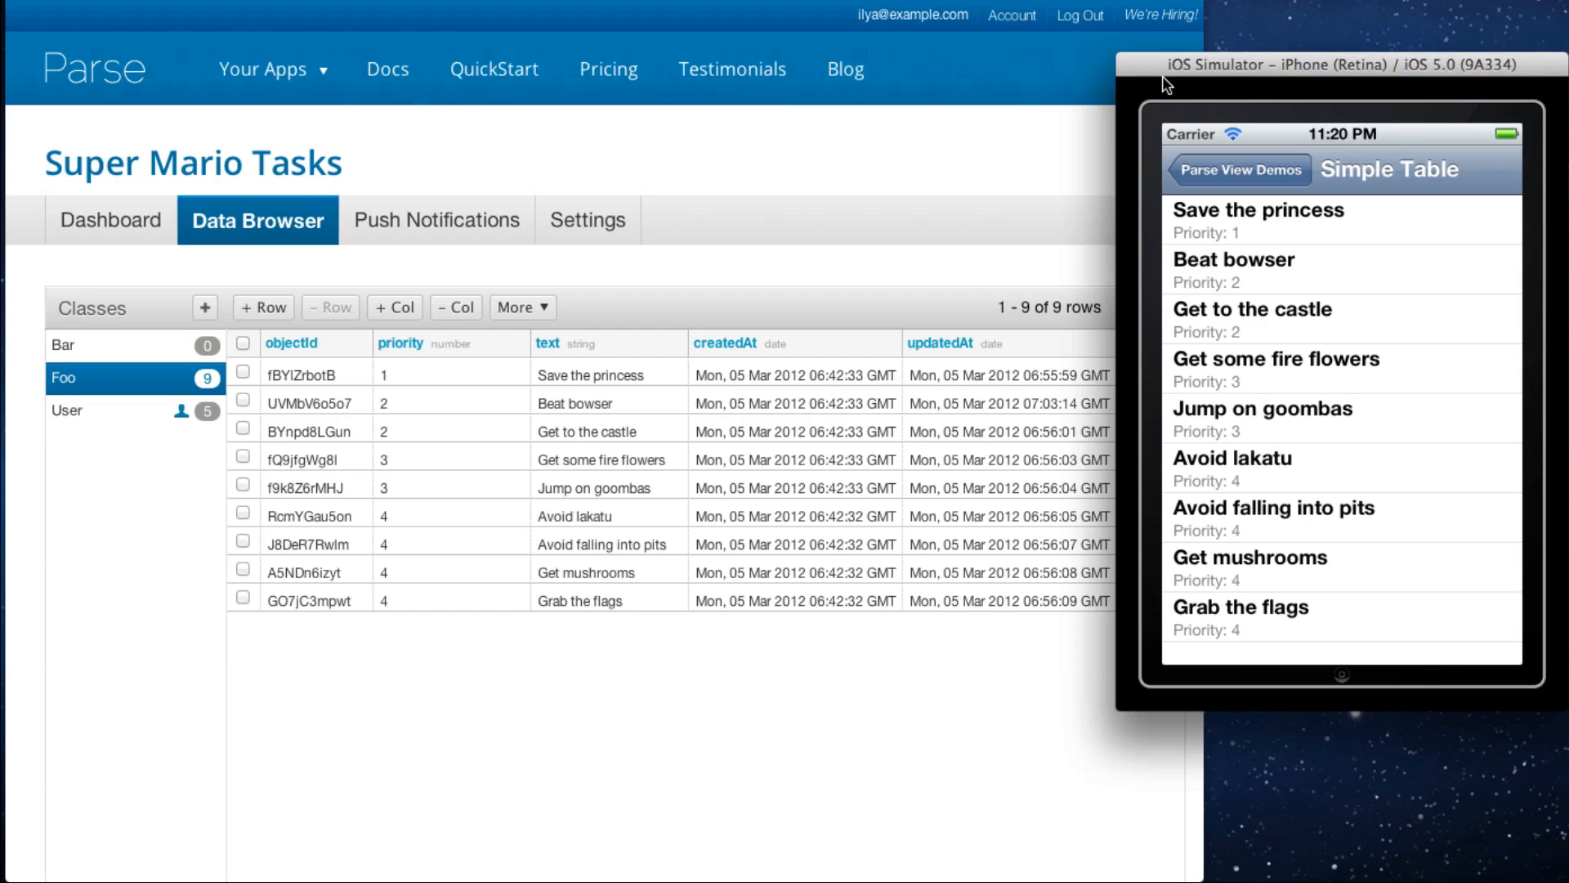
mouse_move(801, 196)
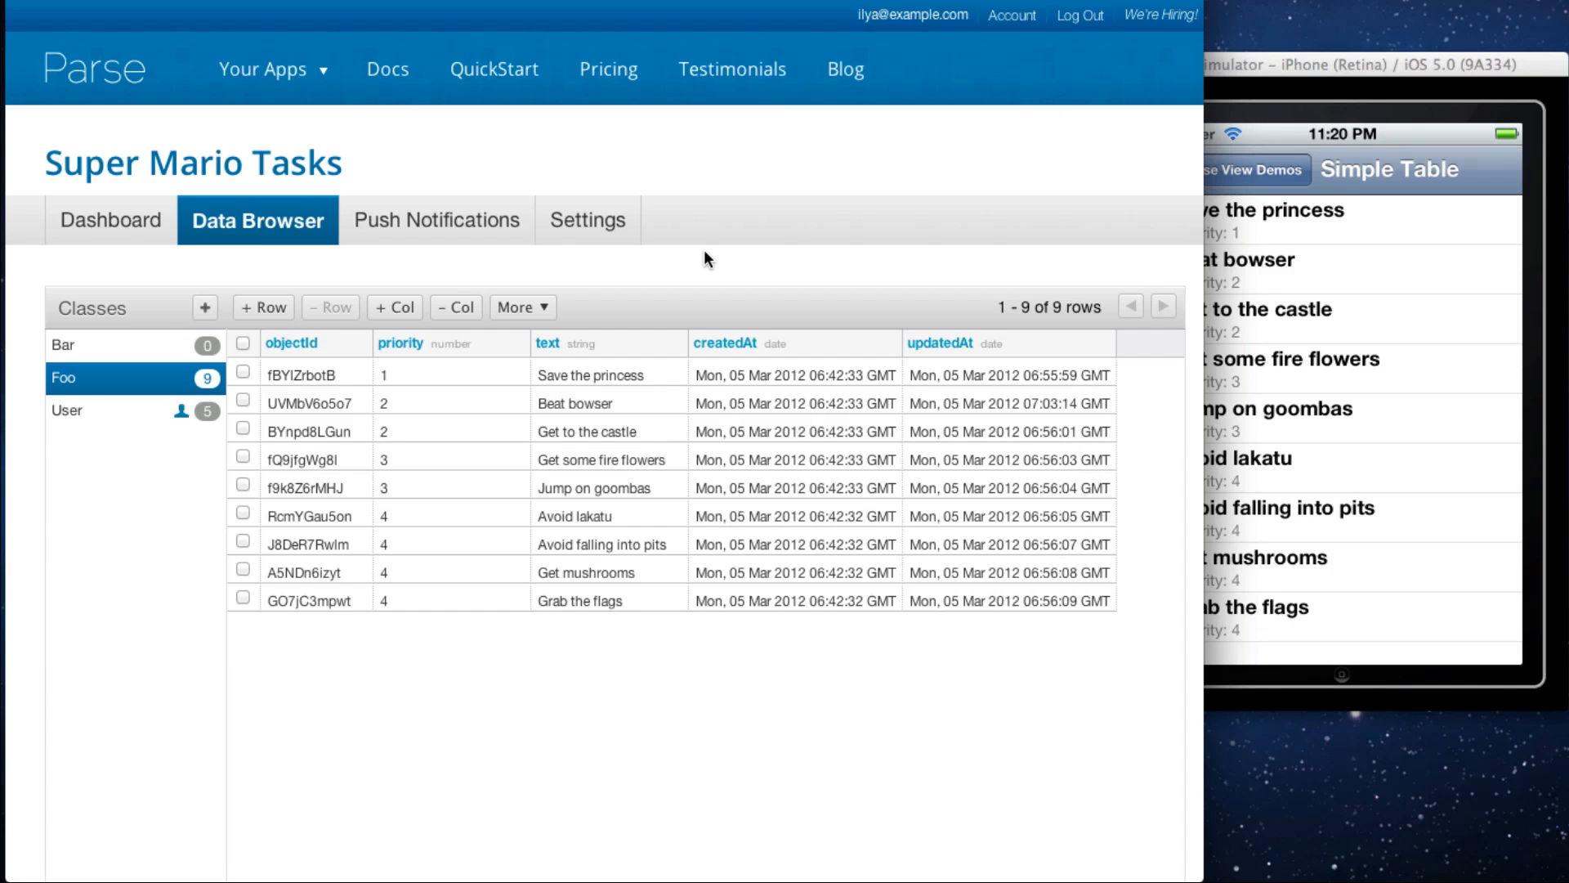
mouse_move(788, 247)
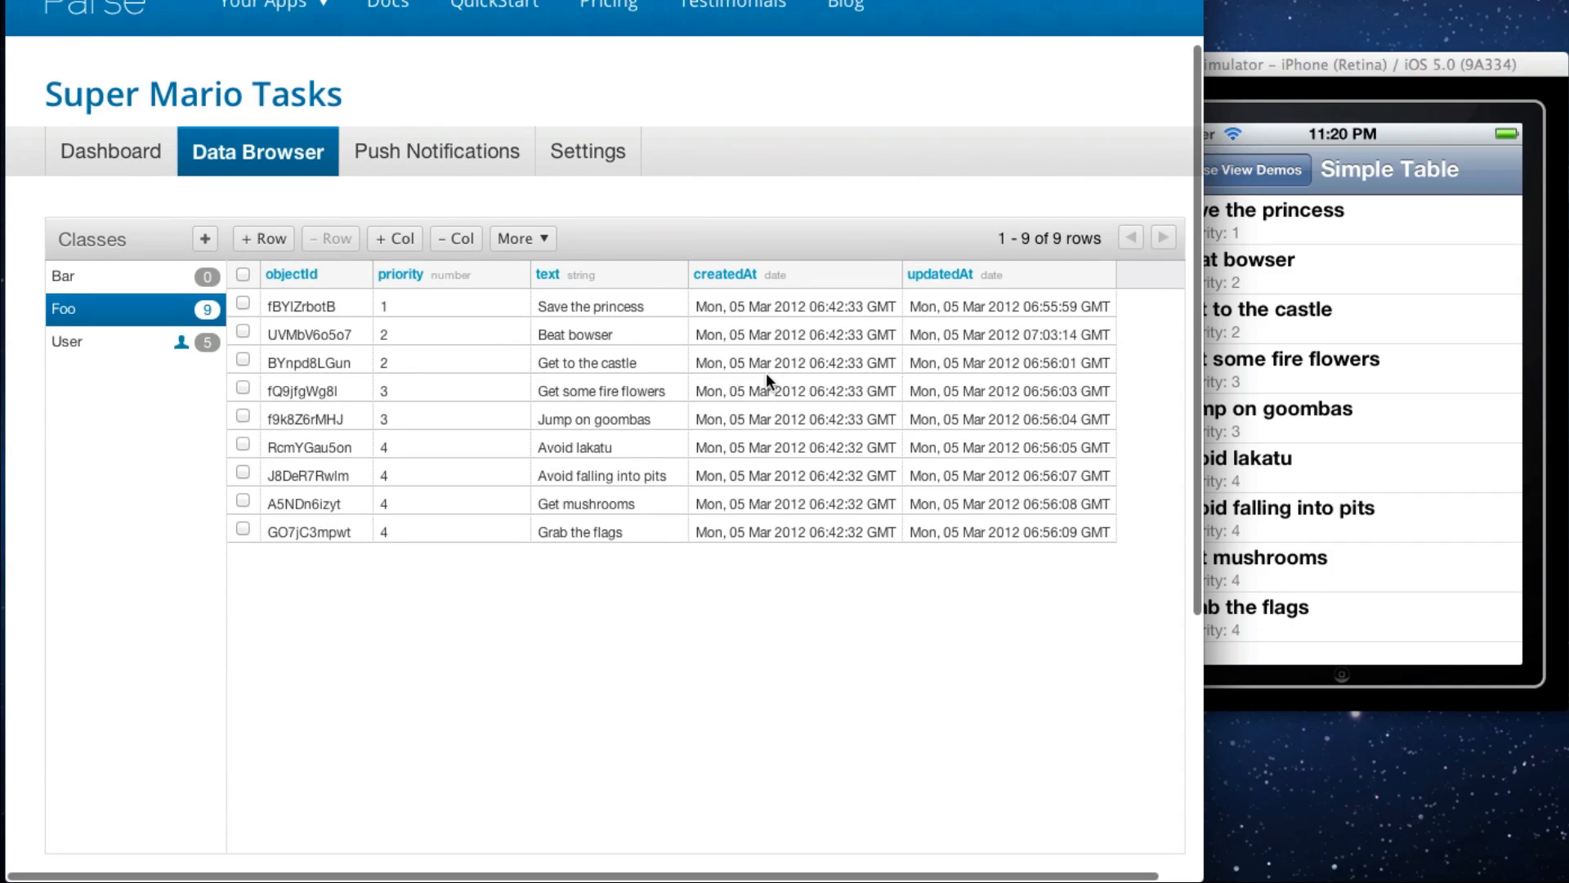
Step: Return to Parse View Demos and reopen Simple Table to reload the nine tasks
scroll(up, 3)
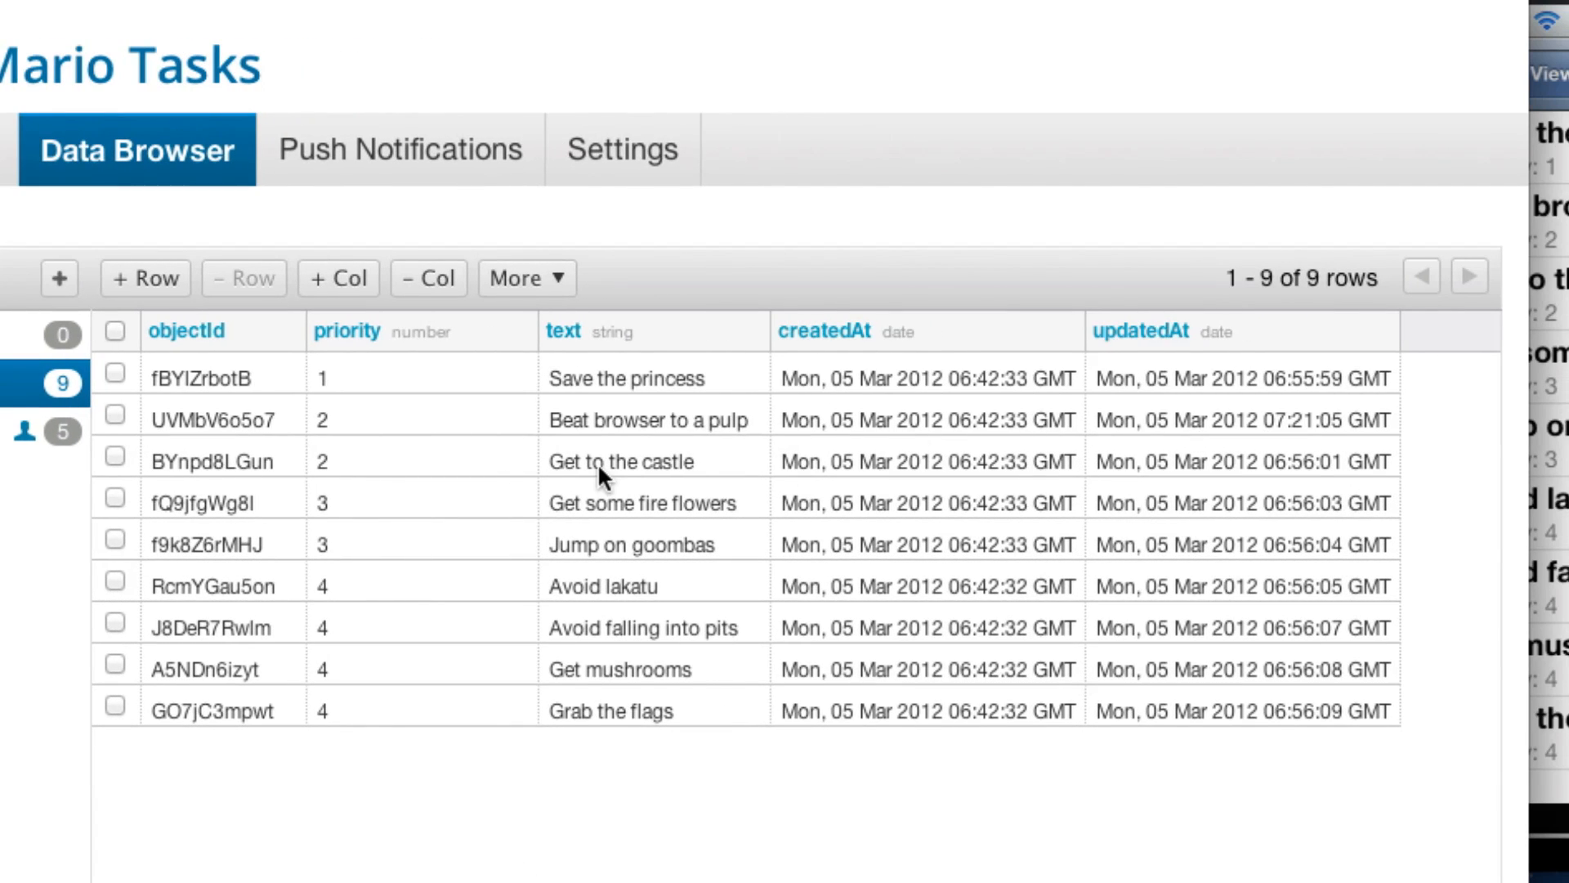
mouse_move(339, 368)
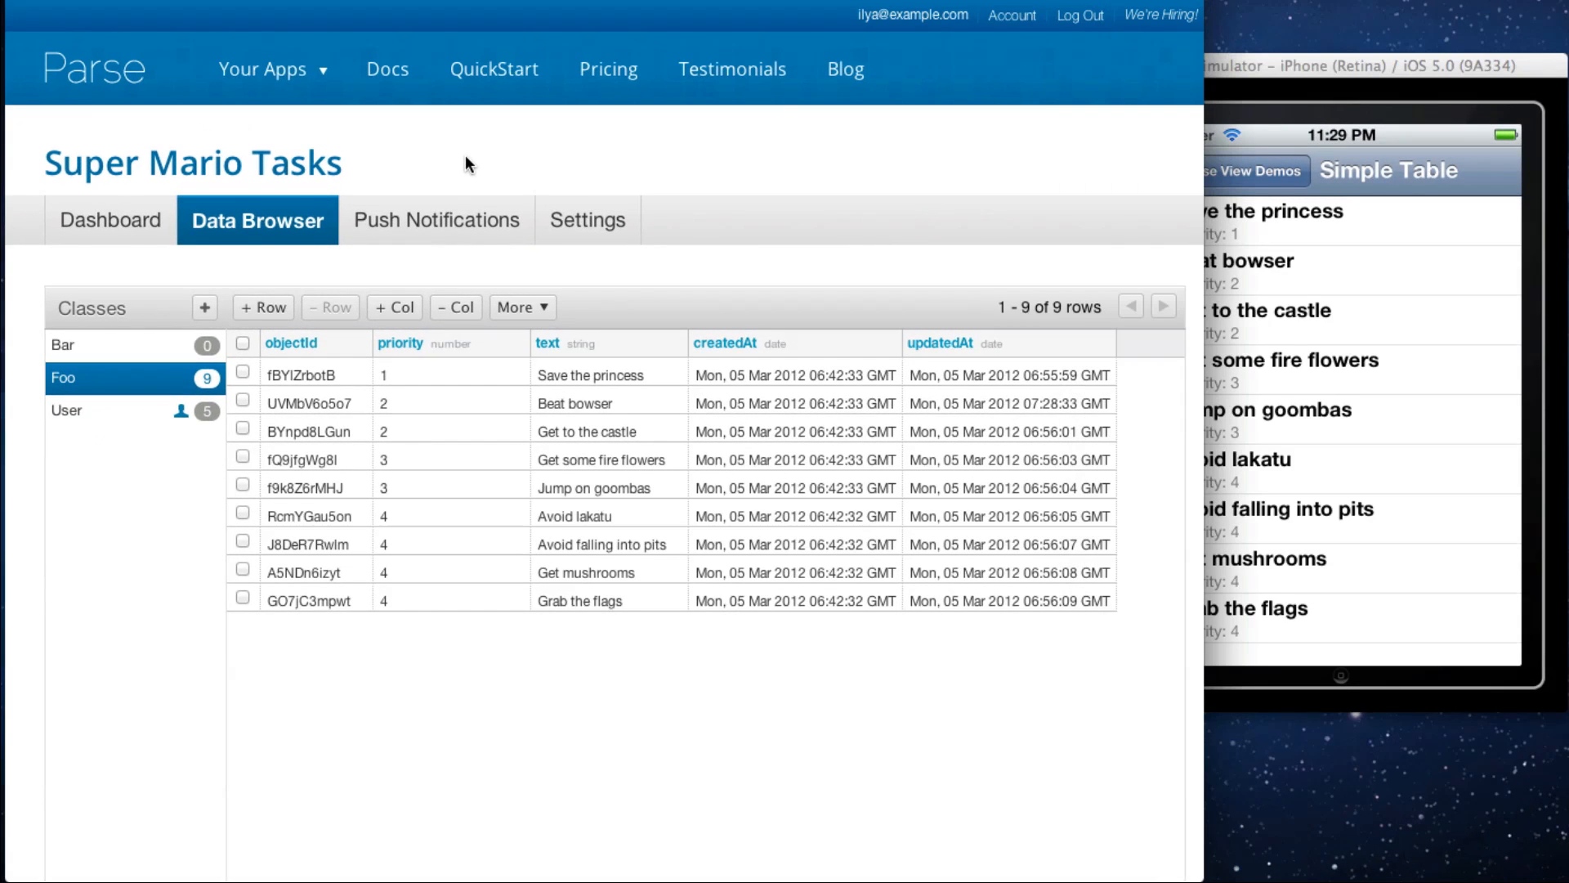
mouse_move(1041, 184)
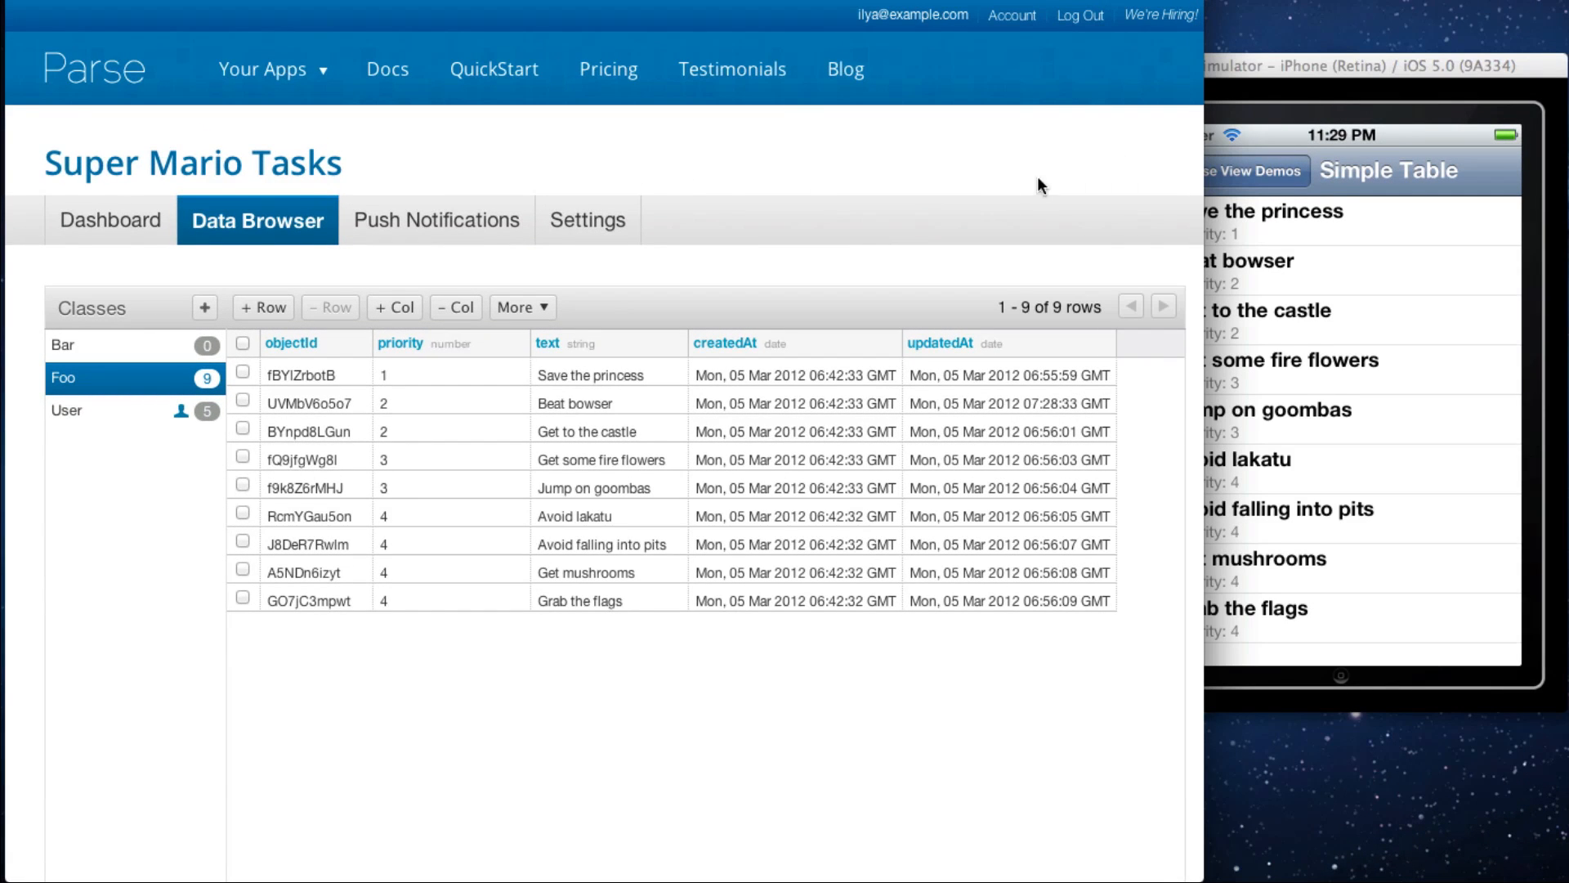
click(1249, 168)
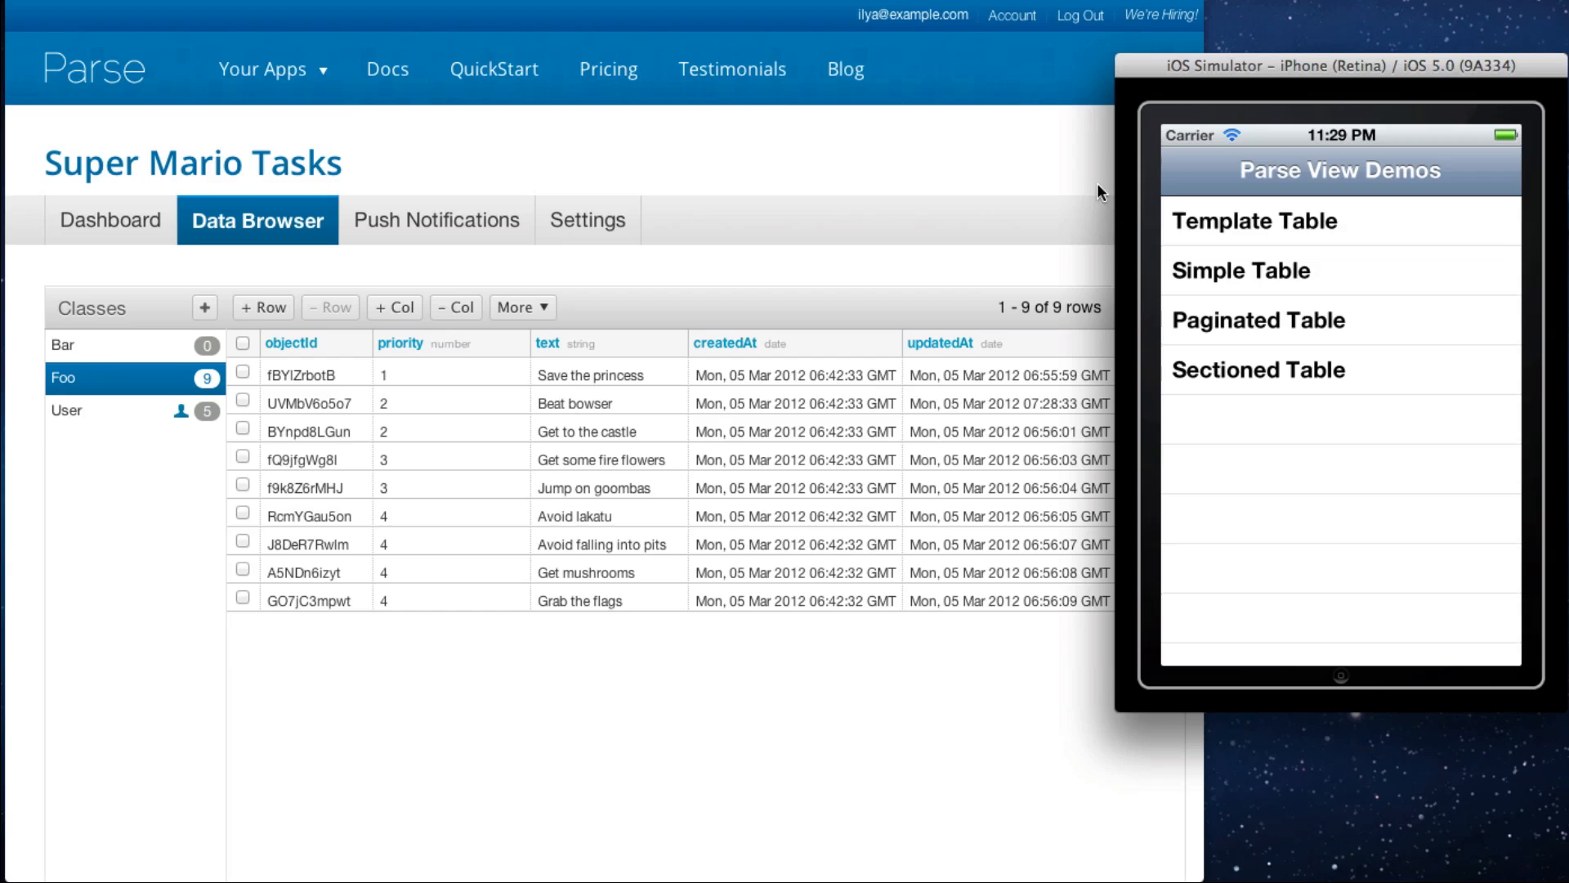
click(1241, 270)
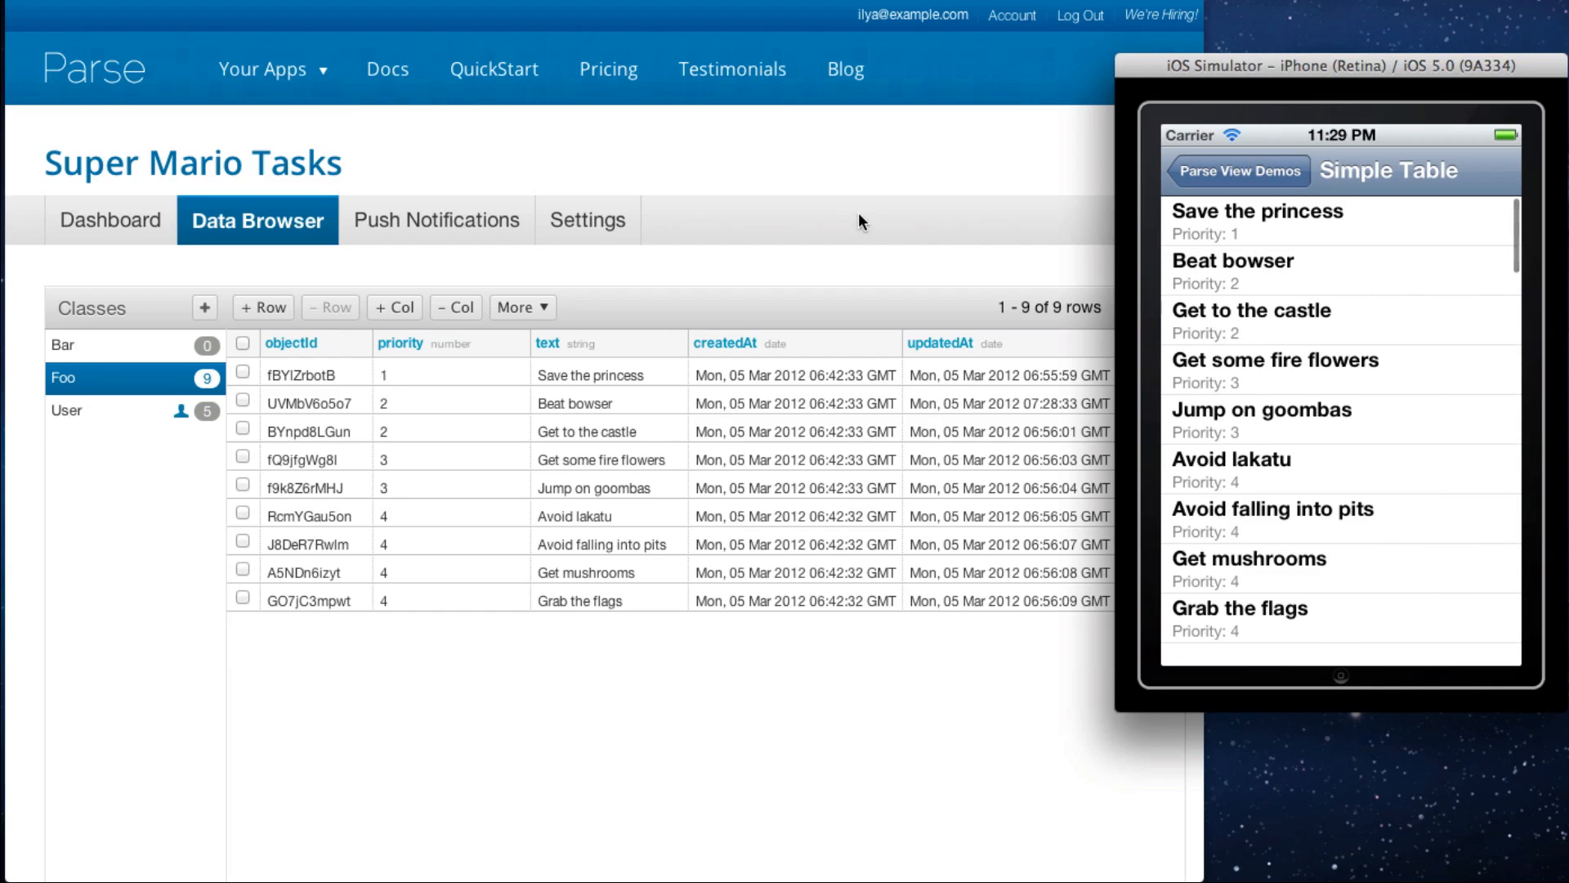
mouse_move(156, 383)
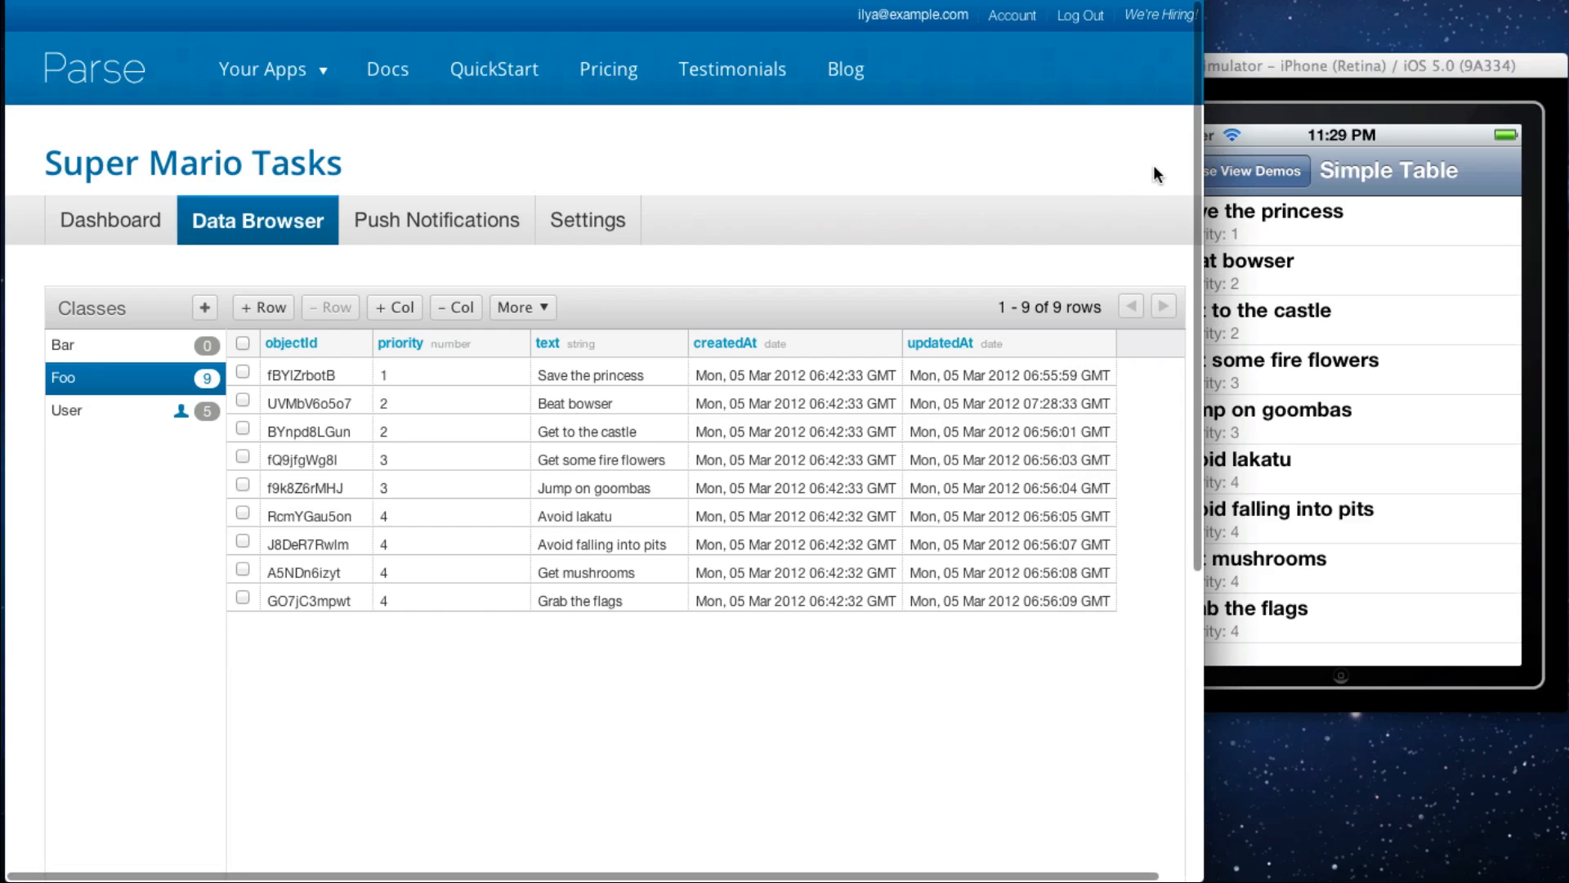
mouse_move(636, 478)
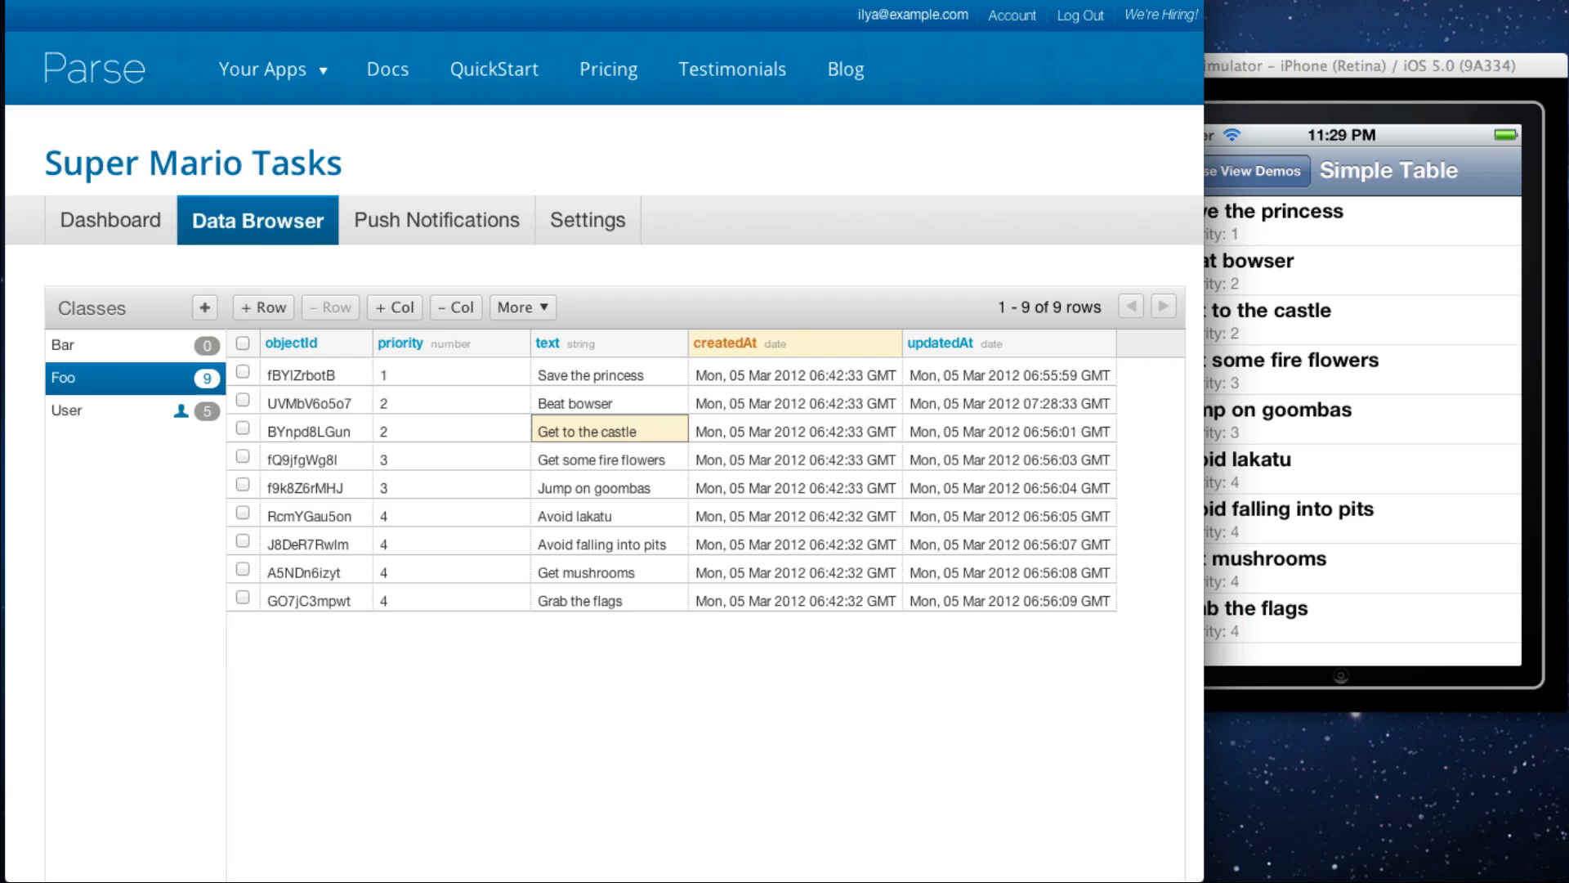
Step: Change the second Foo task's text to 'Beat bowser to a pulp' and save it
click(603, 515)
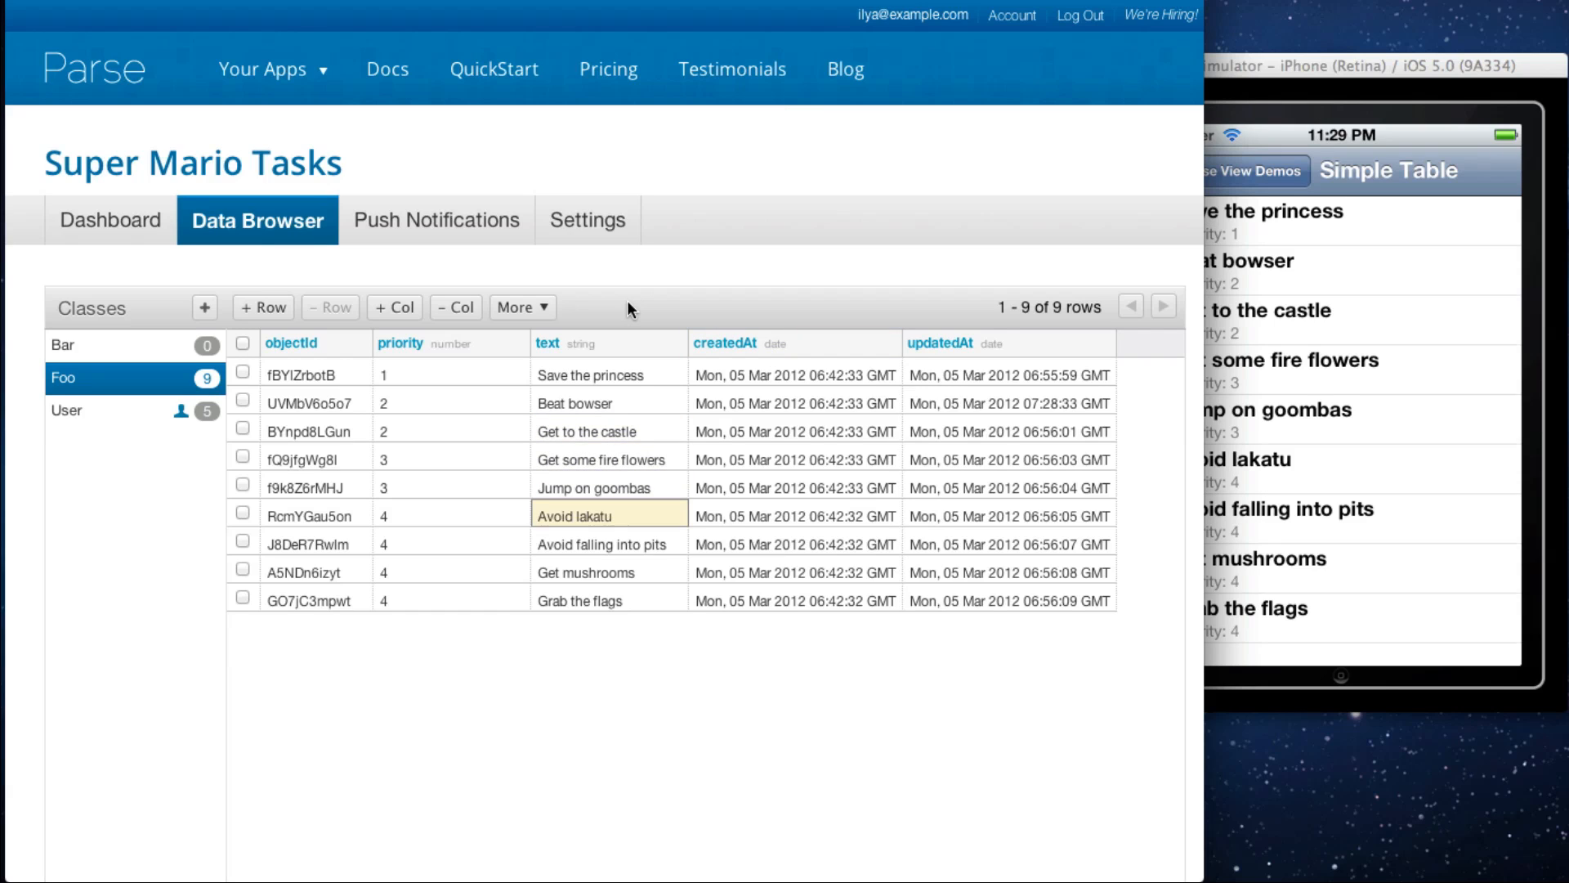
mouse_move(617, 409)
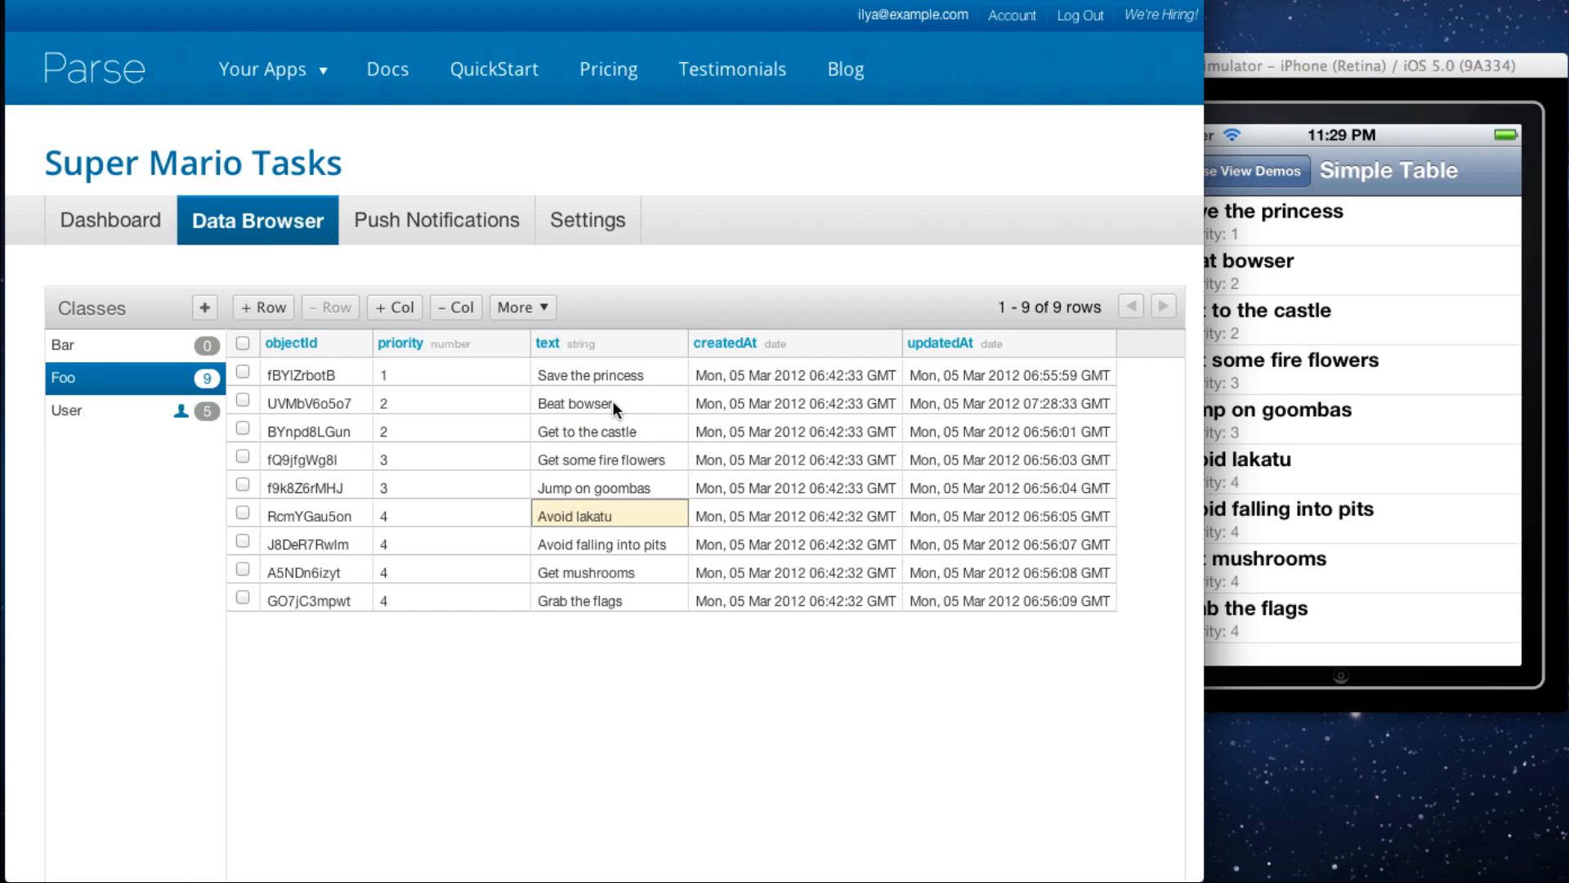
double_click(608, 402)
text( to a pu)
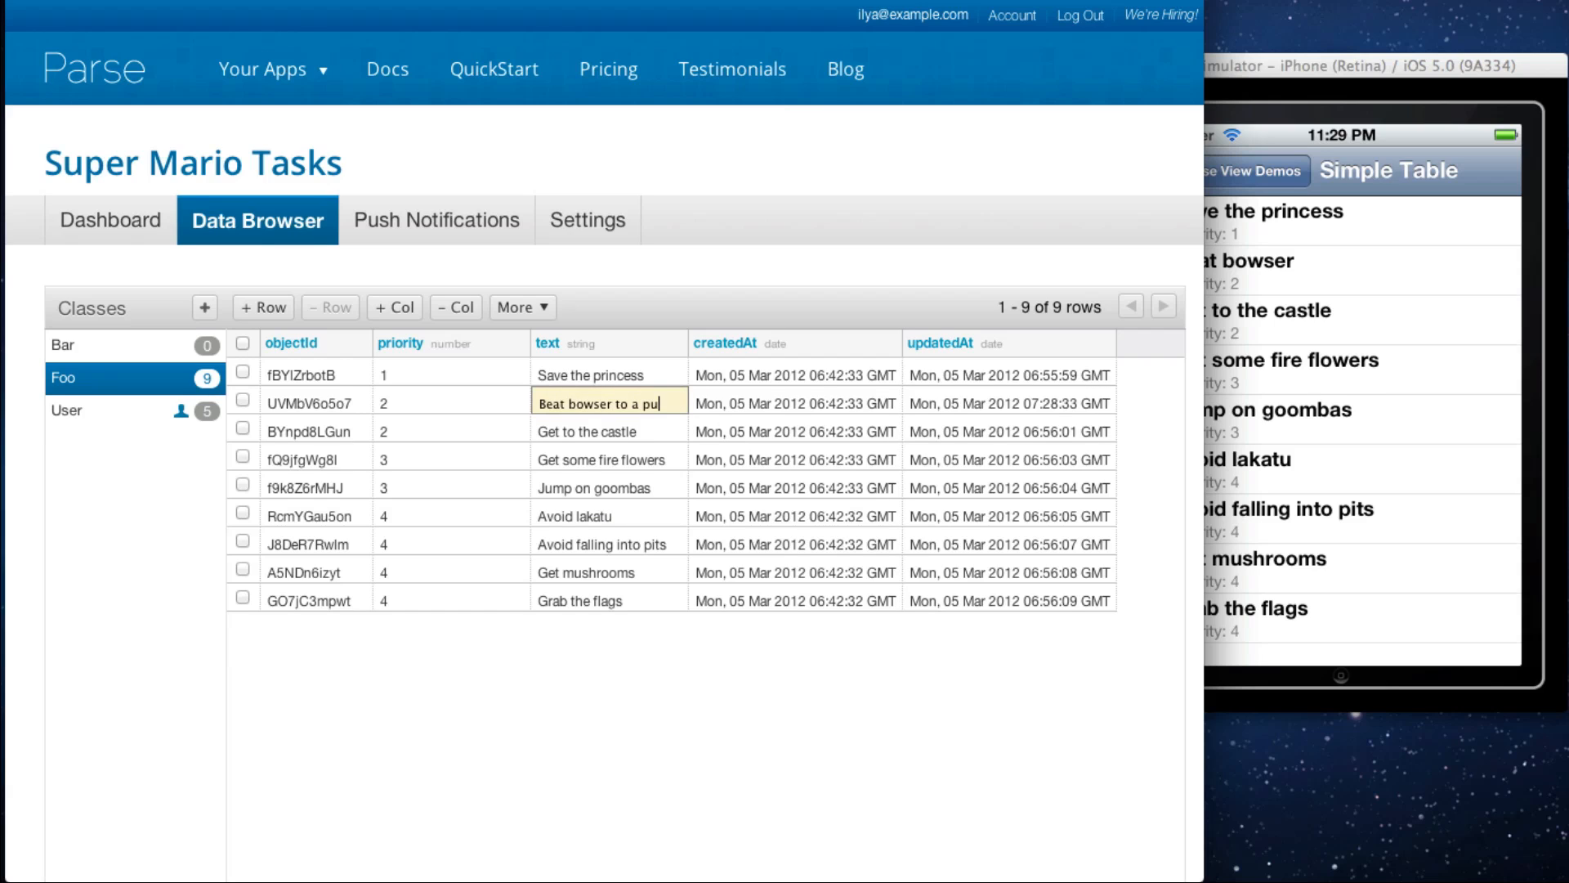
key(Return)
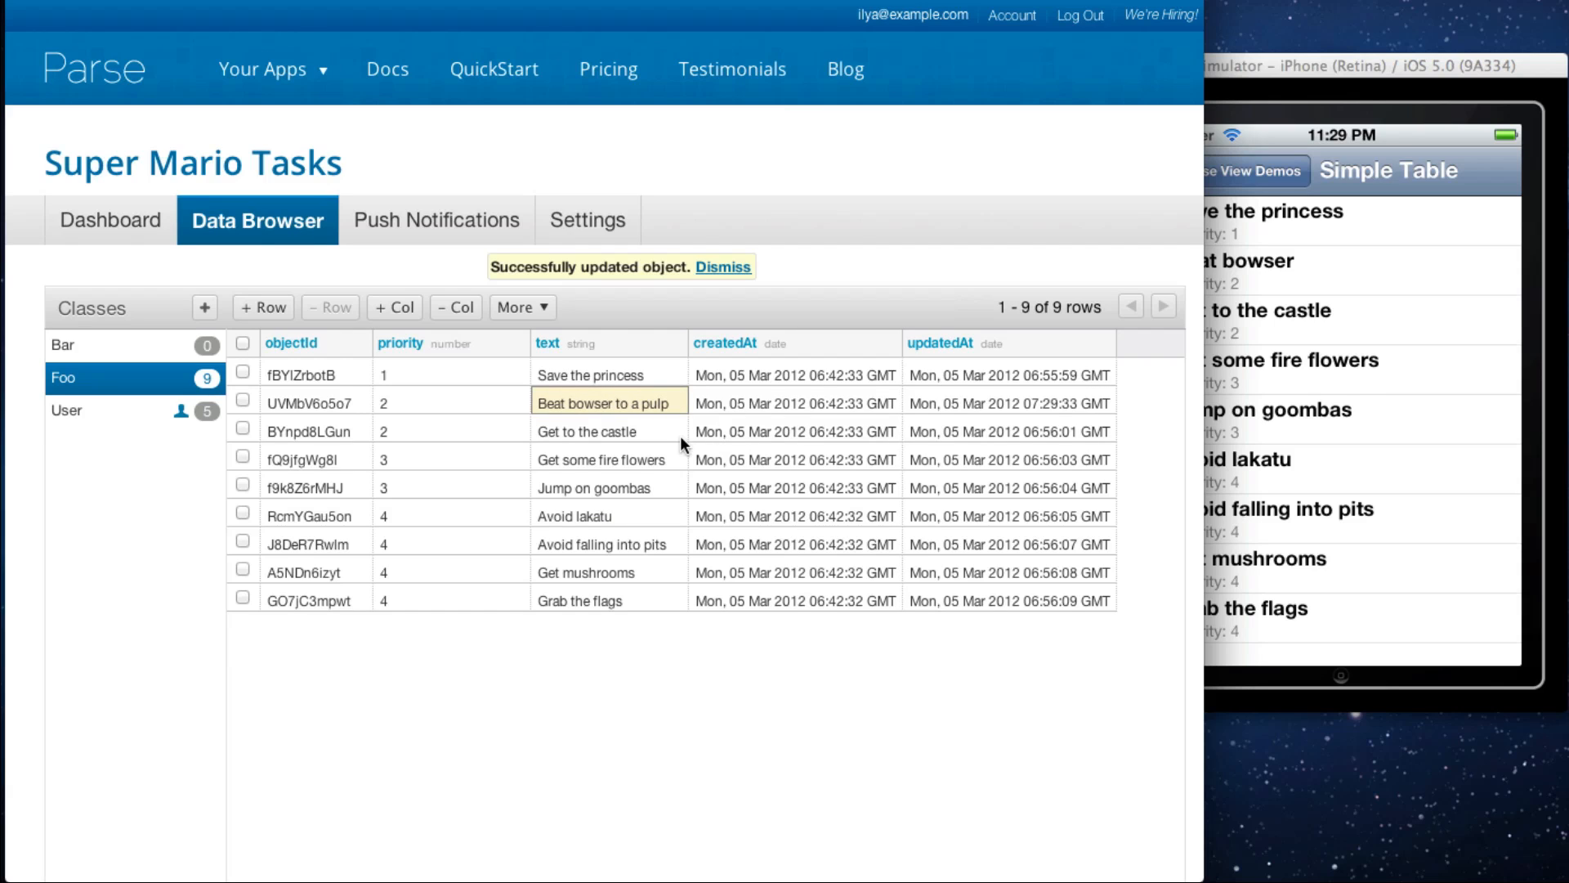
mouse_move(1345, 207)
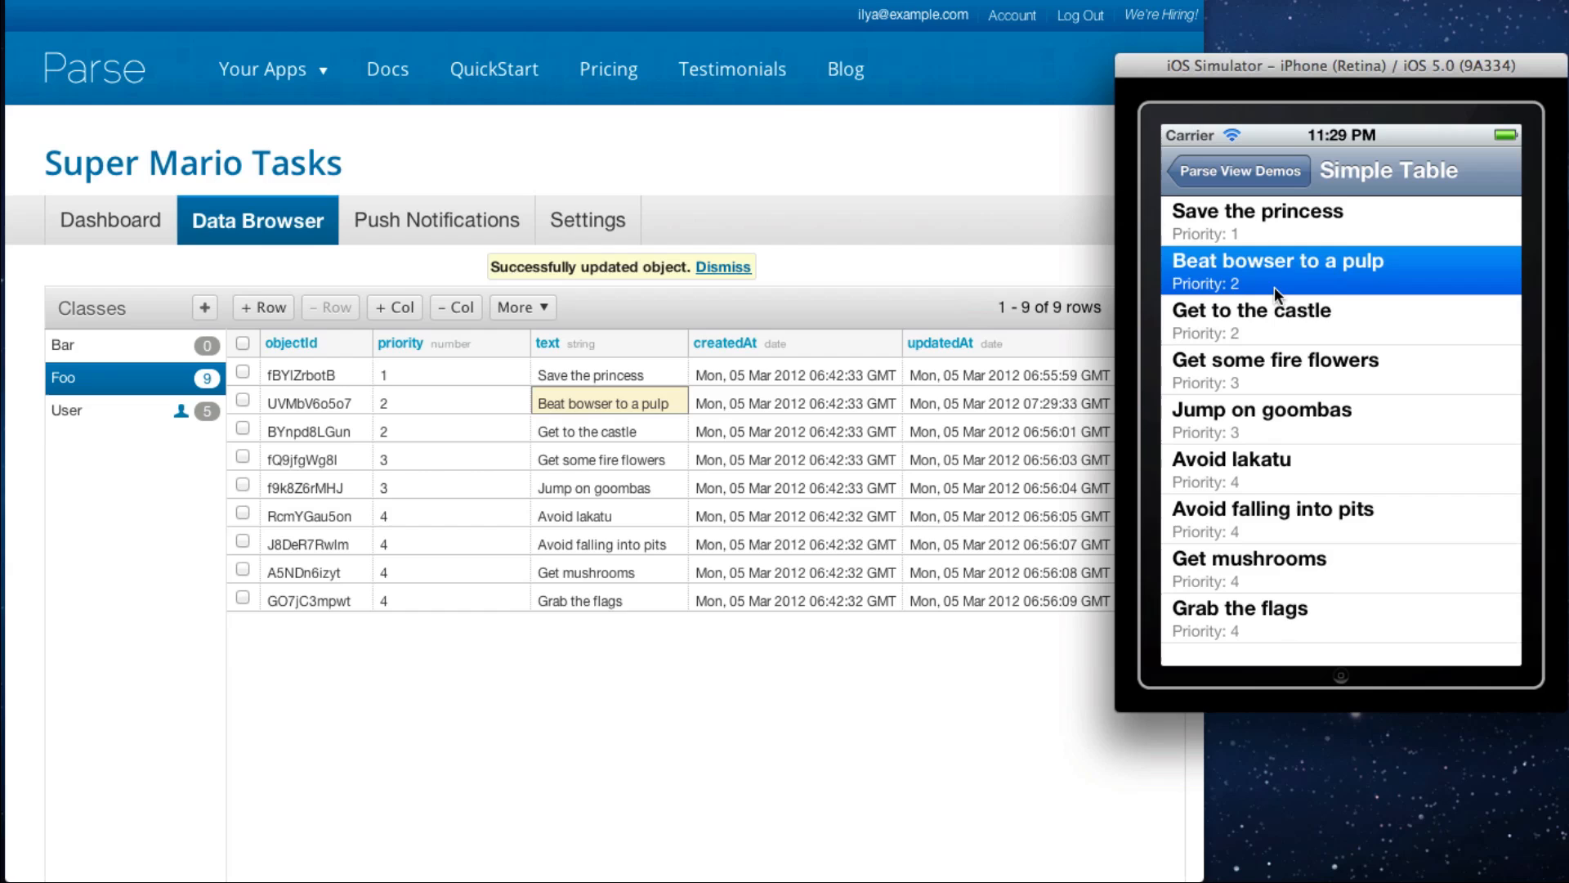
click(723, 267)
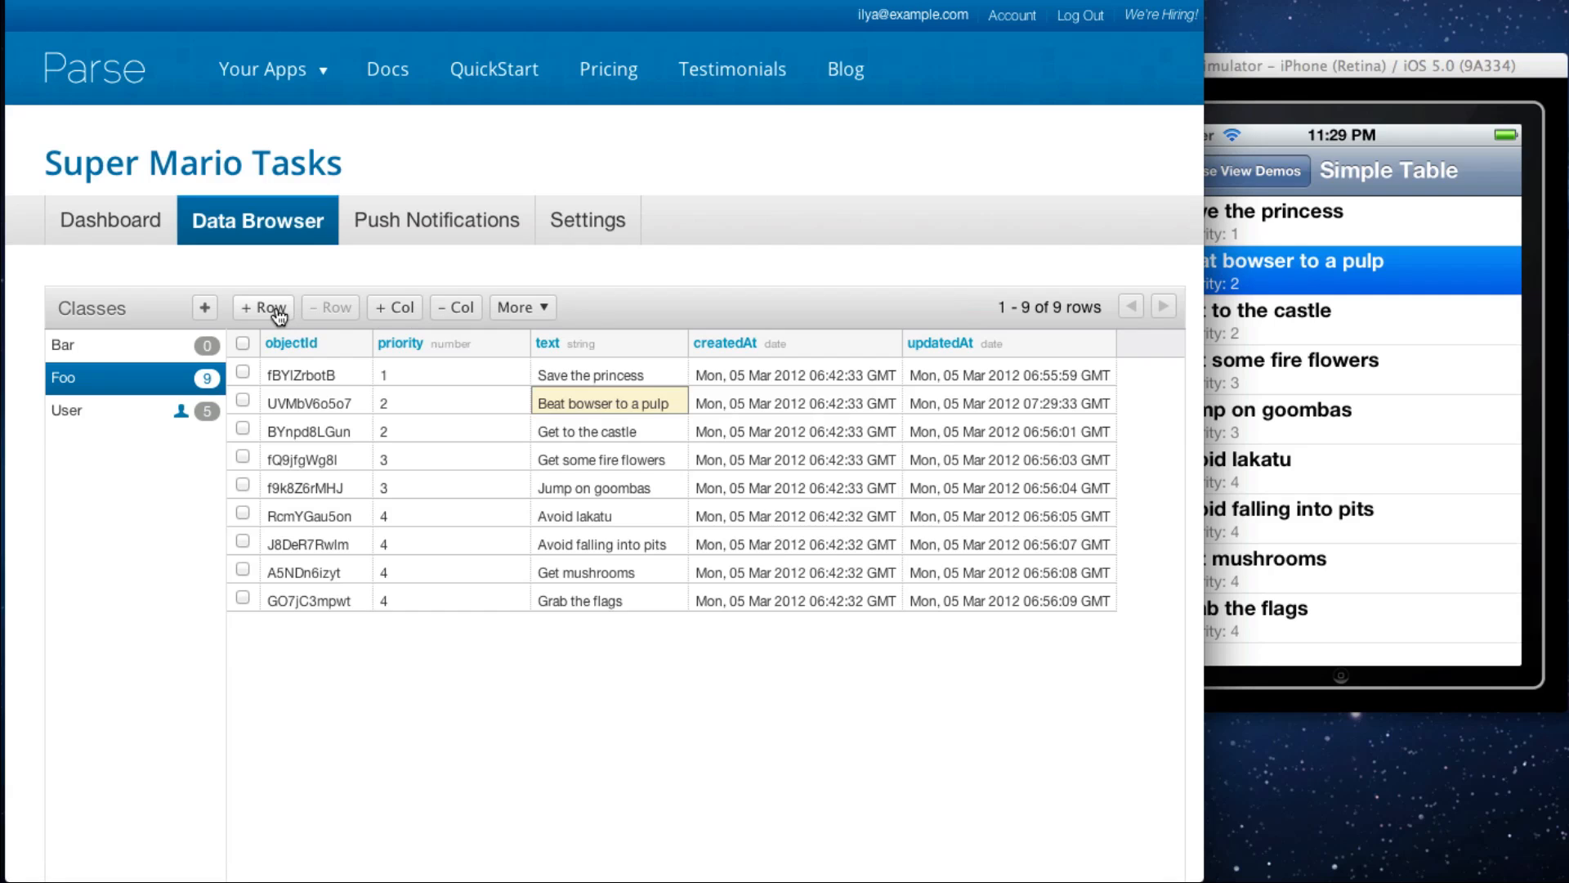
Step: Add a new Foo row with text 'Go to the warp world' and priority 0
click(262, 307)
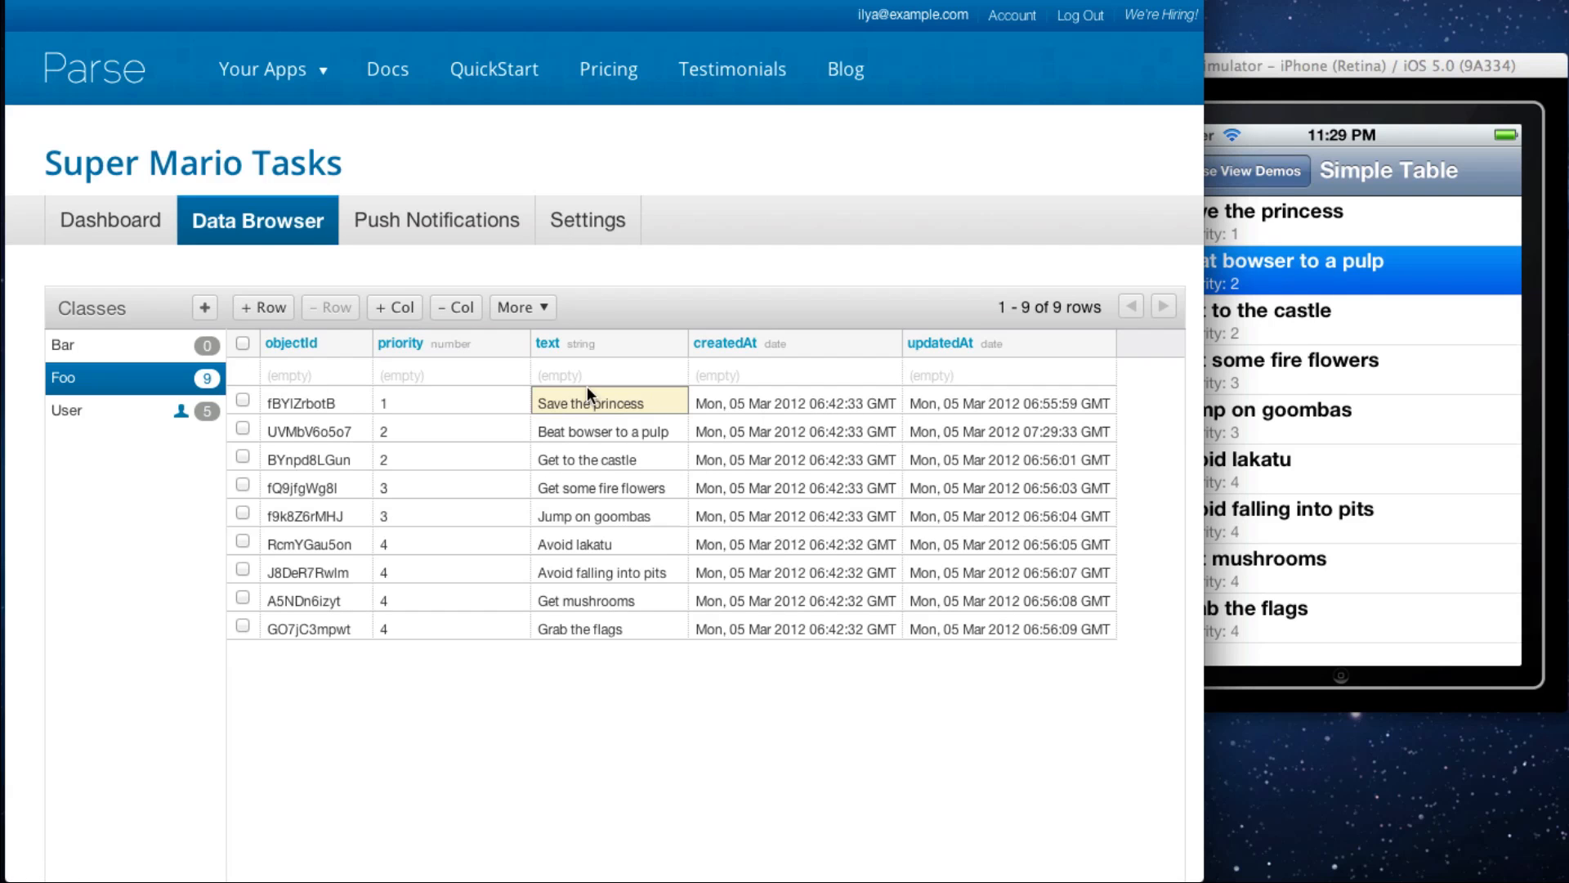
click(608, 374)
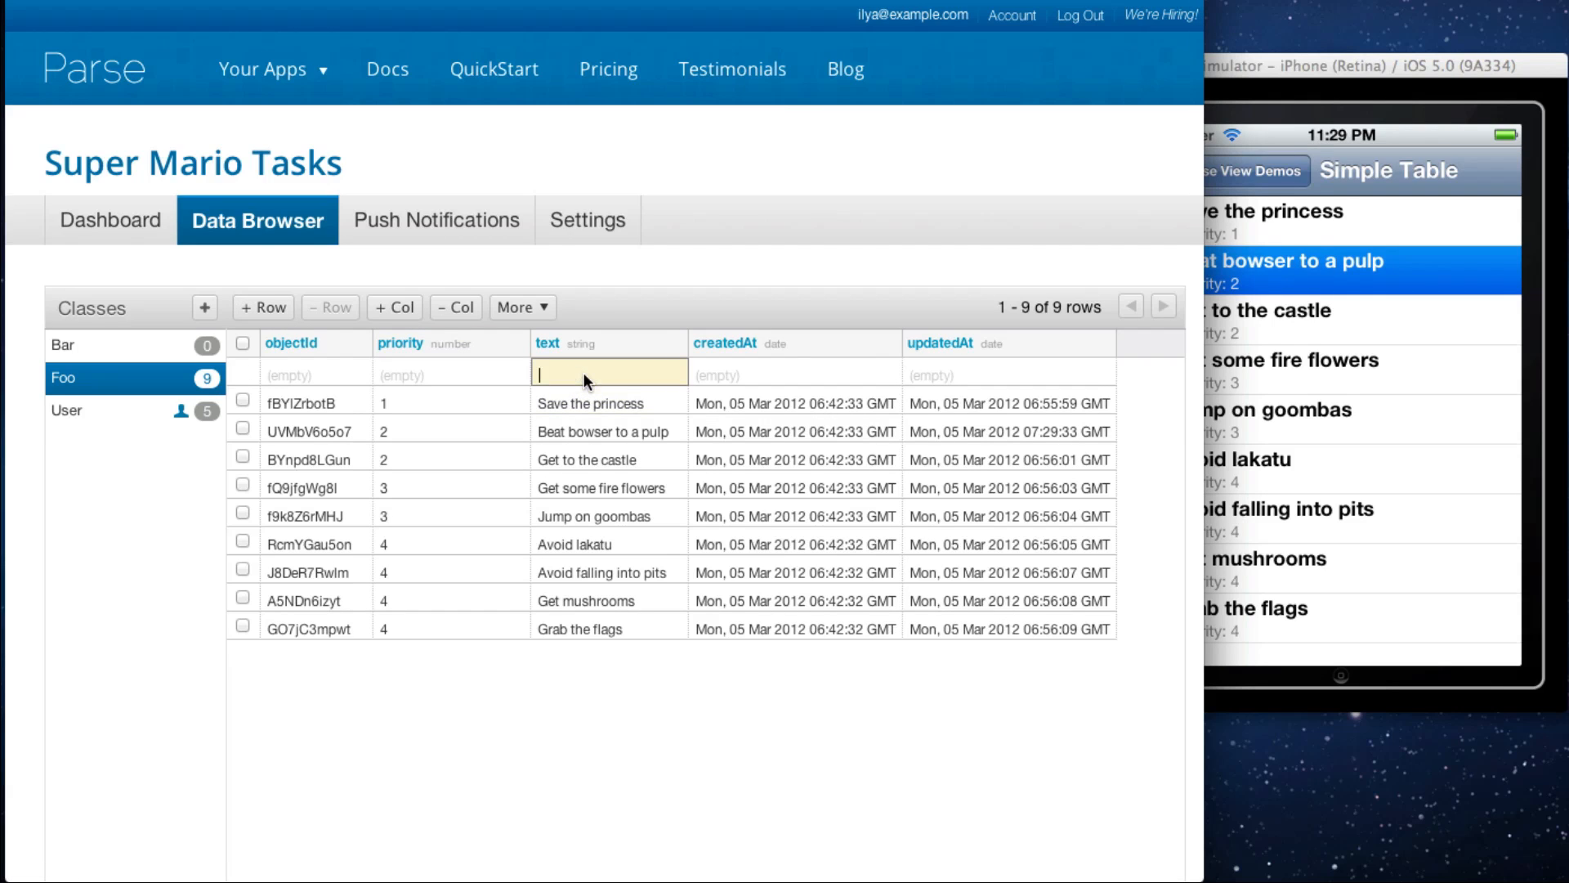
text(Go to the warp world)
click(452, 374)
text(0)
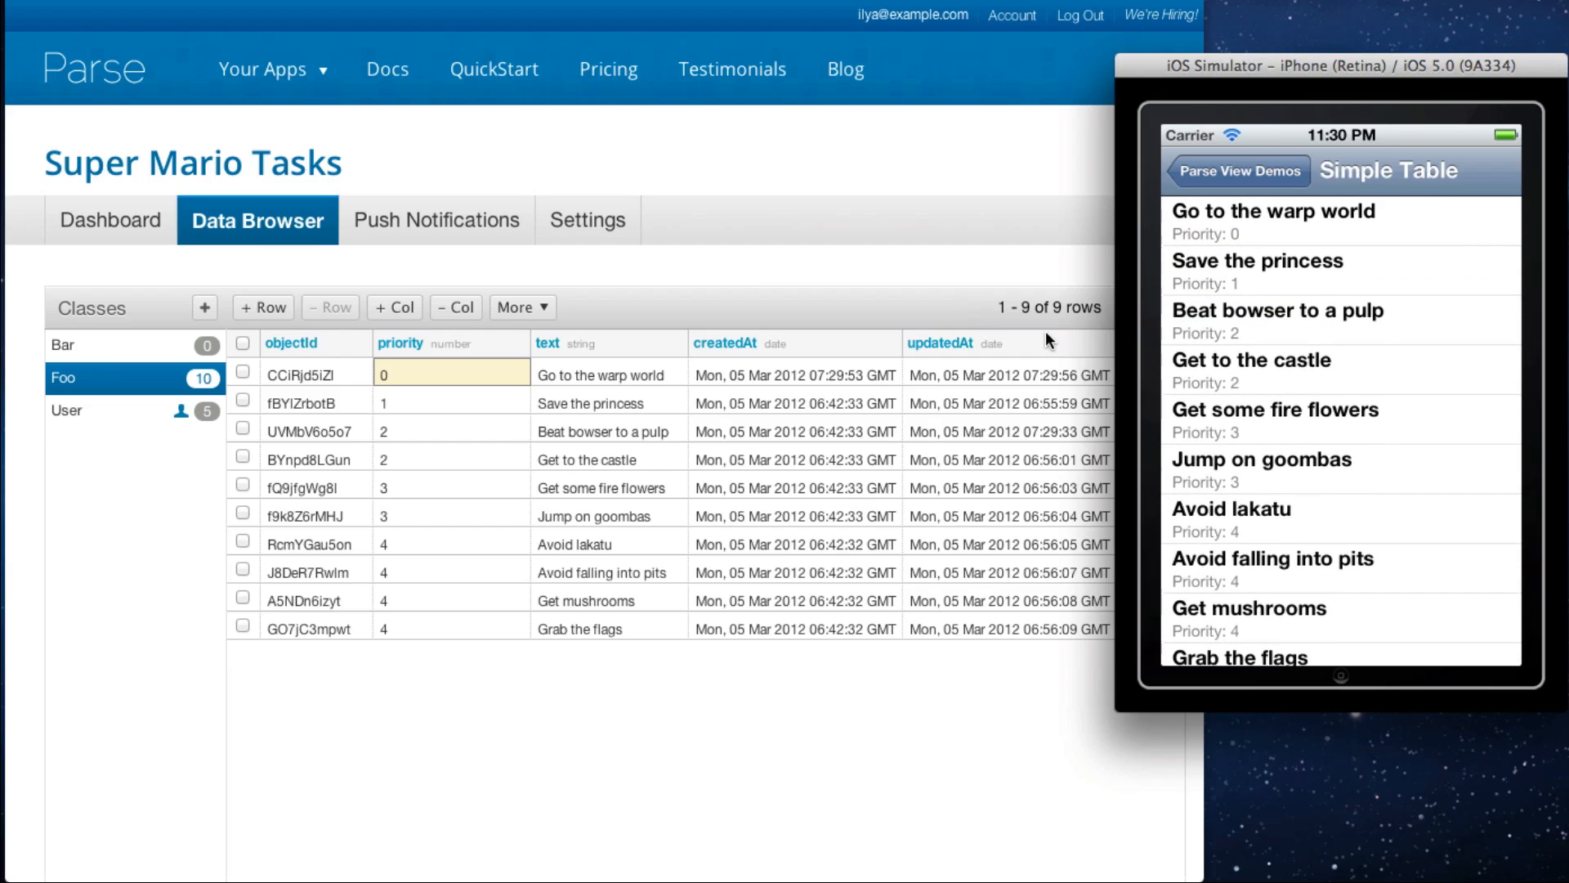
mouse_move(754, 253)
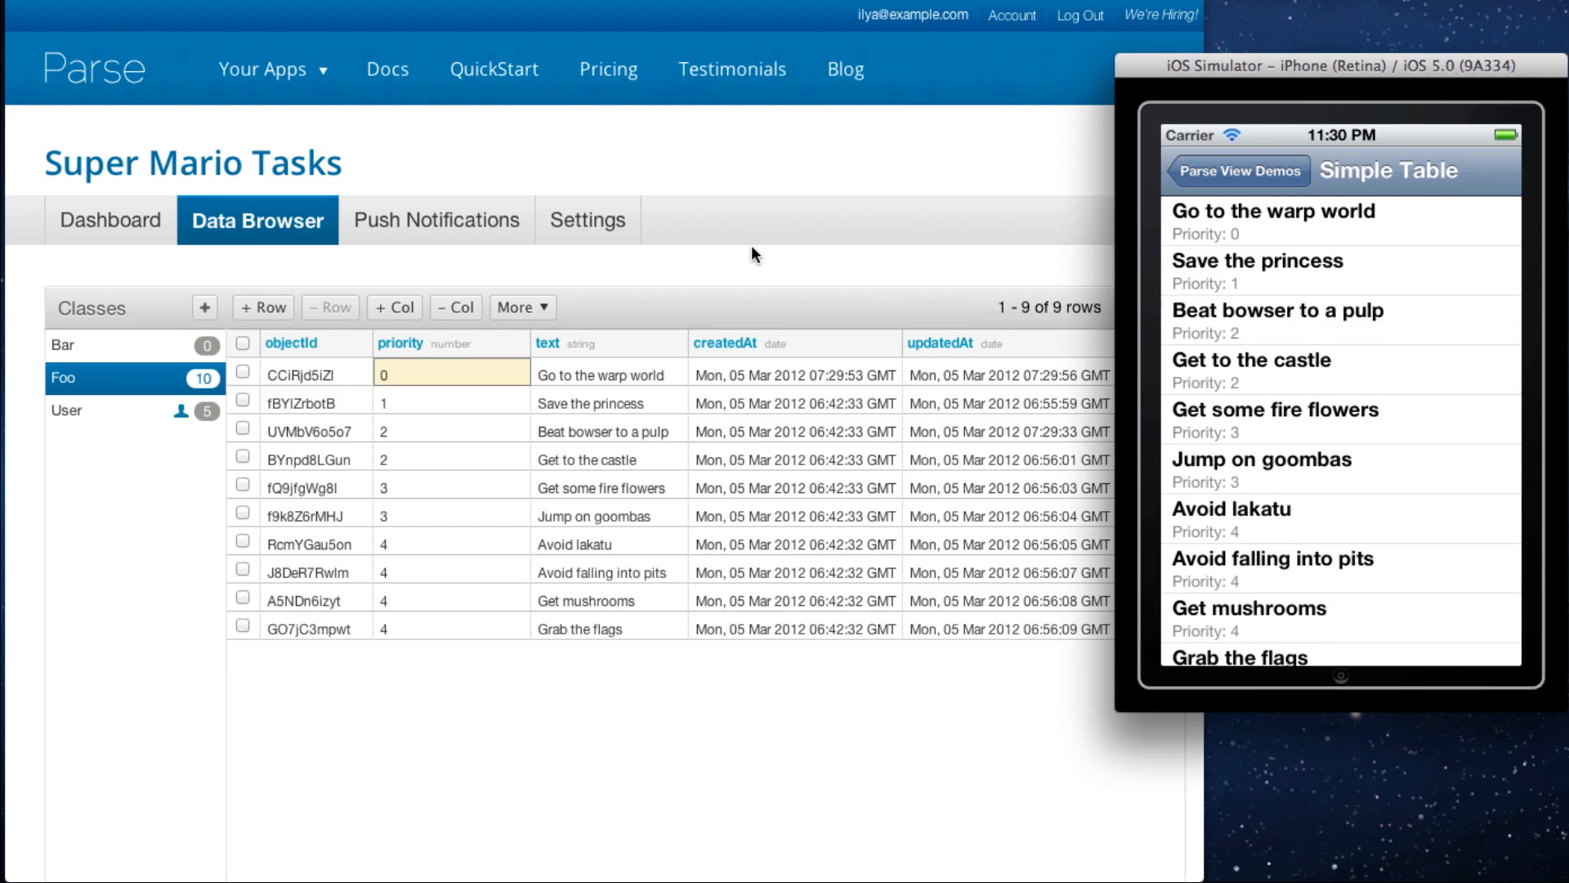
mouse_move(426, 274)
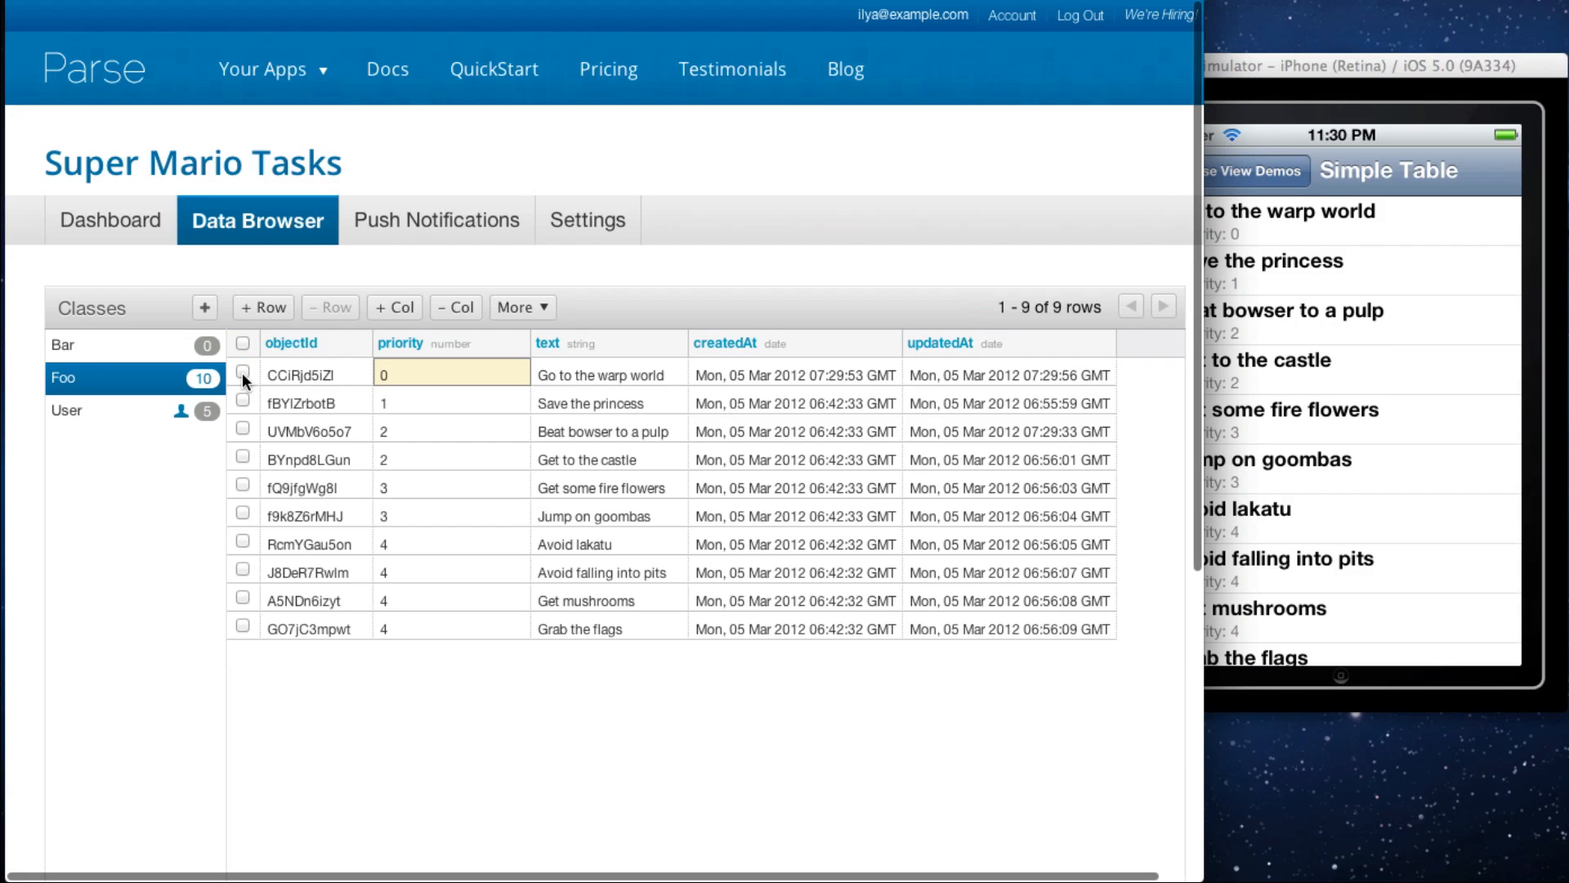
Step: Delete the 'Go to the warp world' row, leaving Foo with nine tasks
click(242, 373)
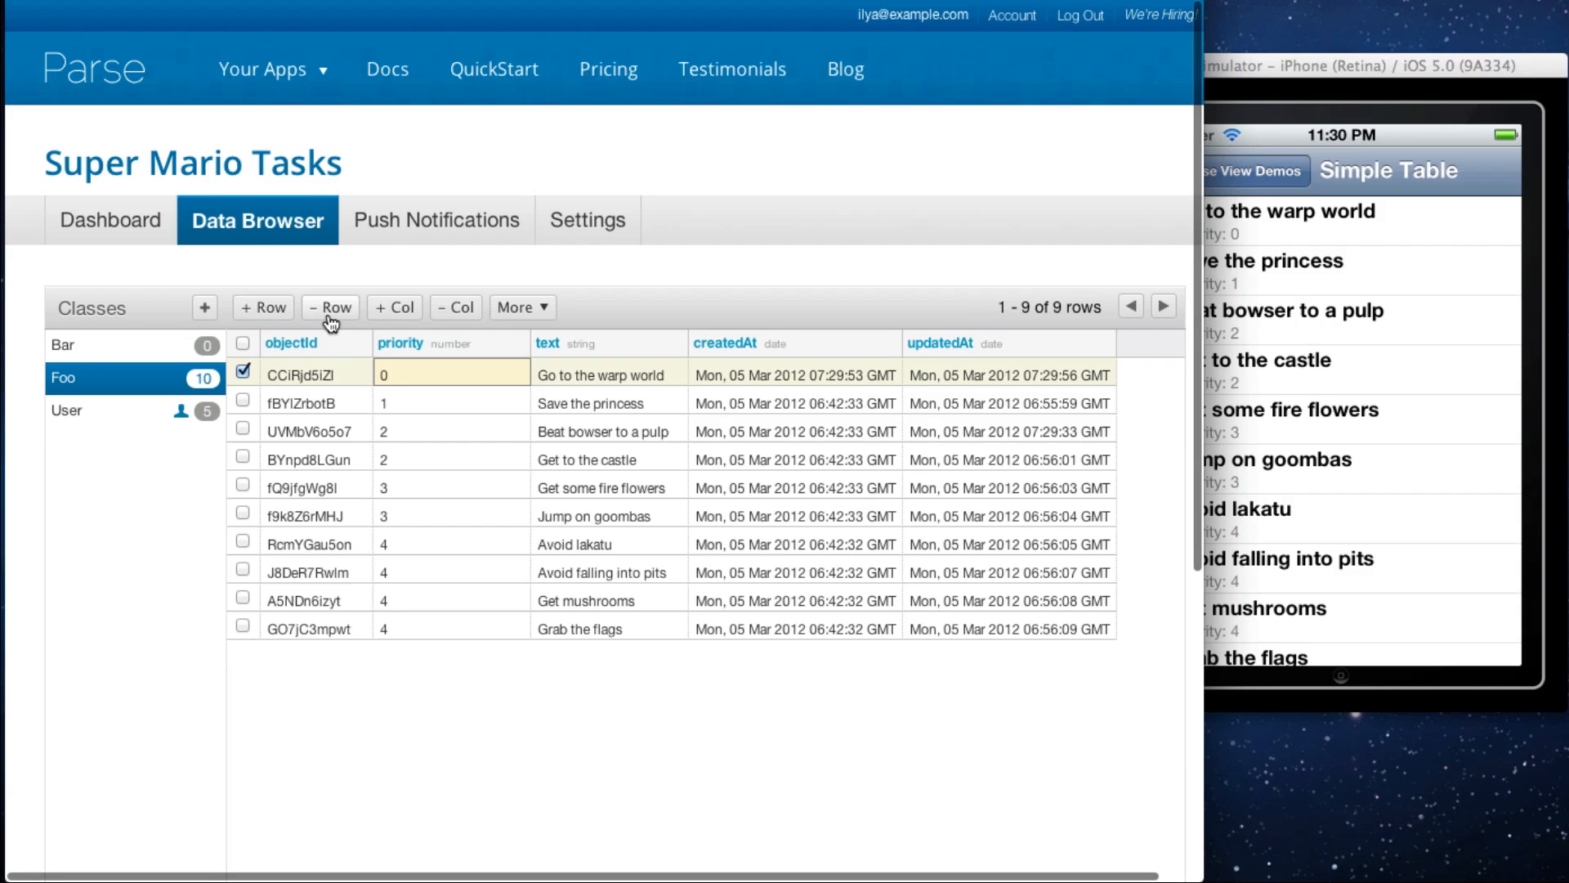
click(330, 307)
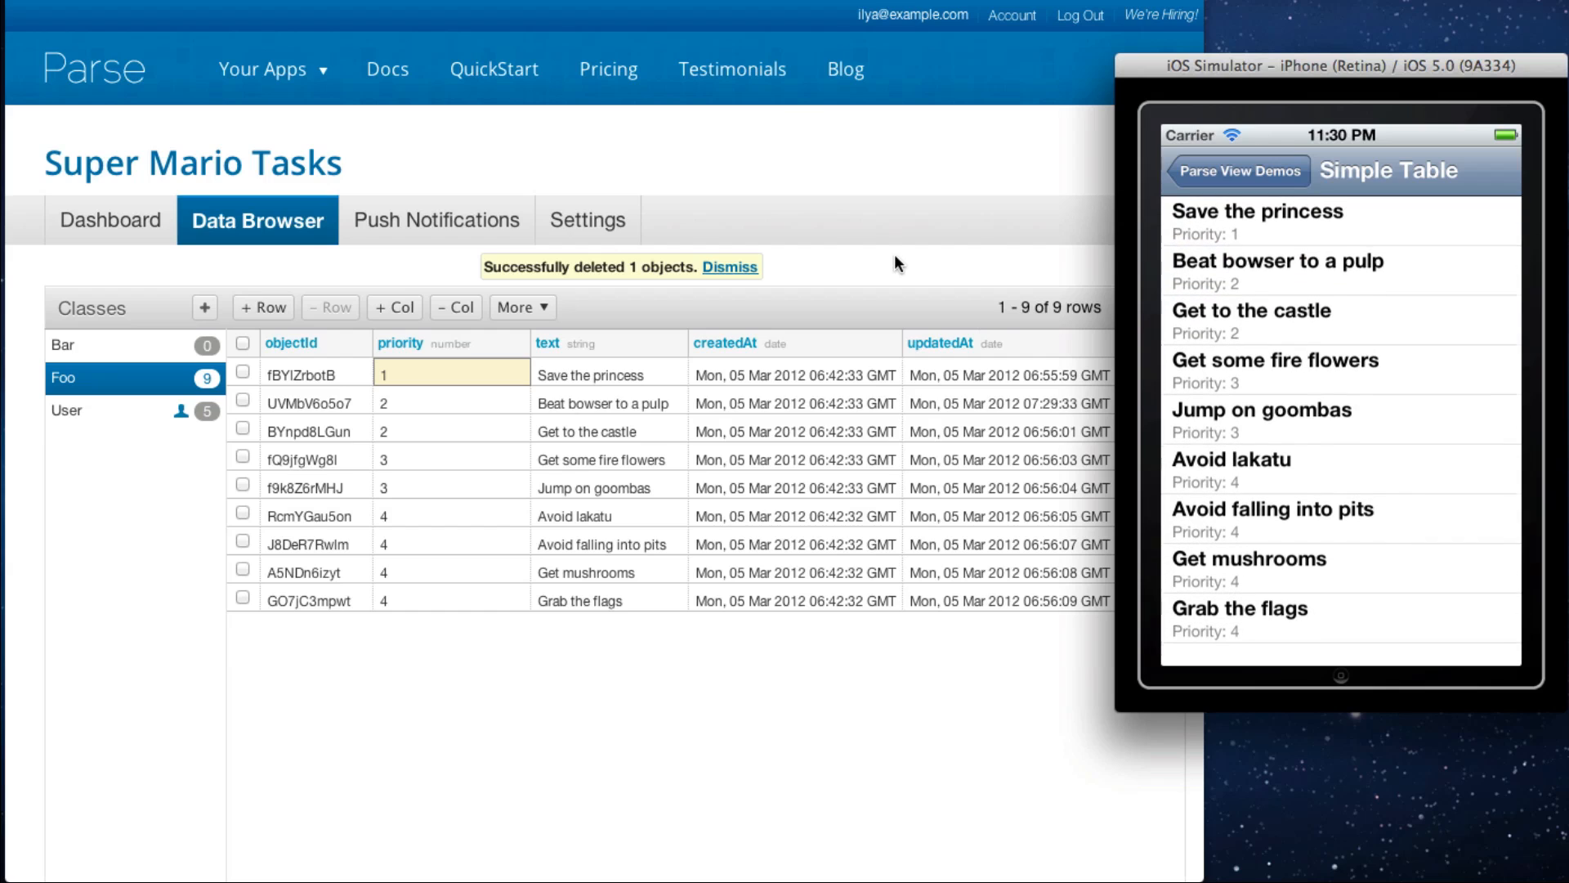
click(731, 266)
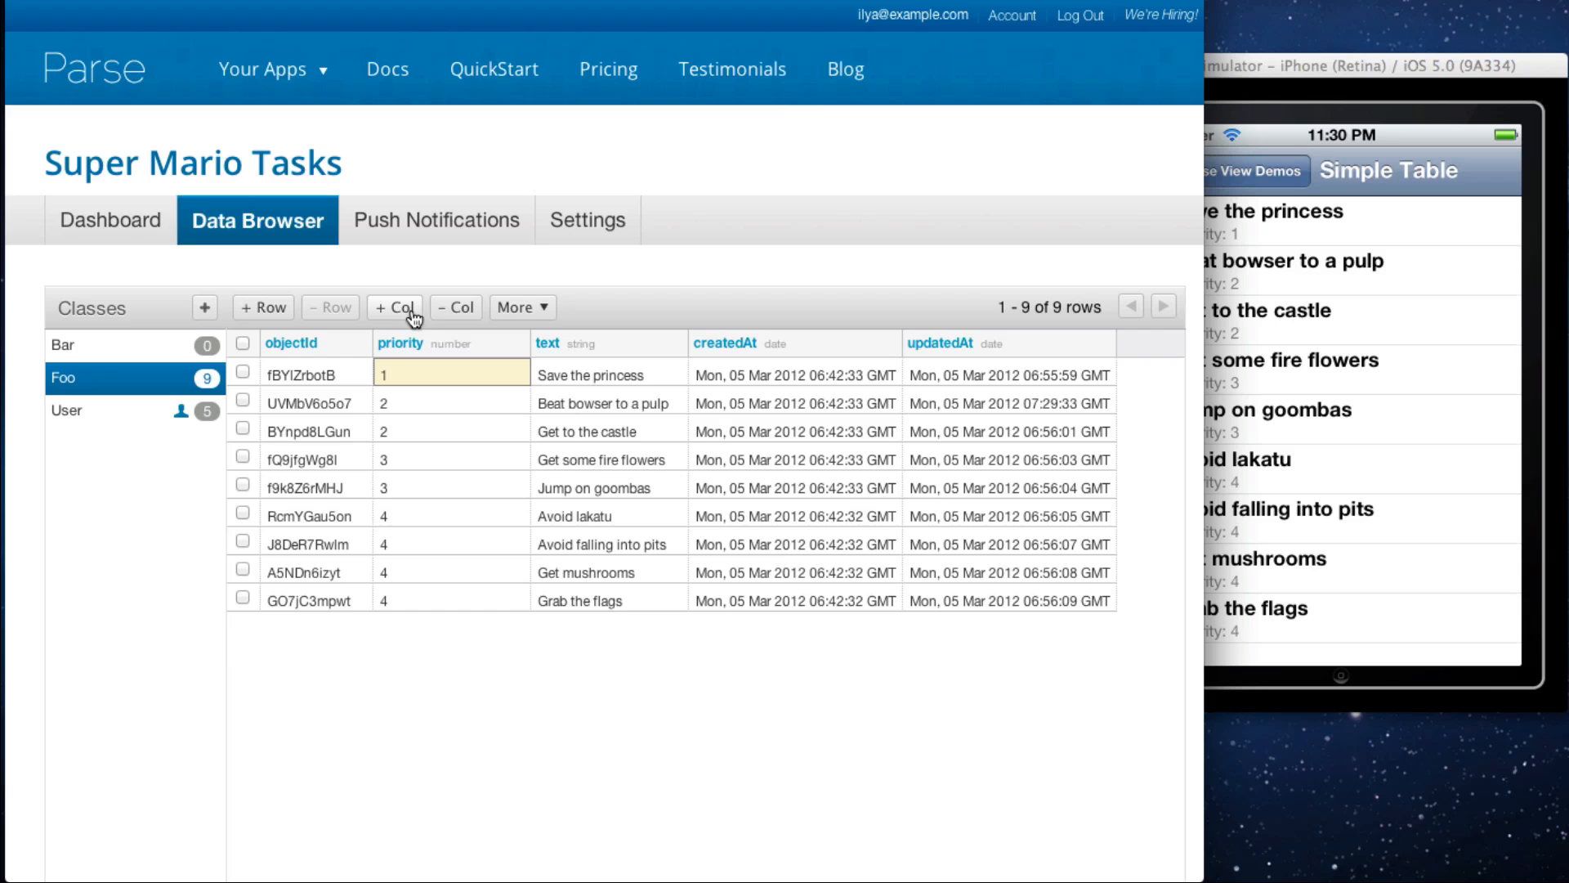
mouse_move(422, 315)
text(pl)
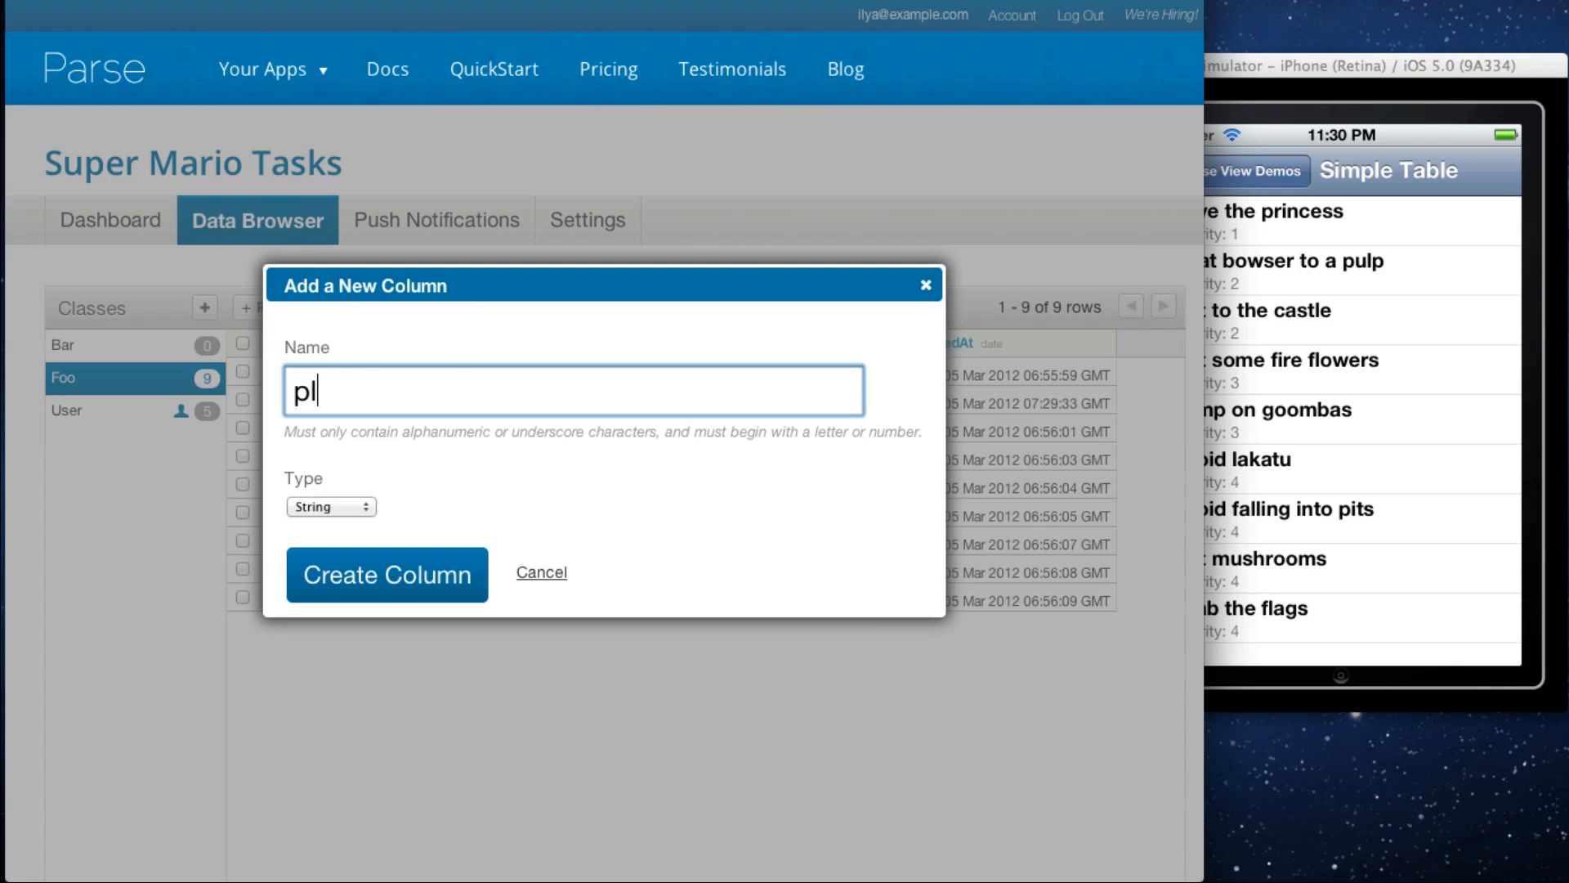
Step: Create the new 'place' column in Foo with type Geopoint
click(331, 505)
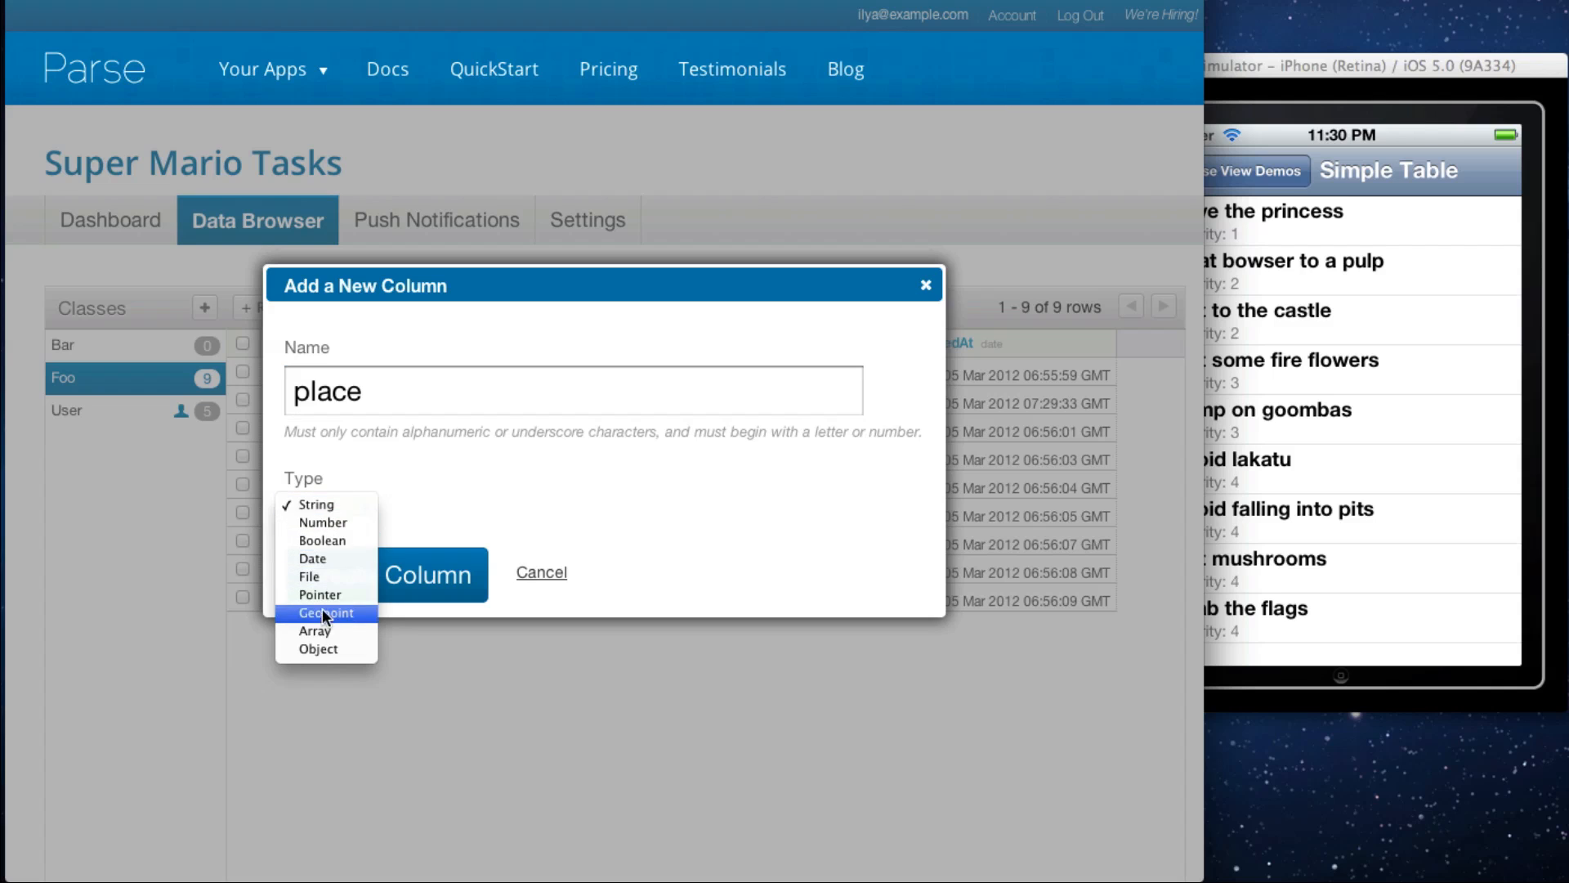
mouse_move(340, 630)
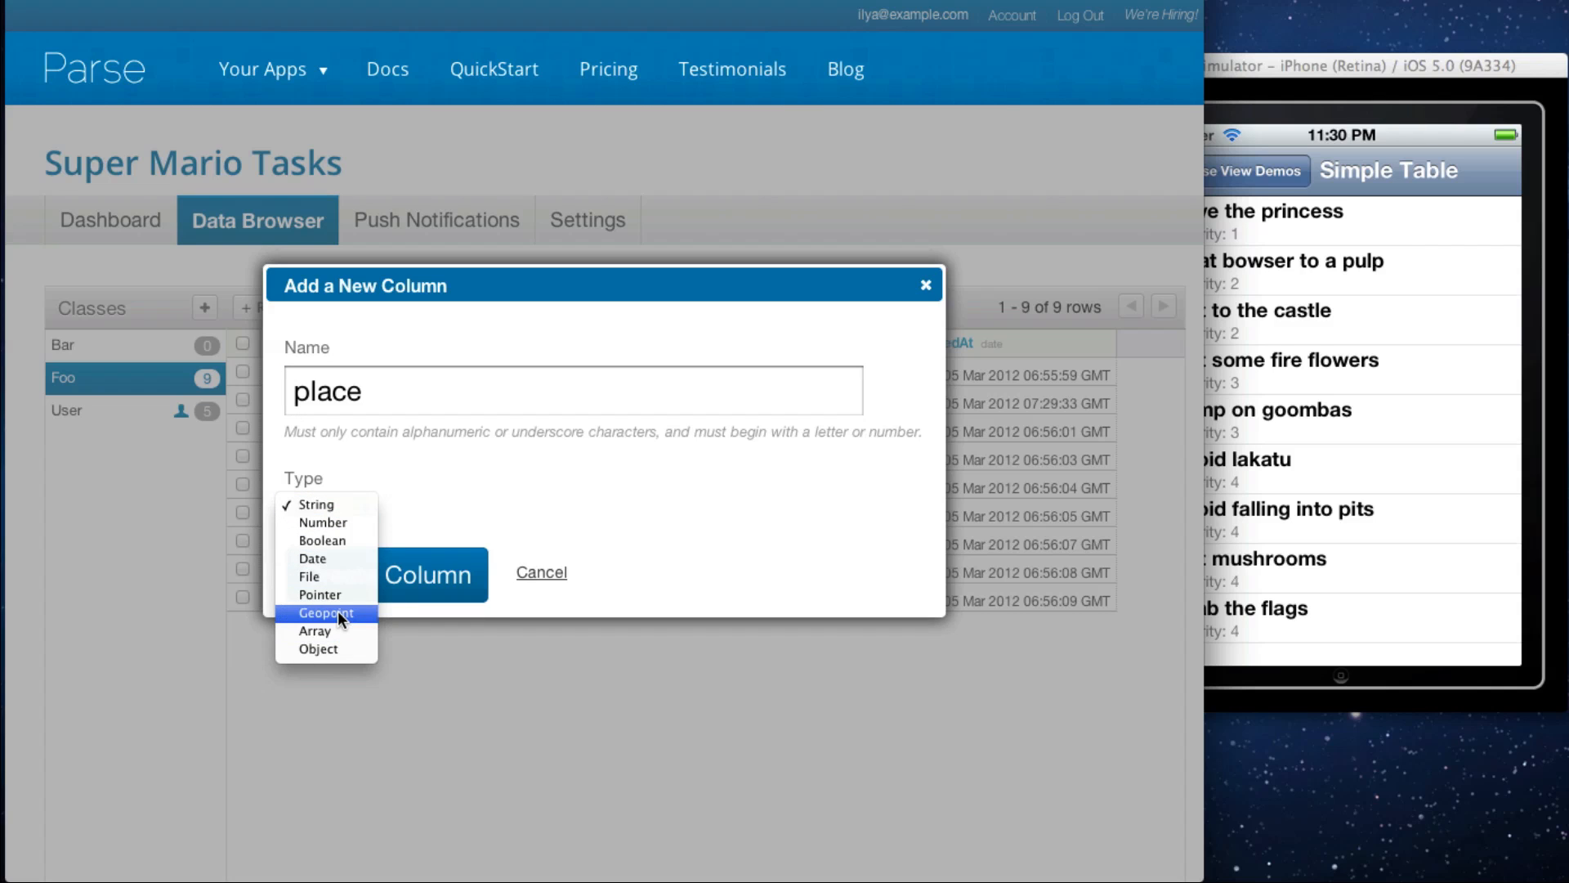
click(327, 611)
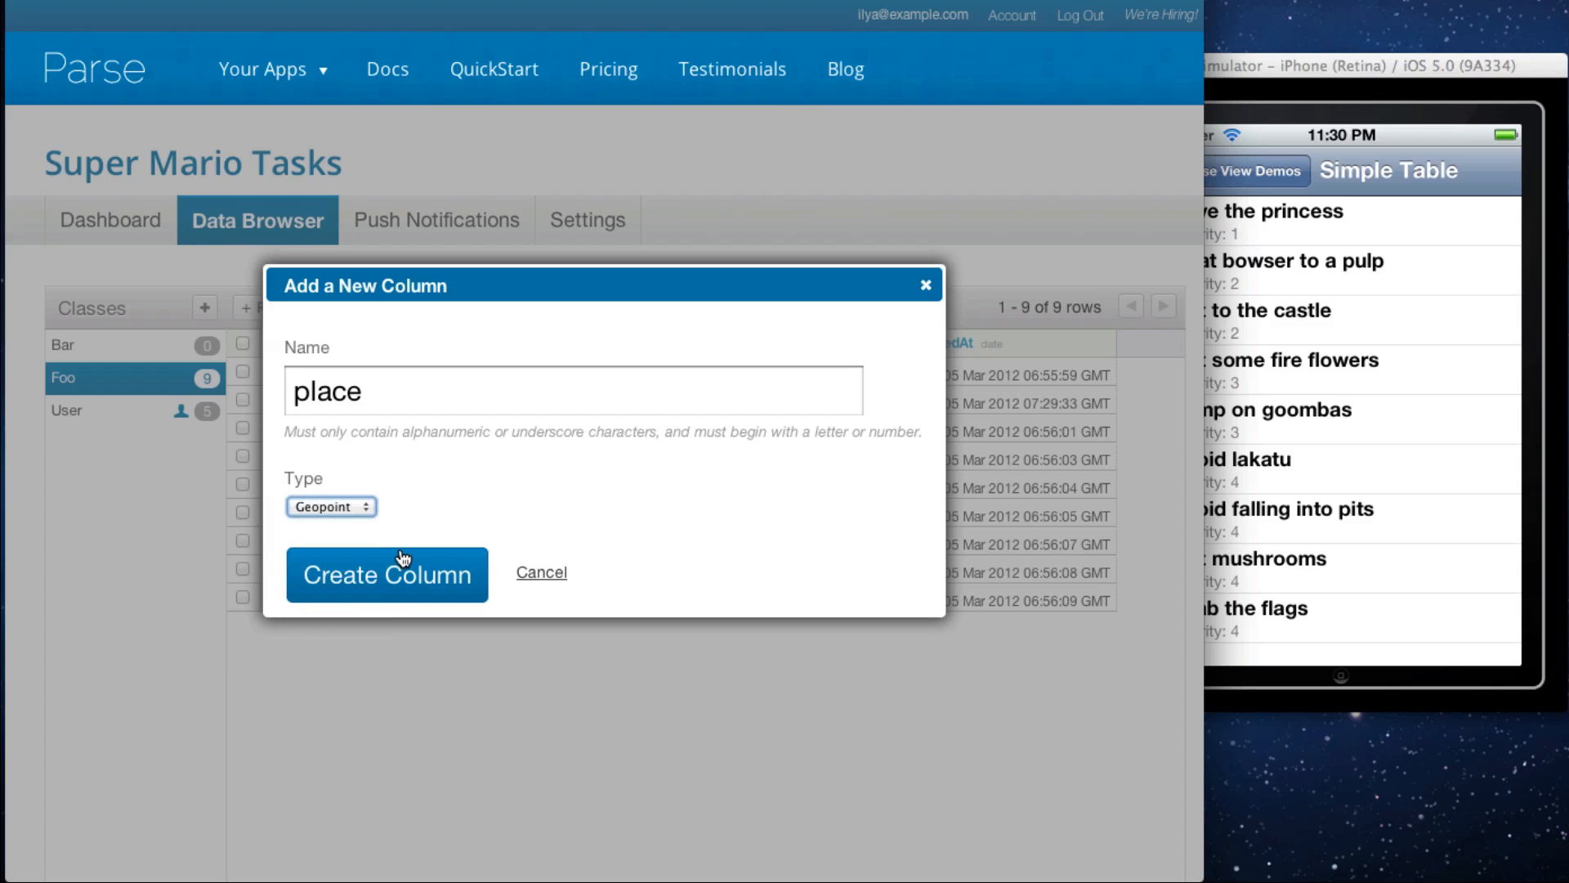
click(386, 573)
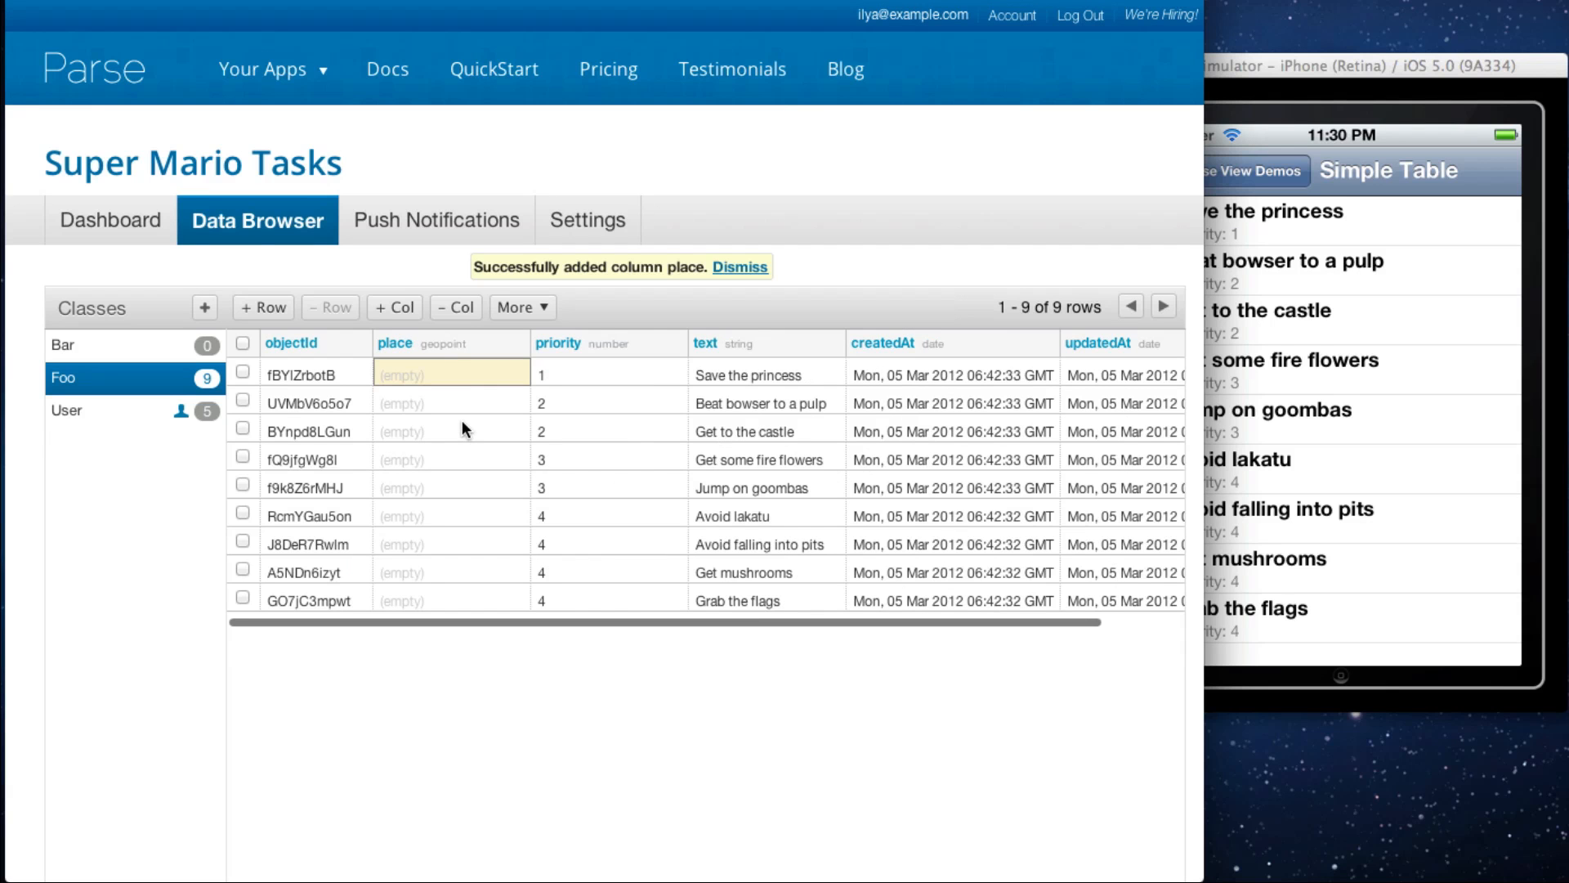
Step: Set the 'Get to the castle' row's place geopoint to 10, 10
click(451, 400)
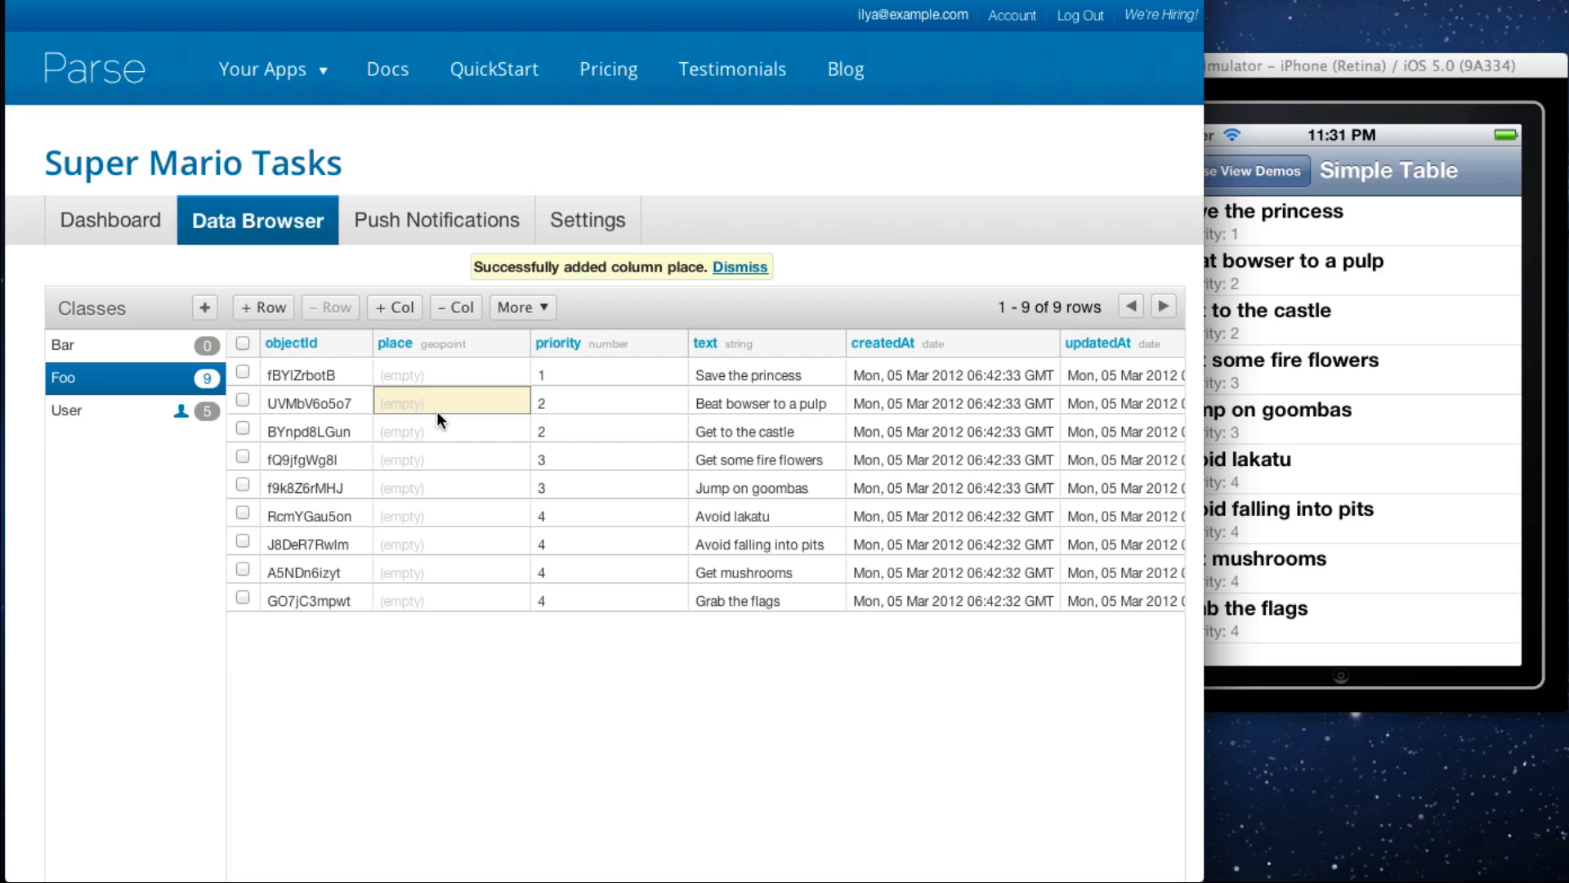
text(10, 10)
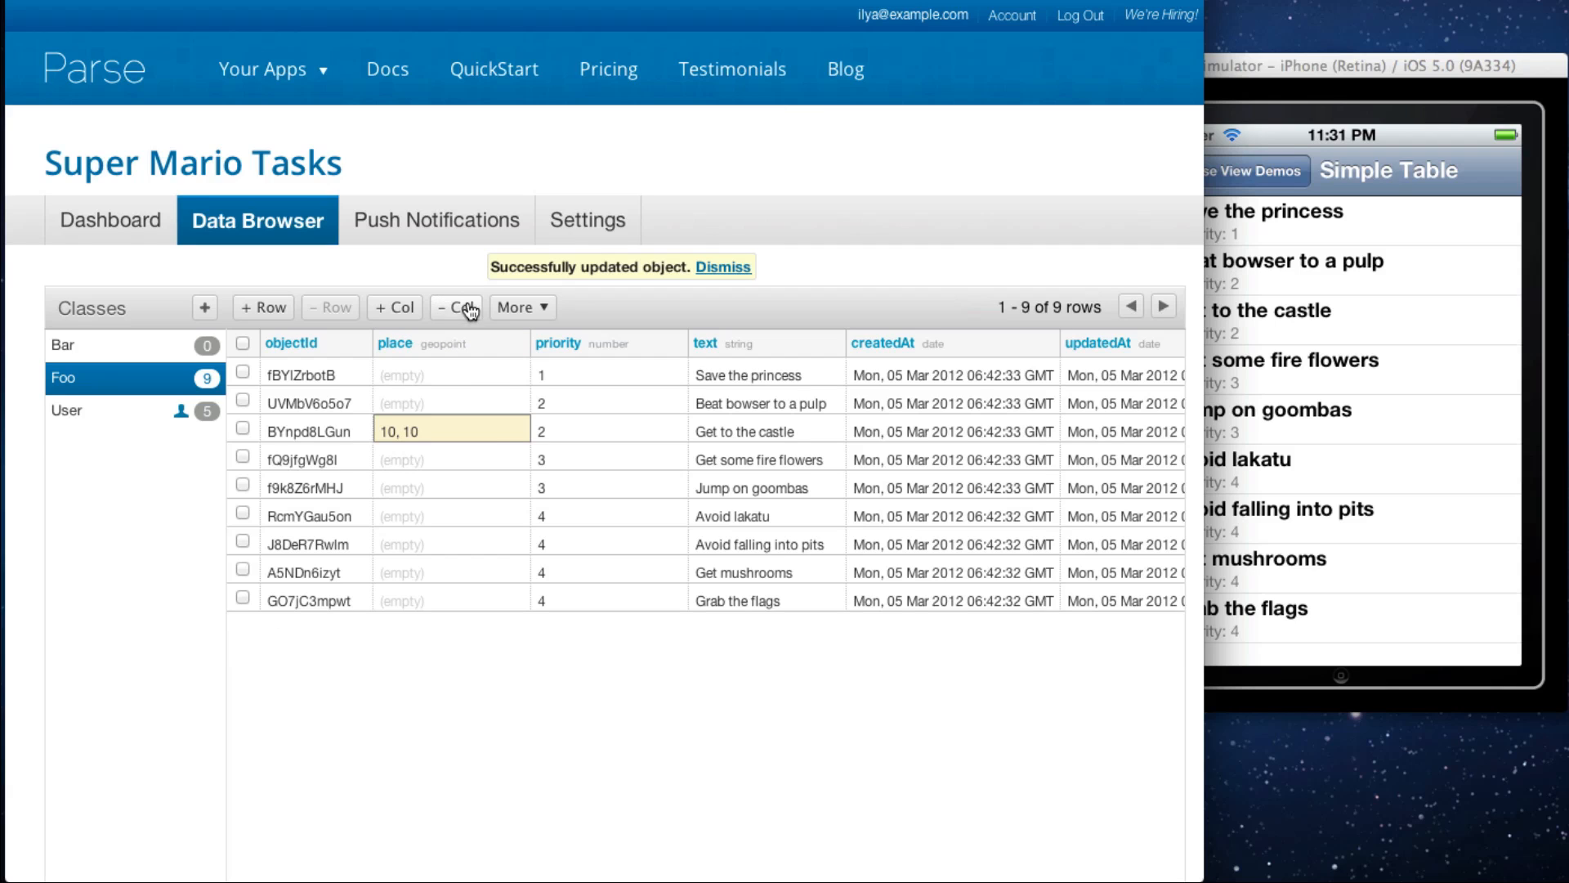
Step: Drop the 'place' column from the Foo class
click(457, 306)
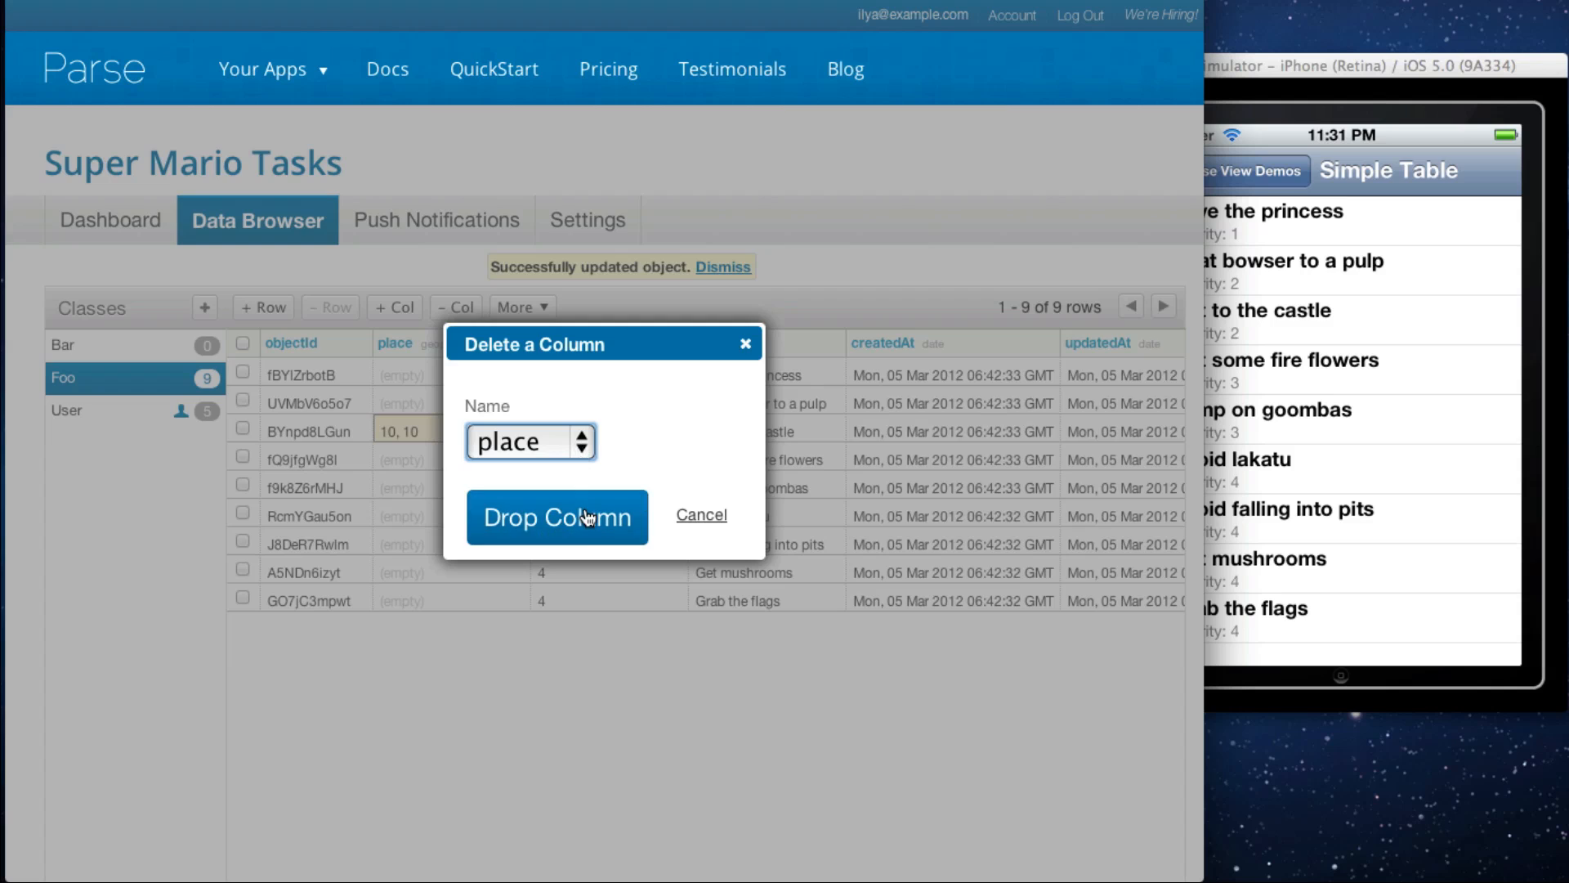
click(556, 519)
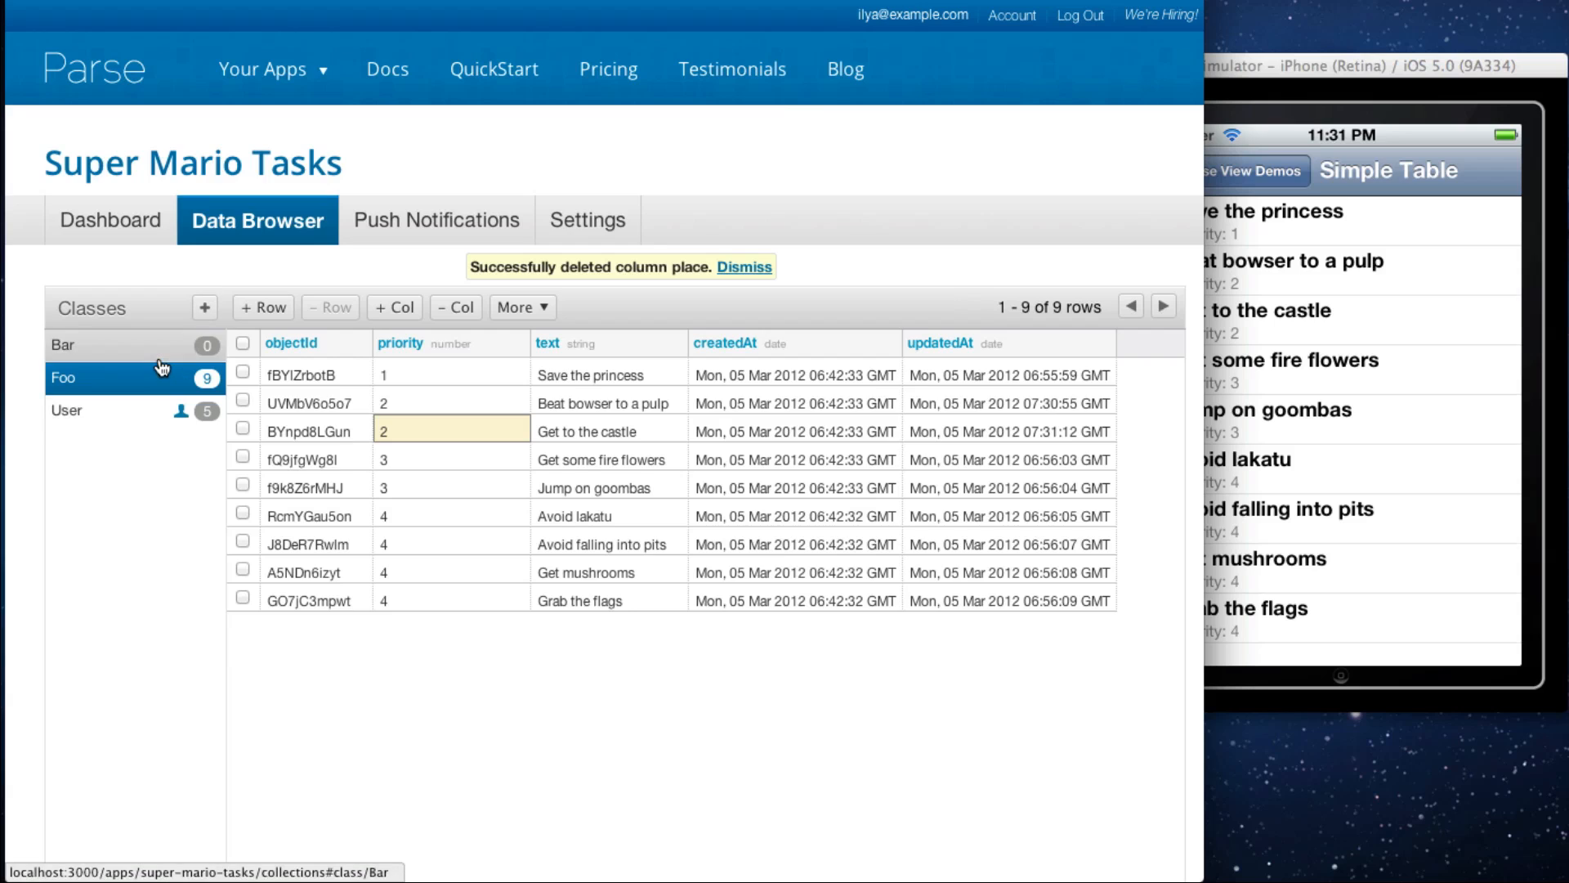
Step: Create a new empty class named Baz alongside Bar, Foo and User
click(744, 267)
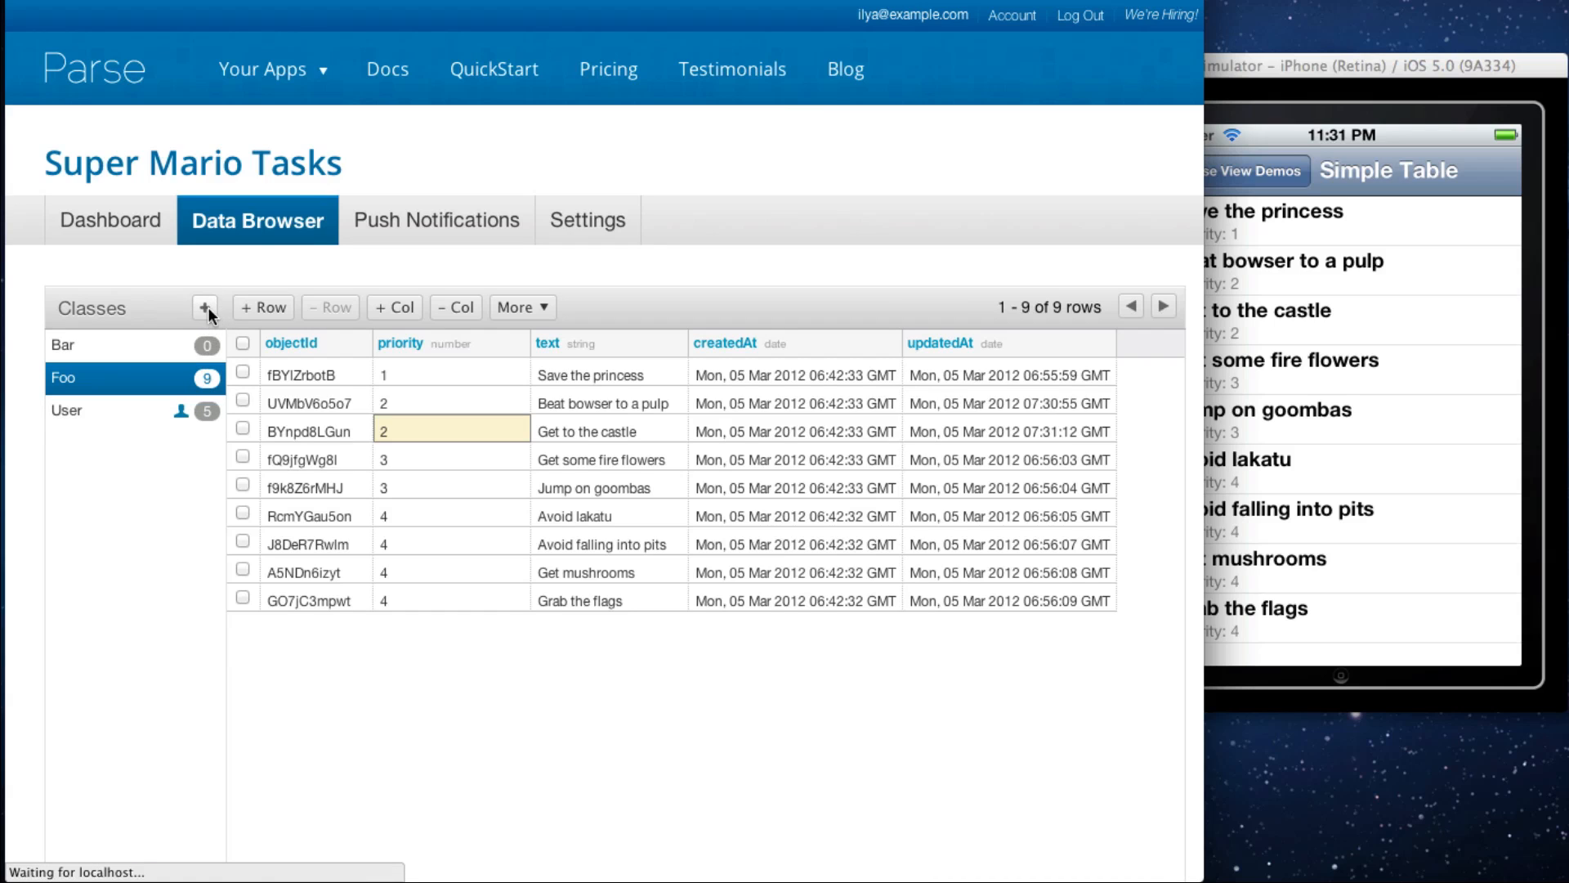
click(206, 307)
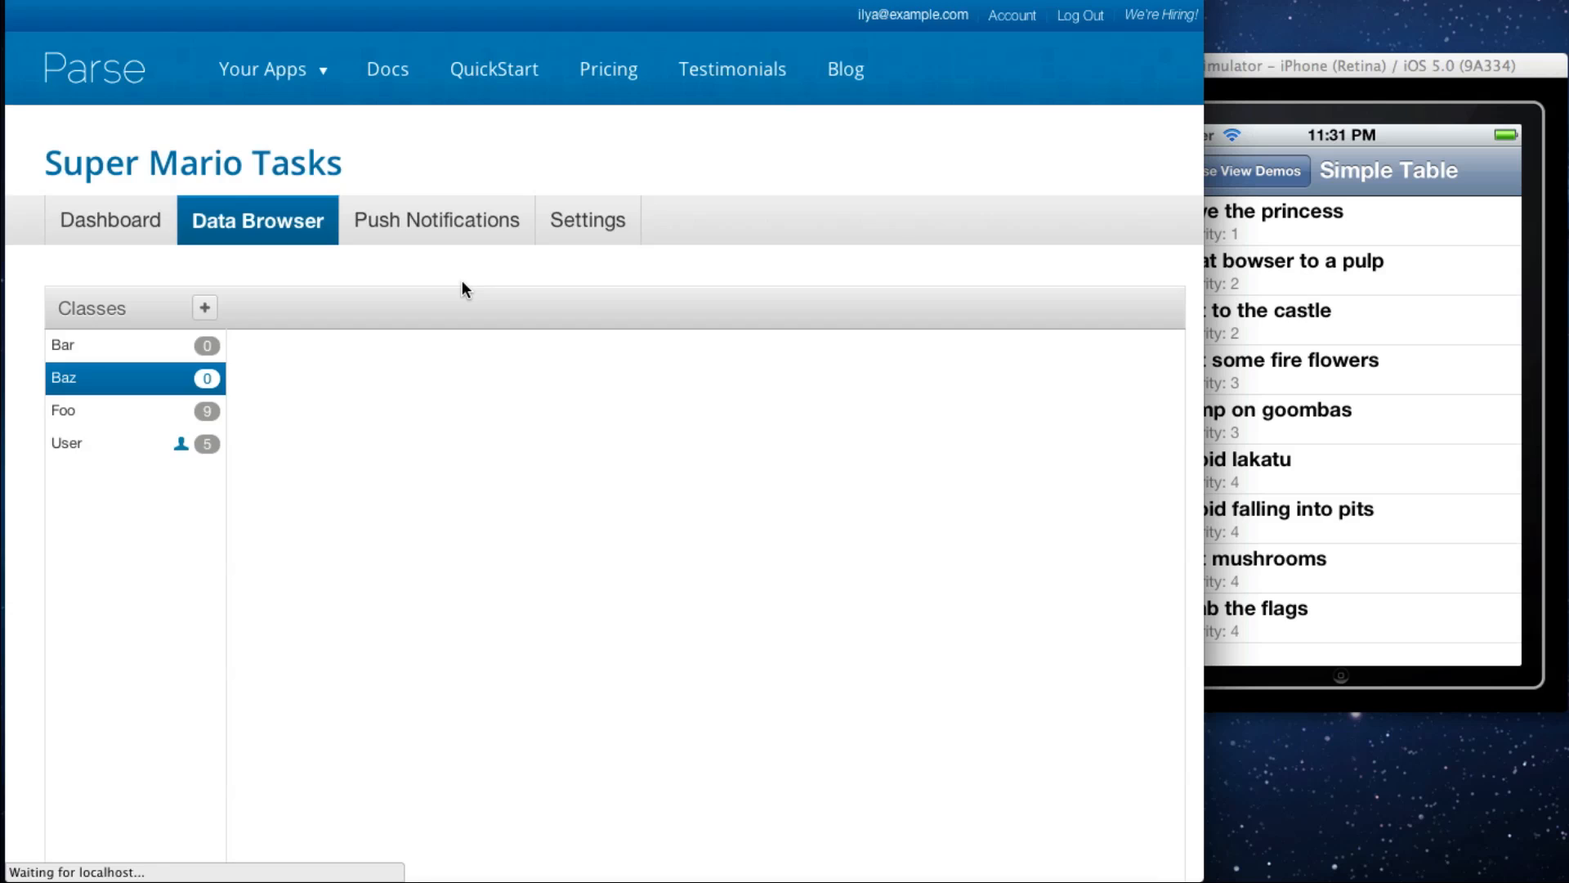
click(100, 377)
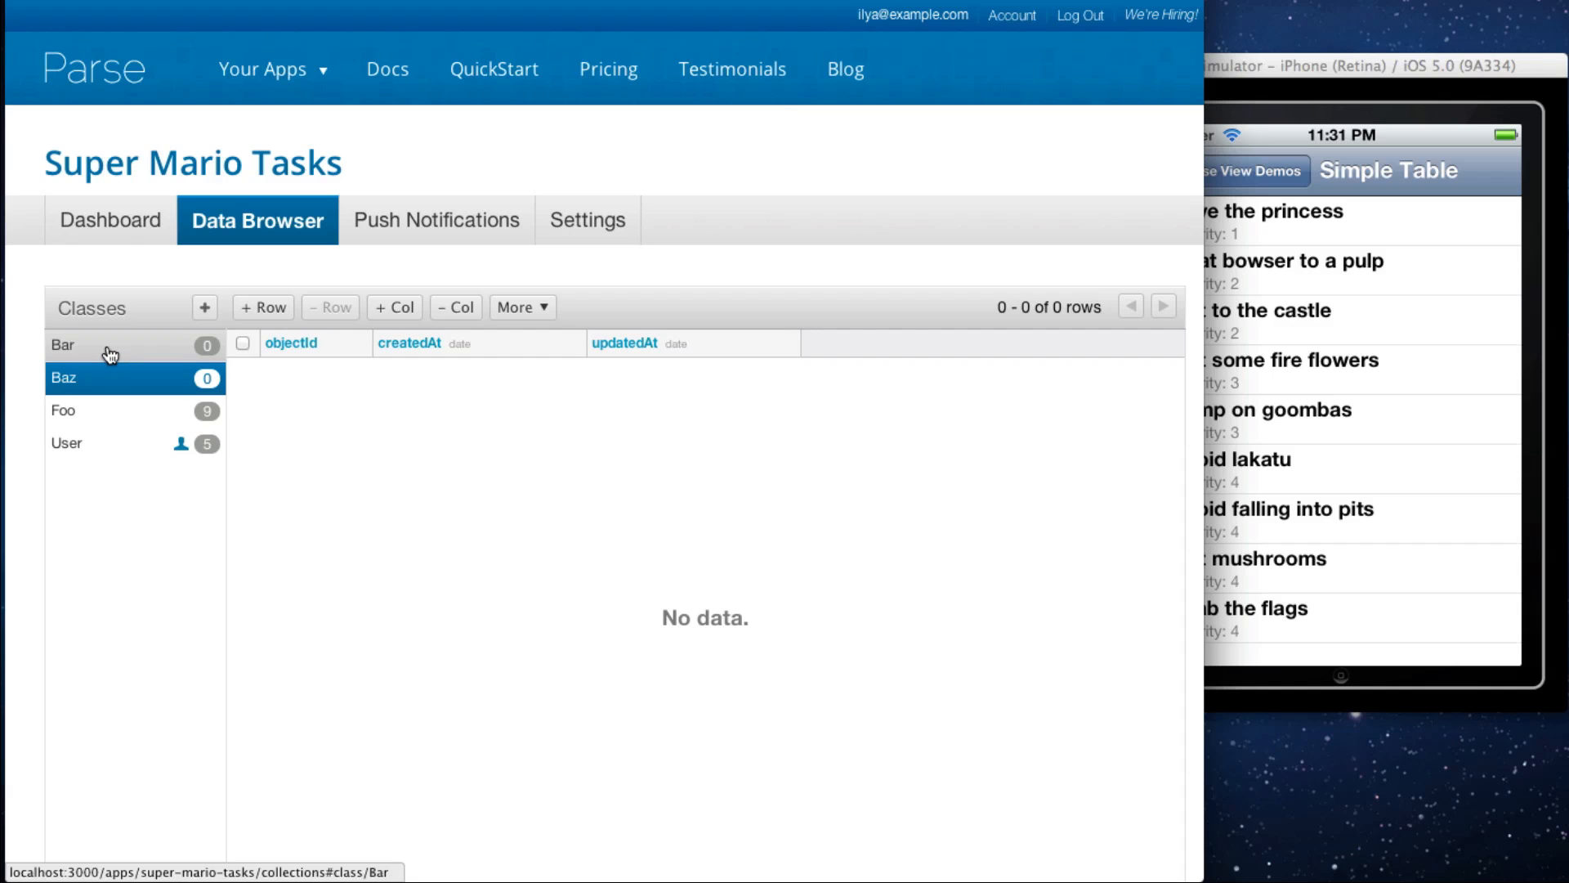
mouse_move(170, 360)
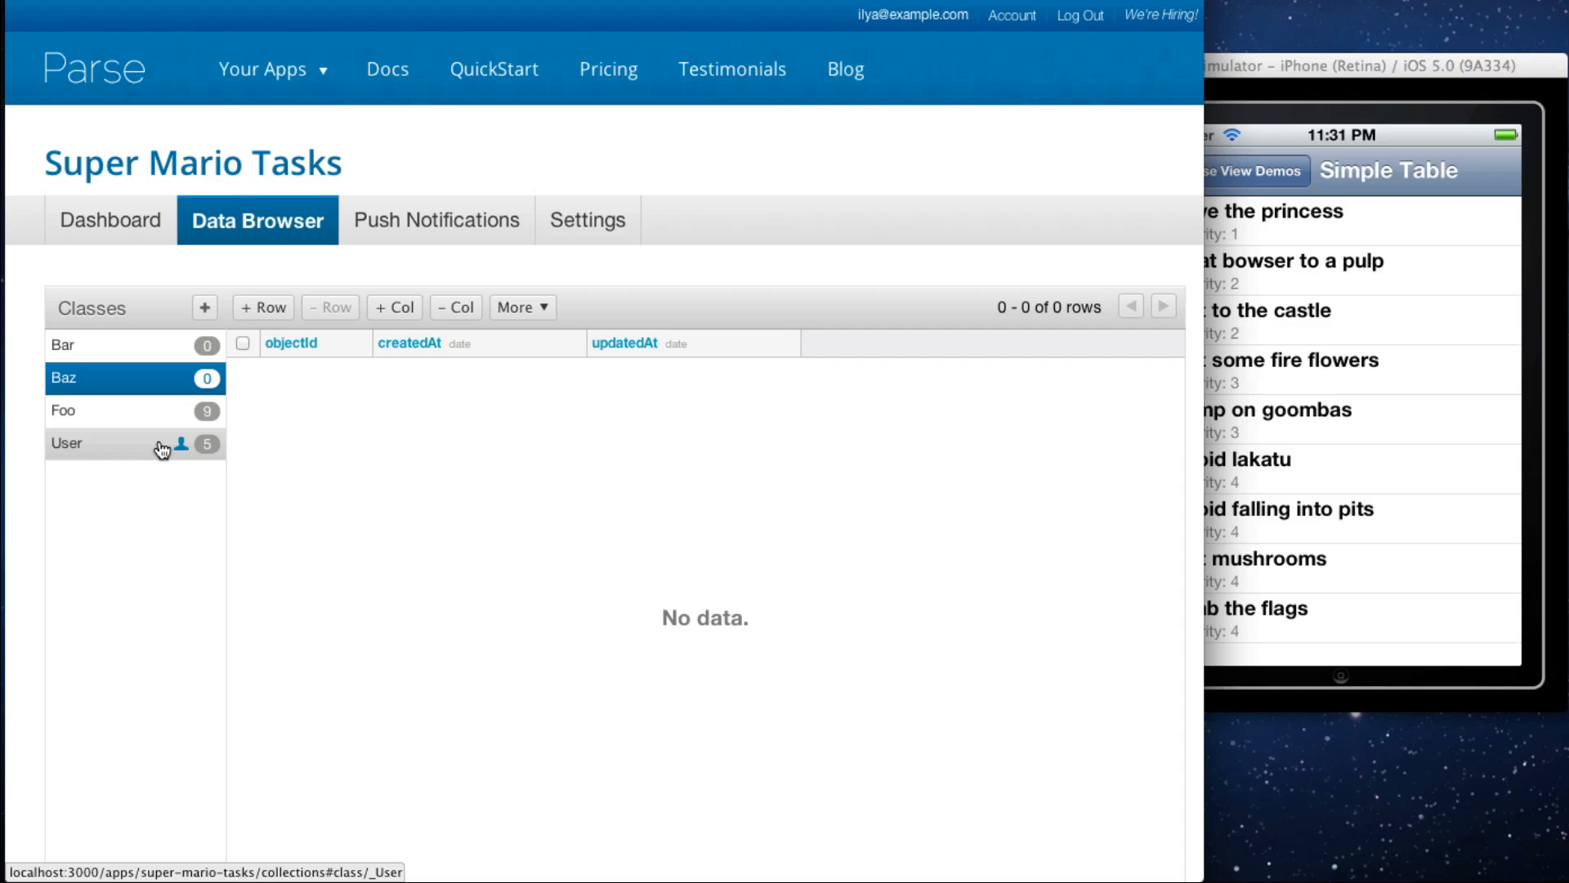
Step: Rename the goomba user to turtle, delete that row, and return to Foo
click(67, 443)
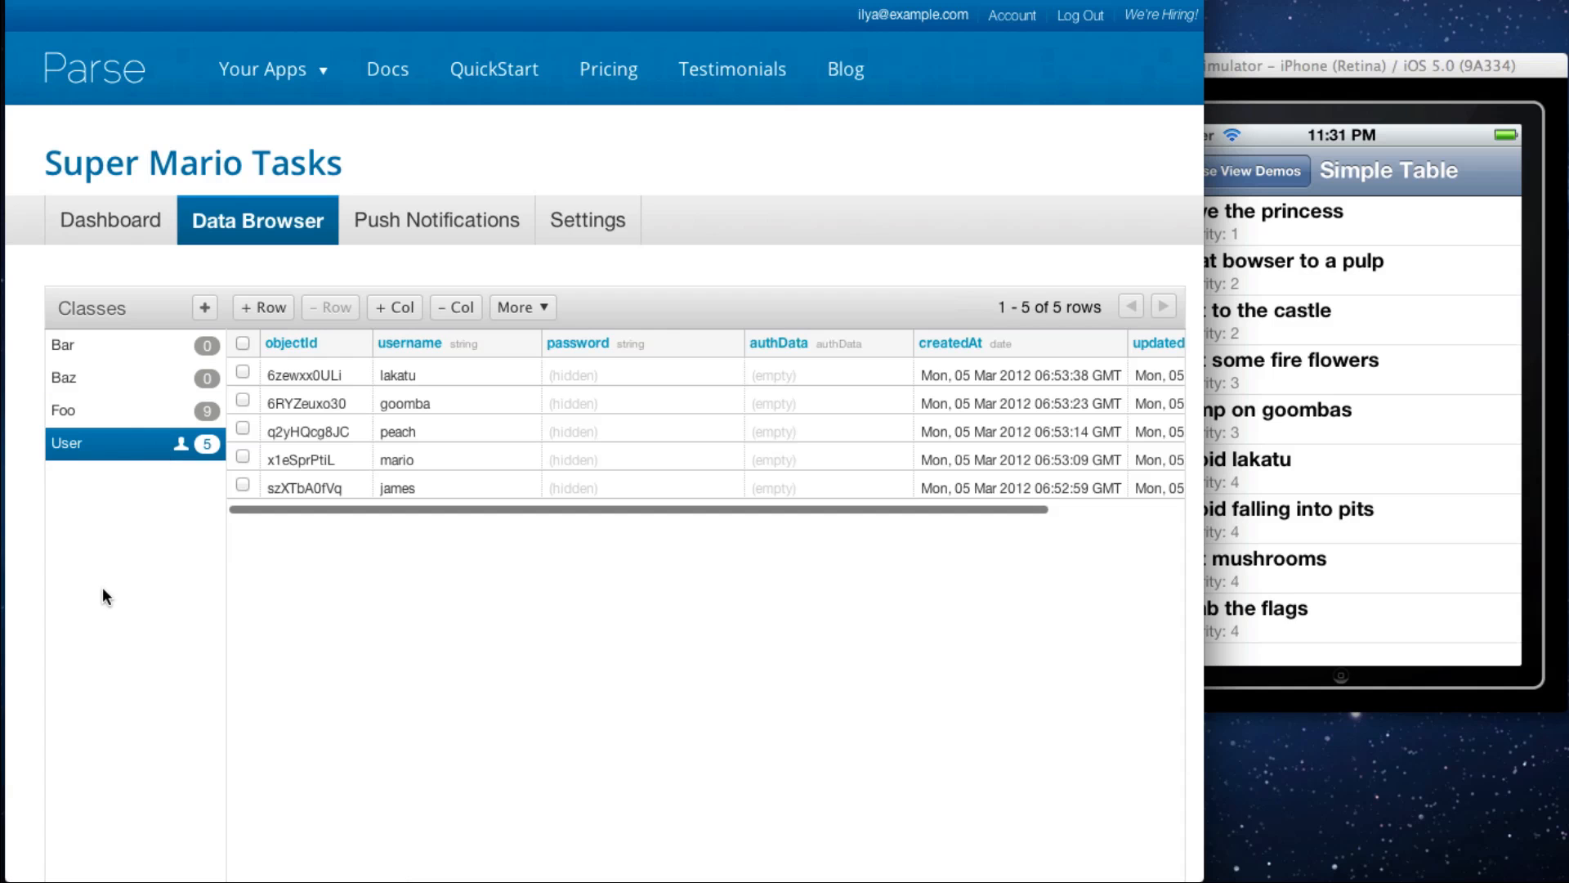
mouse_move(415, 417)
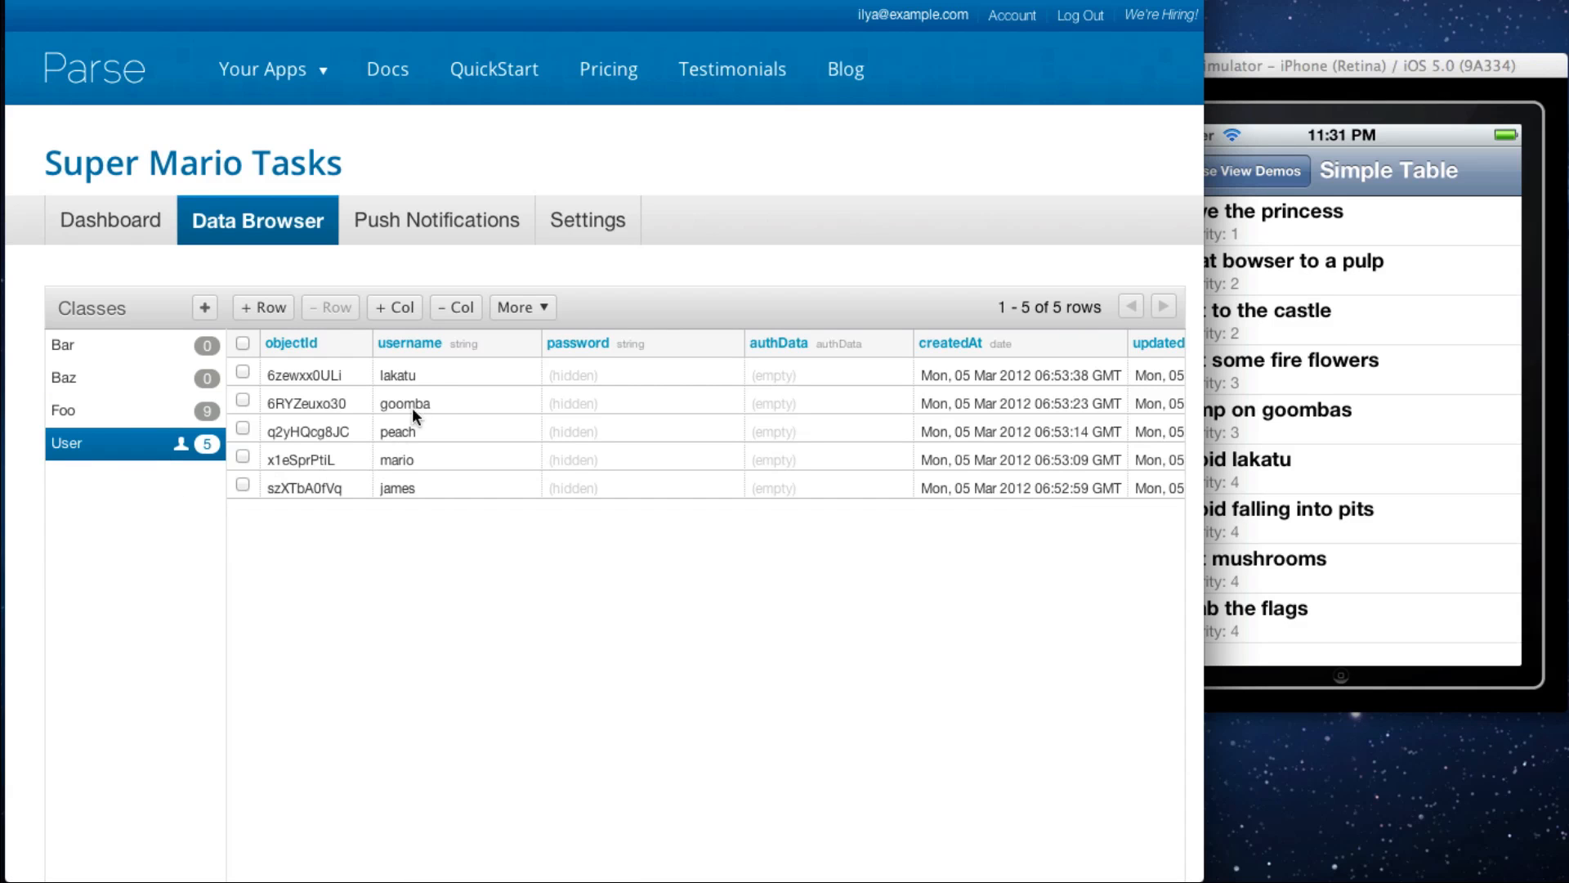
mouse_move(501, 412)
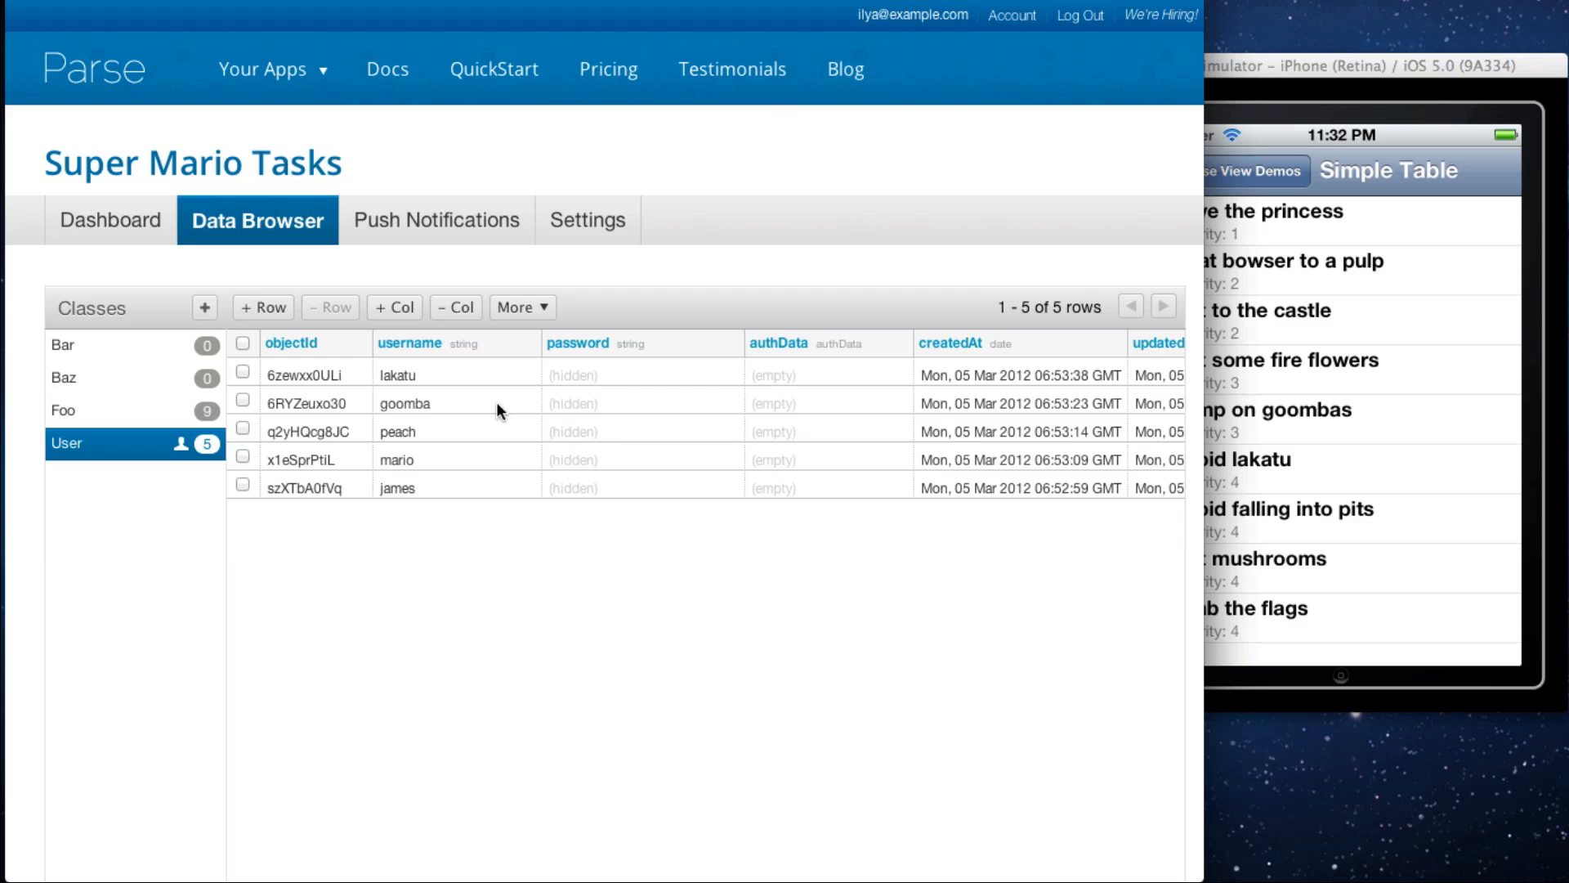
double_click(405, 402)
text(turtle)
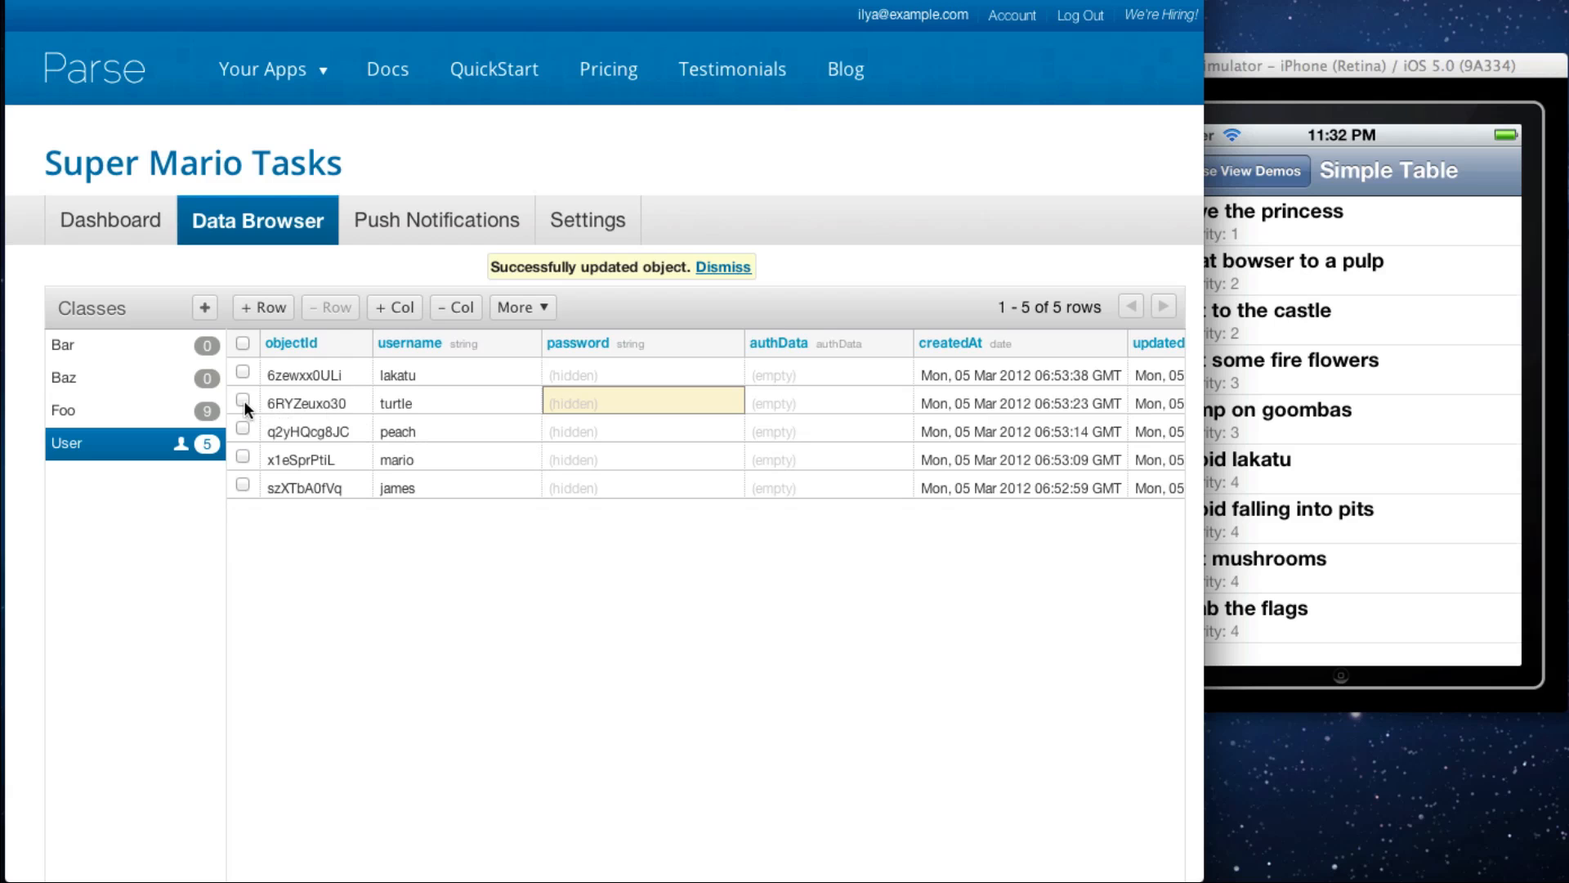
click(242, 402)
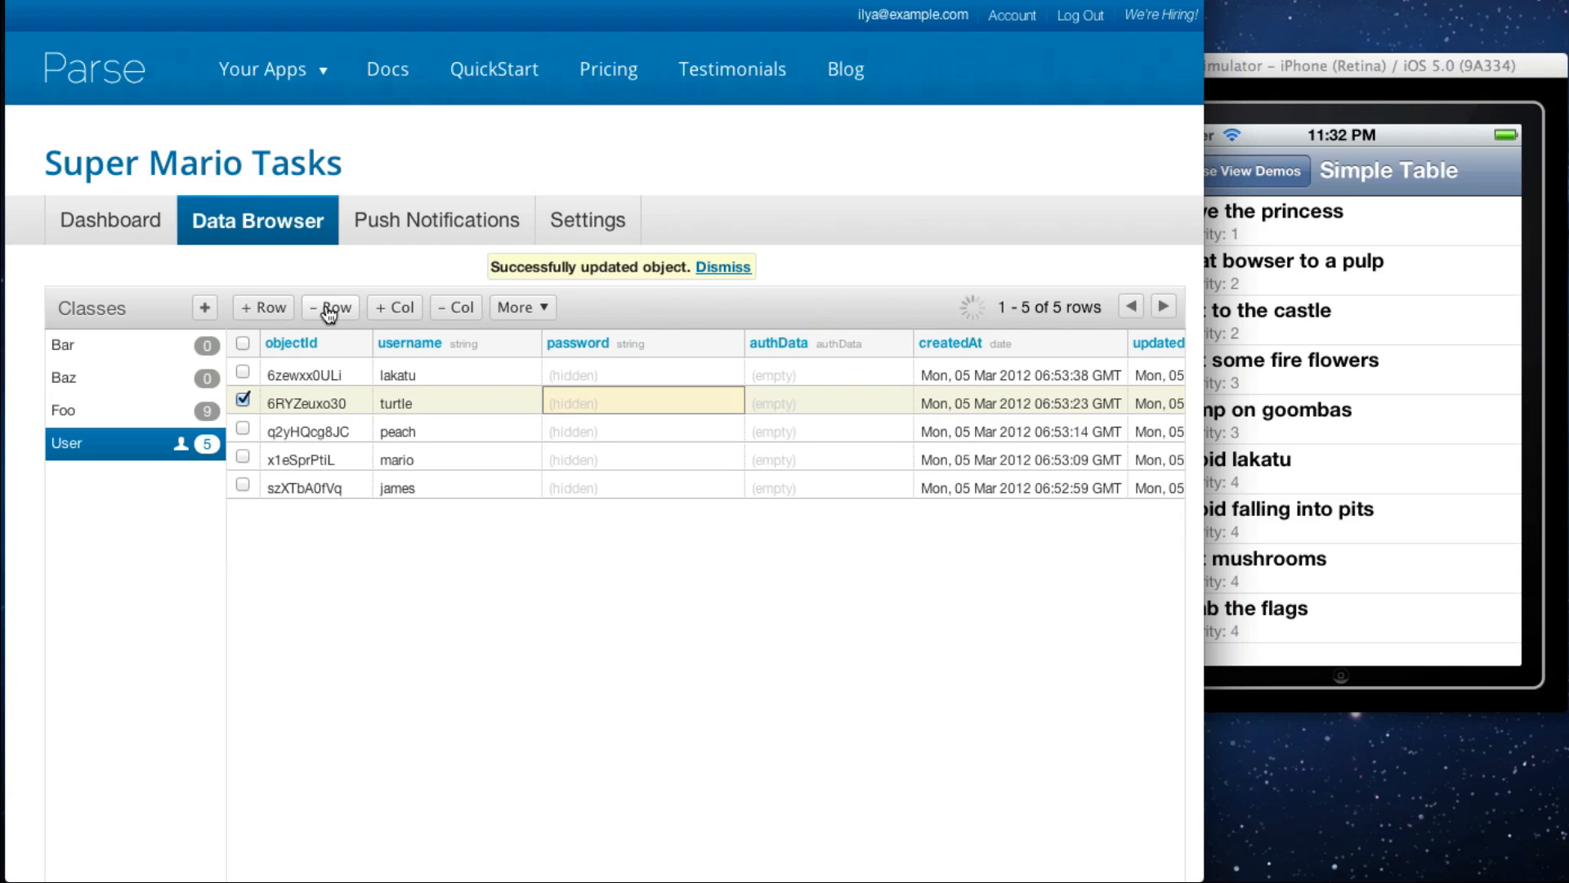
click(329, 307)
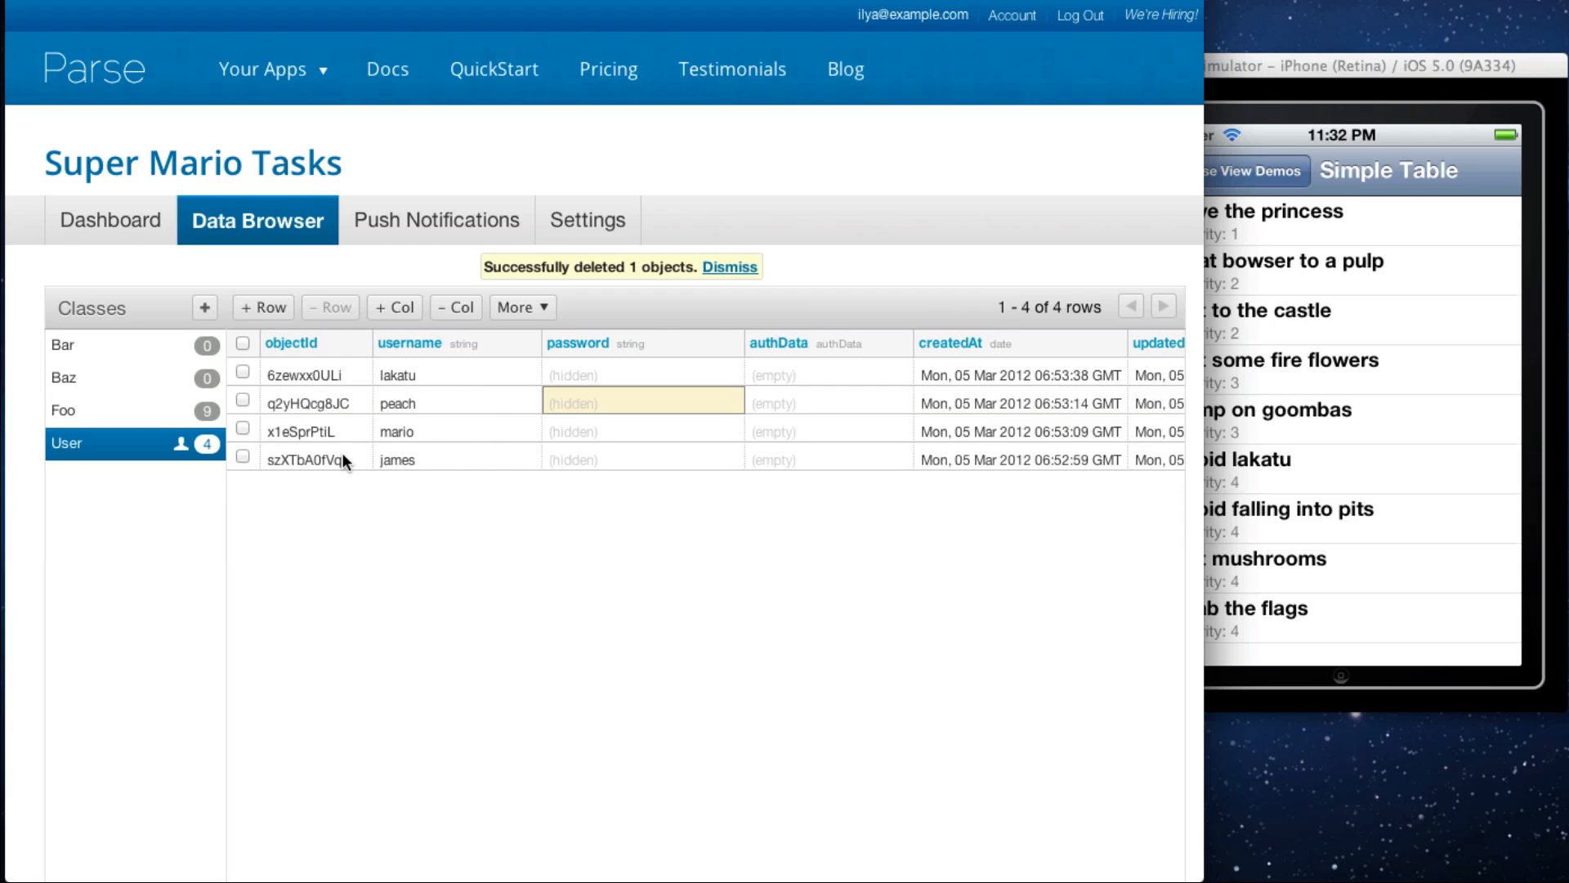
click(64, 410)
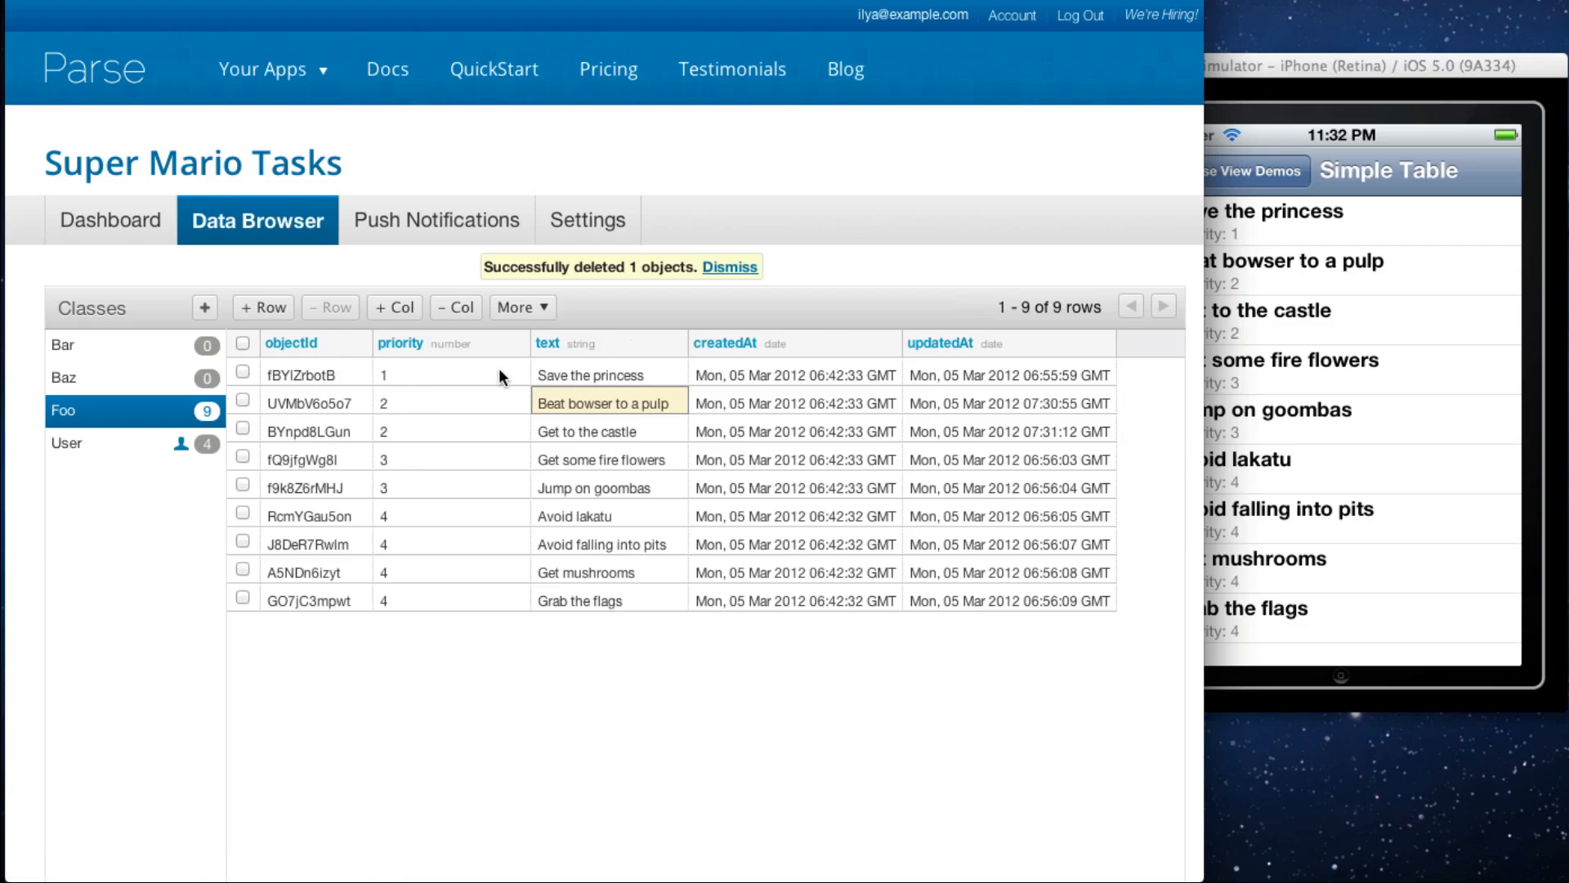
Step: In Foo's class settings, disable Find, Update, Create and Delete, saving Get-only permissions
click(729, 267)
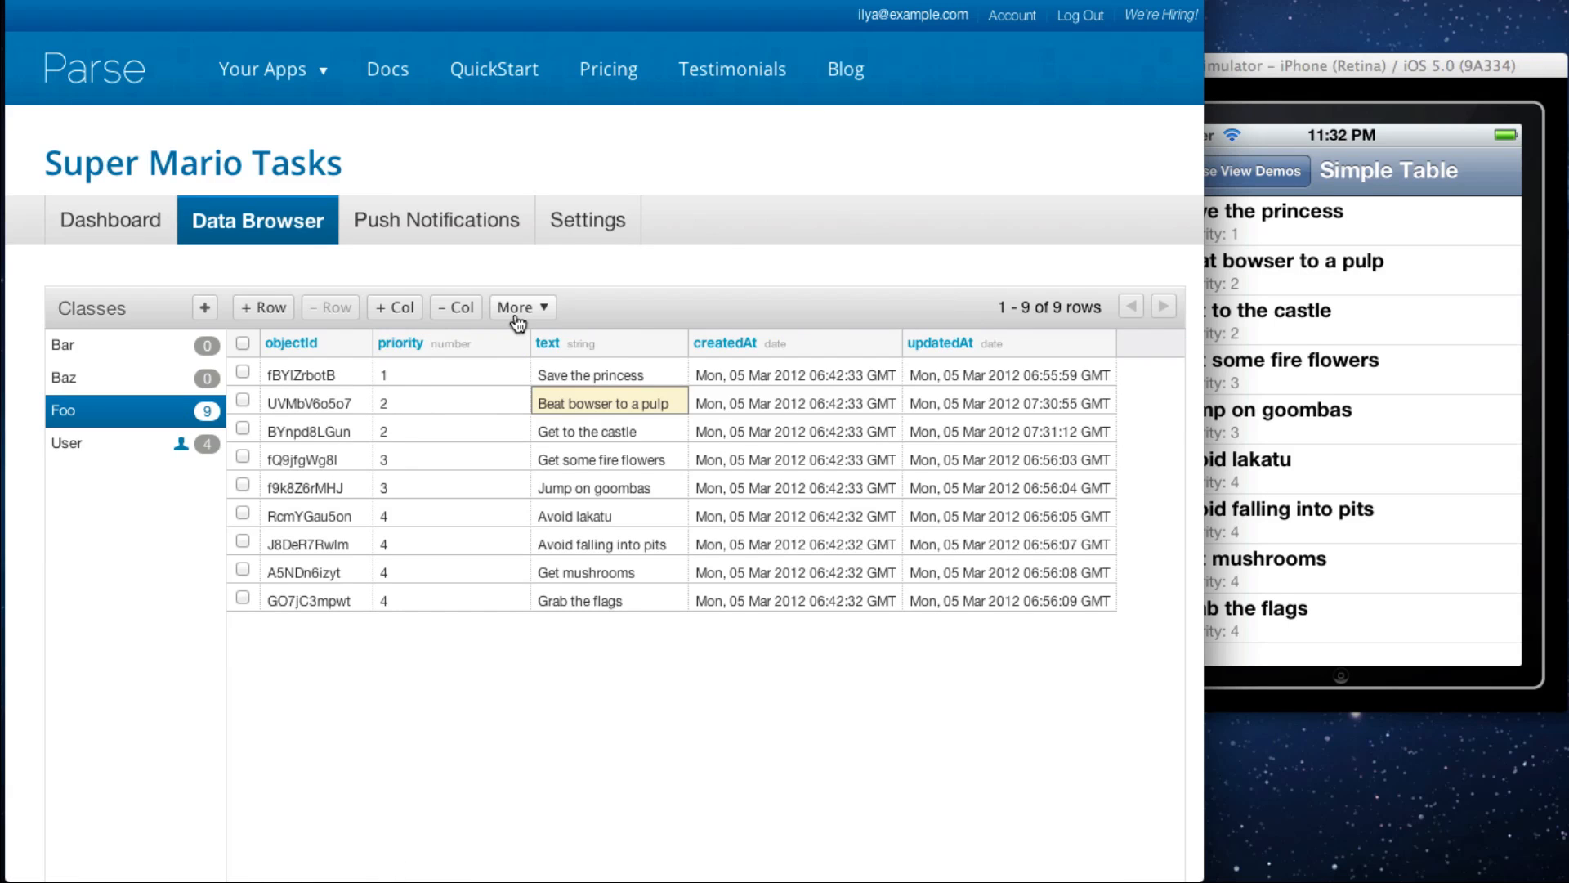
click(515, 306)
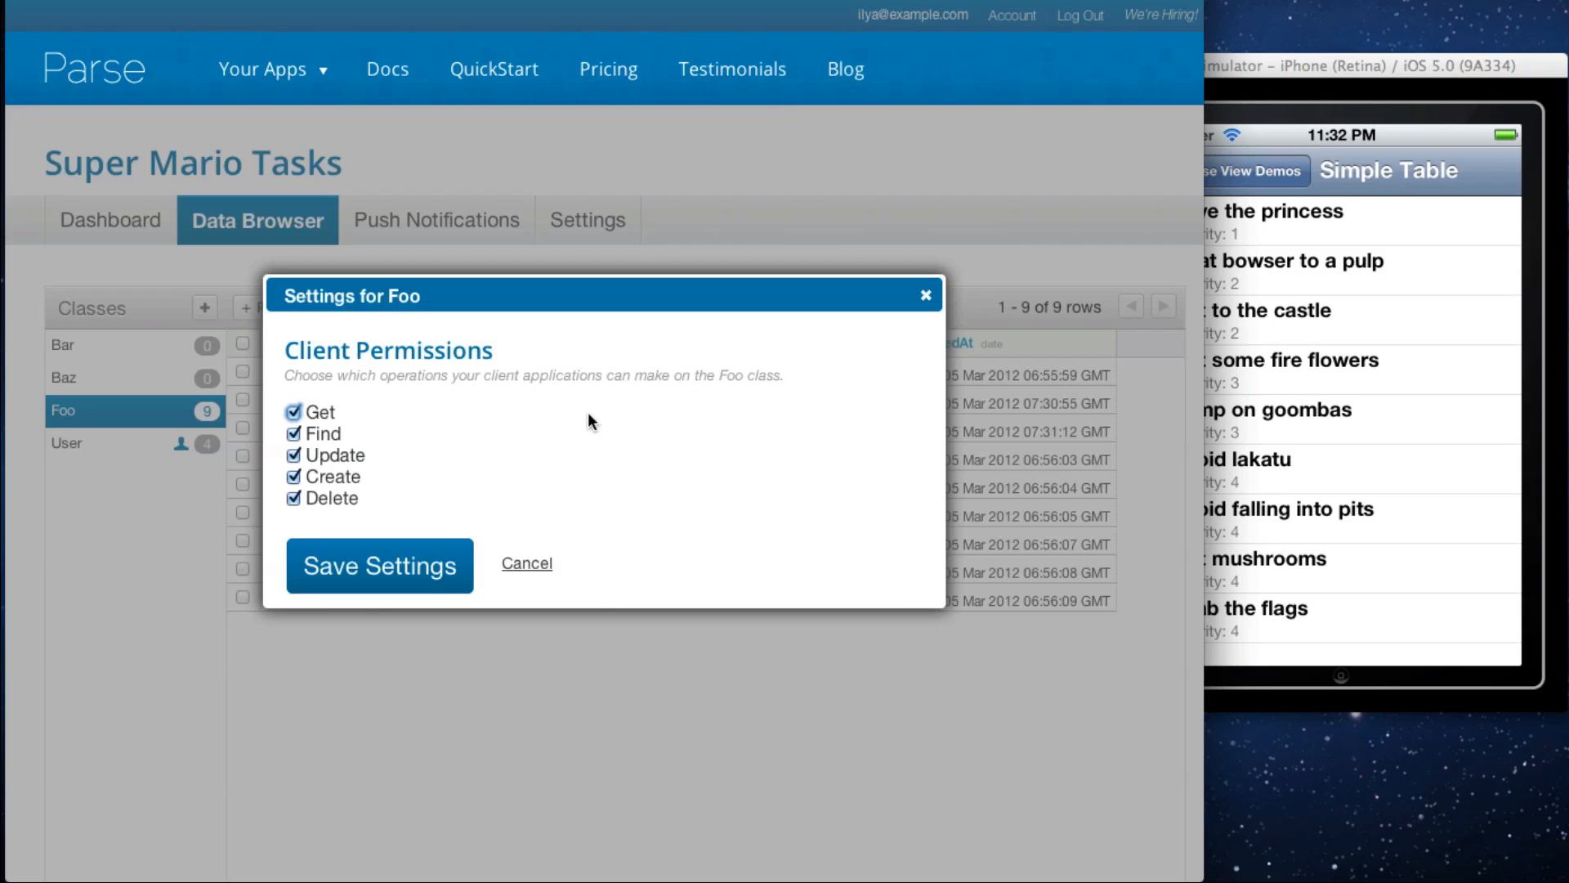
click(295, 433)
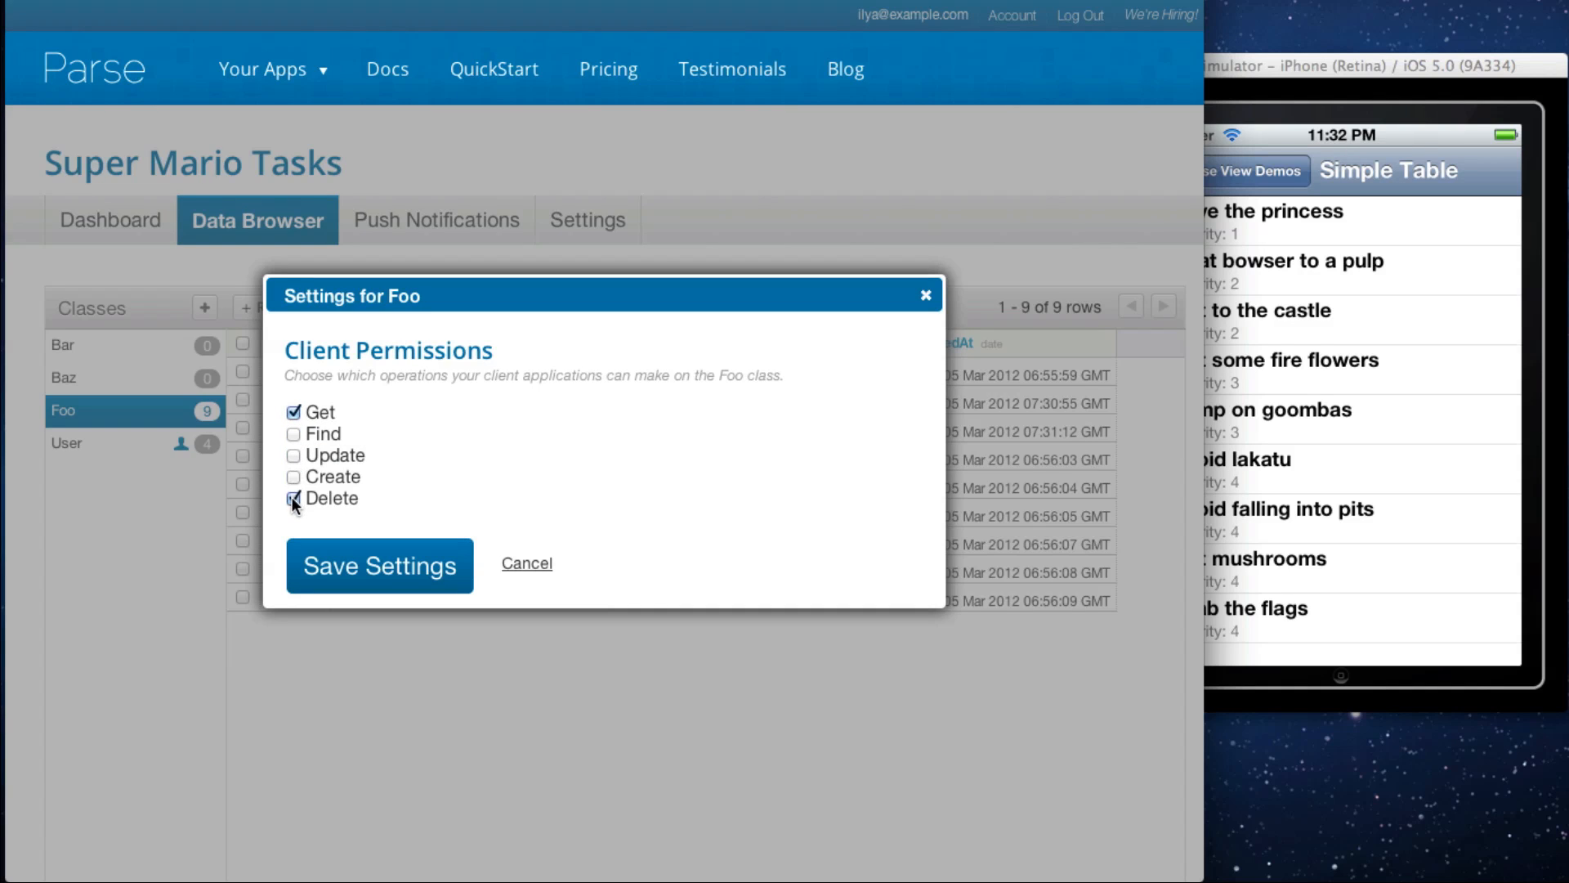
click(293, 499)
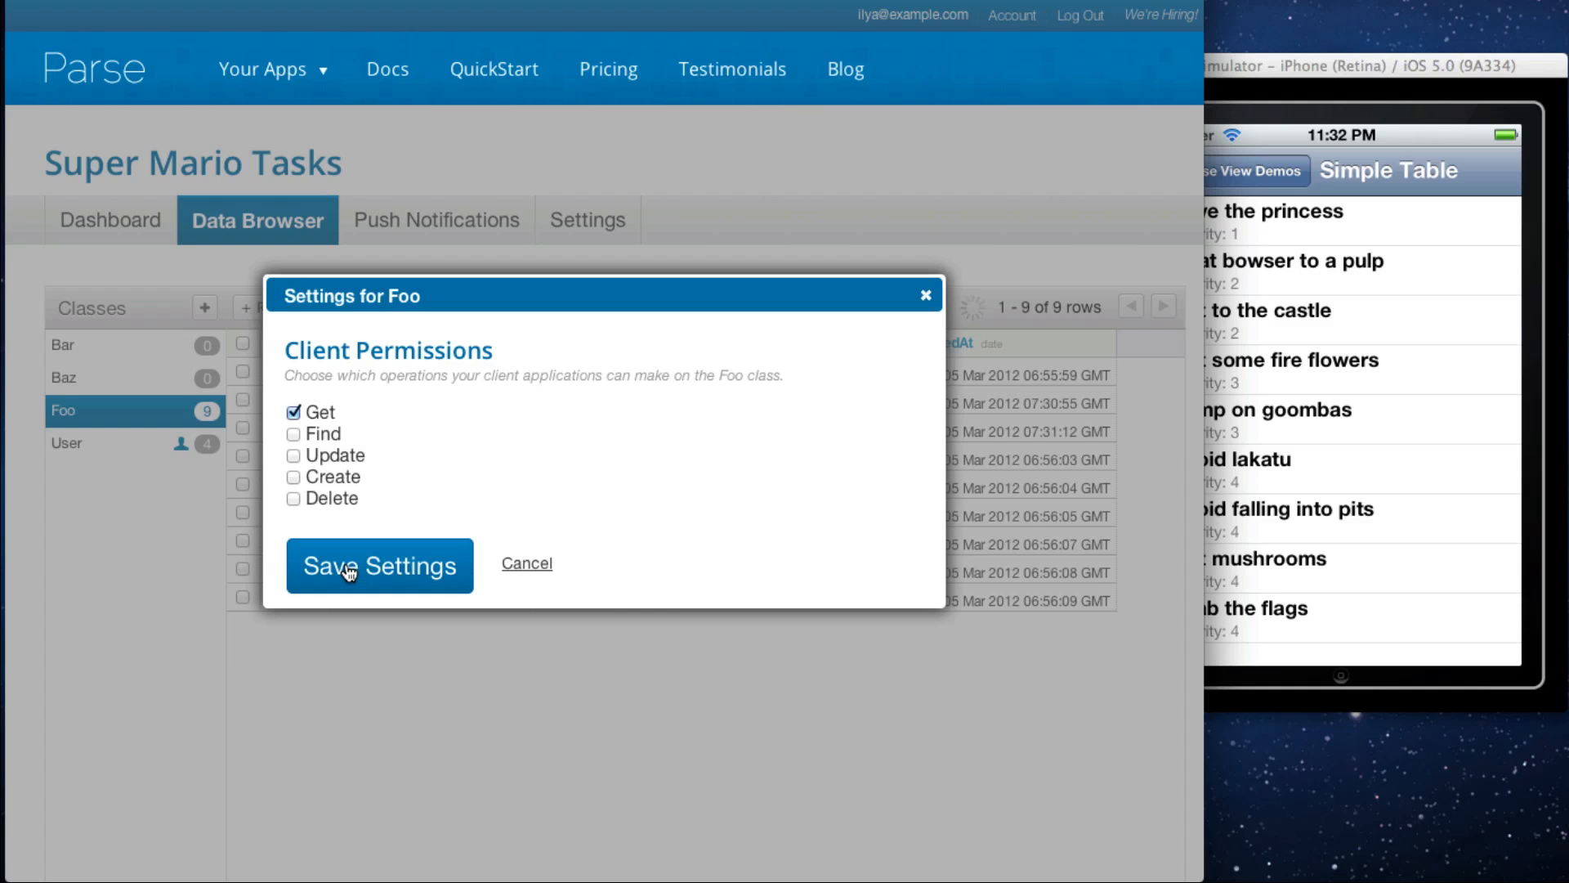
click(379, 564)
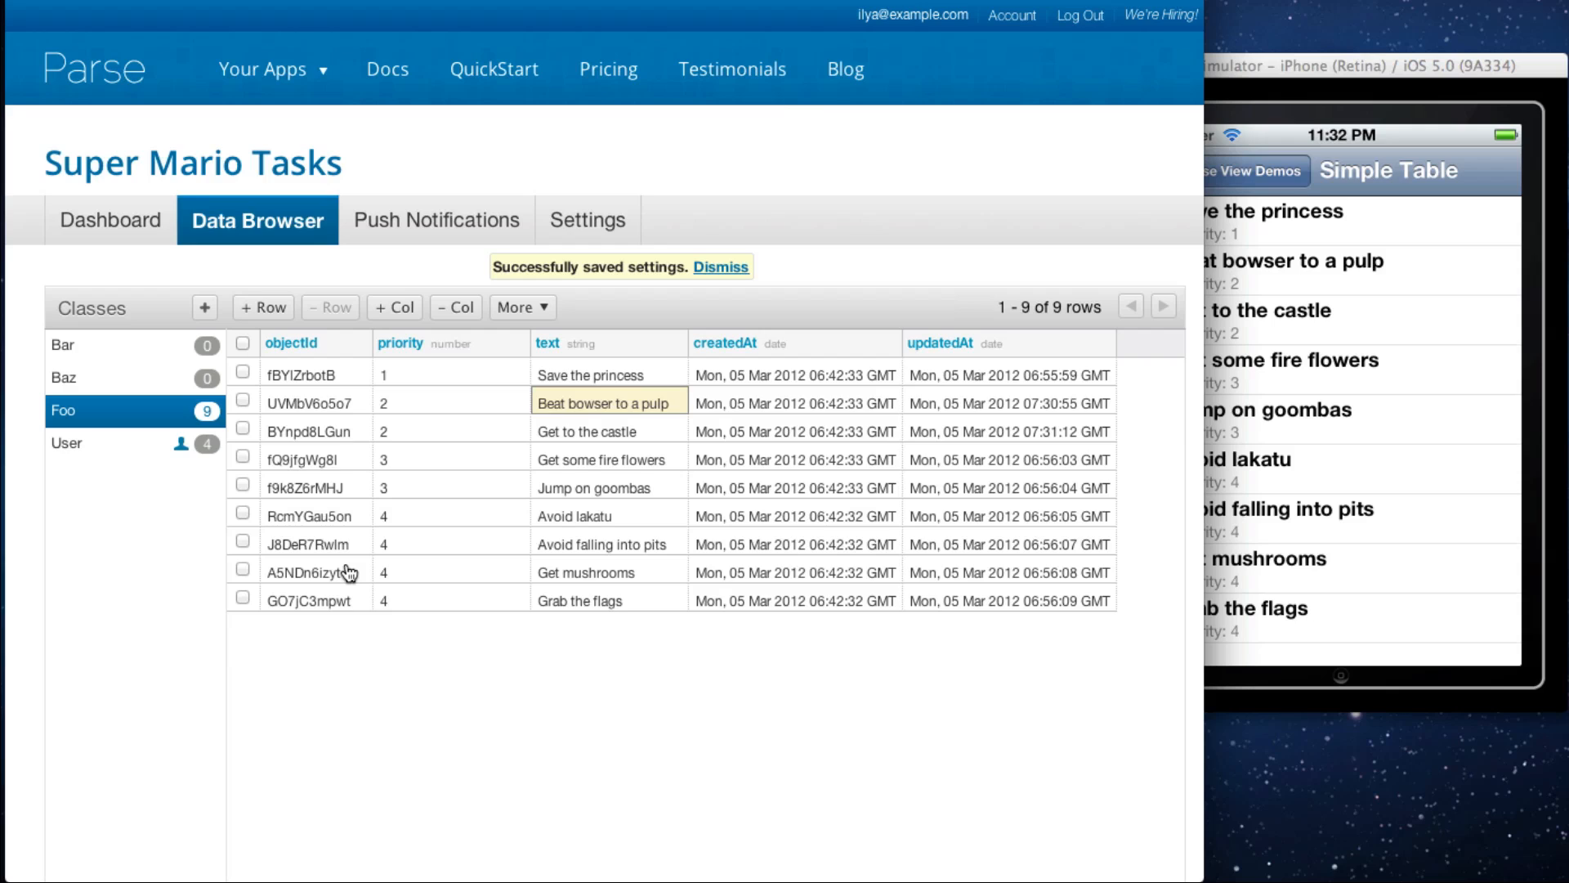
mouse_move(394, 283)
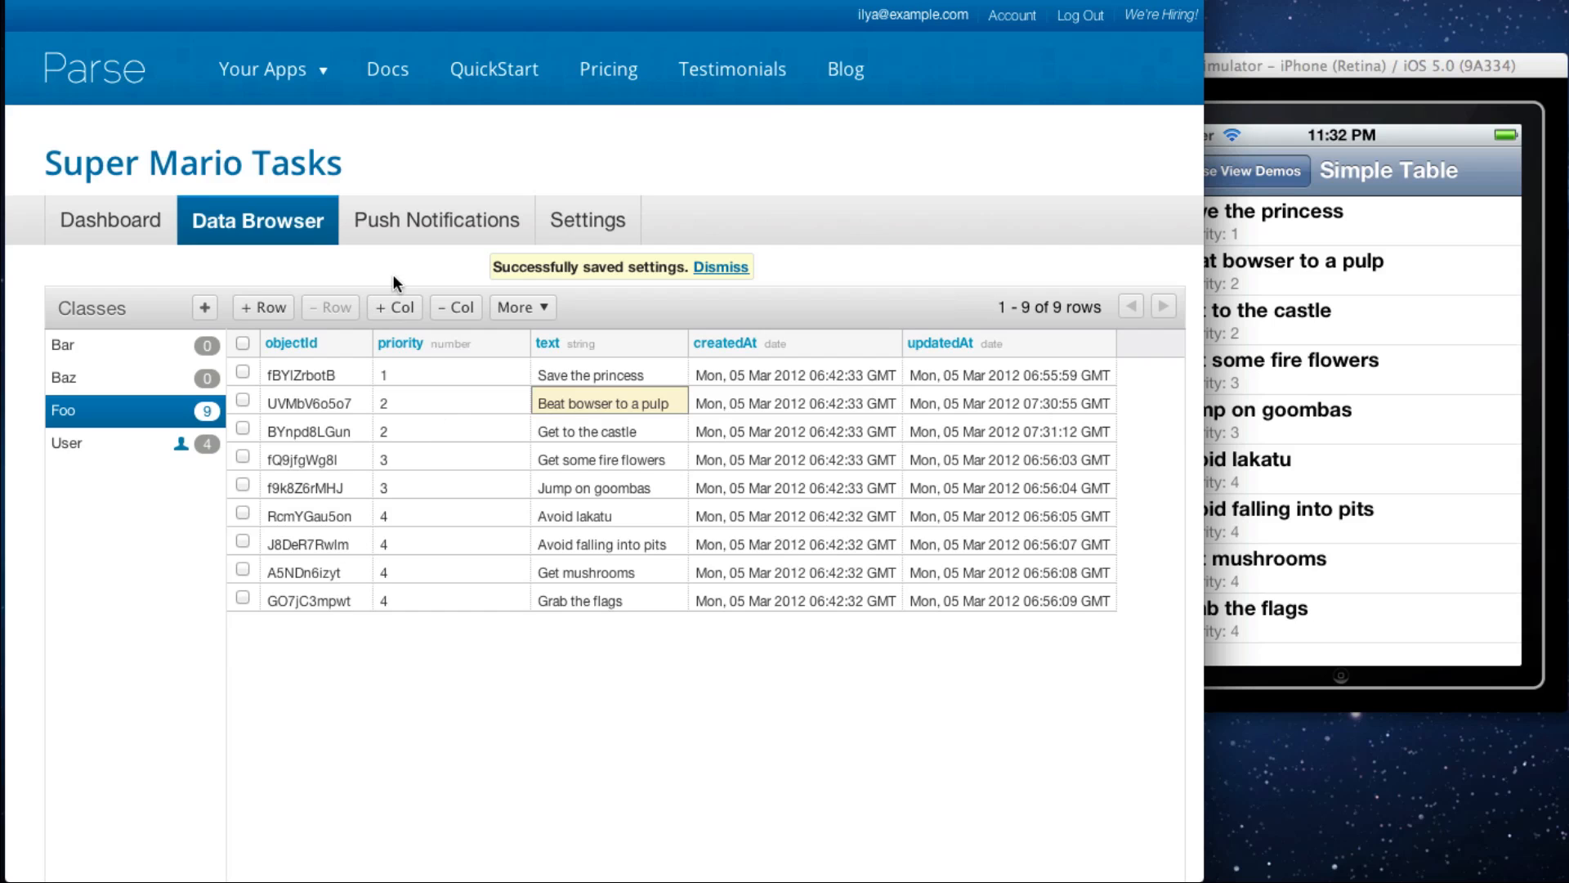
Step: Dismiss the settings-saved notice, returning to the Foo class table
click(721, 266)
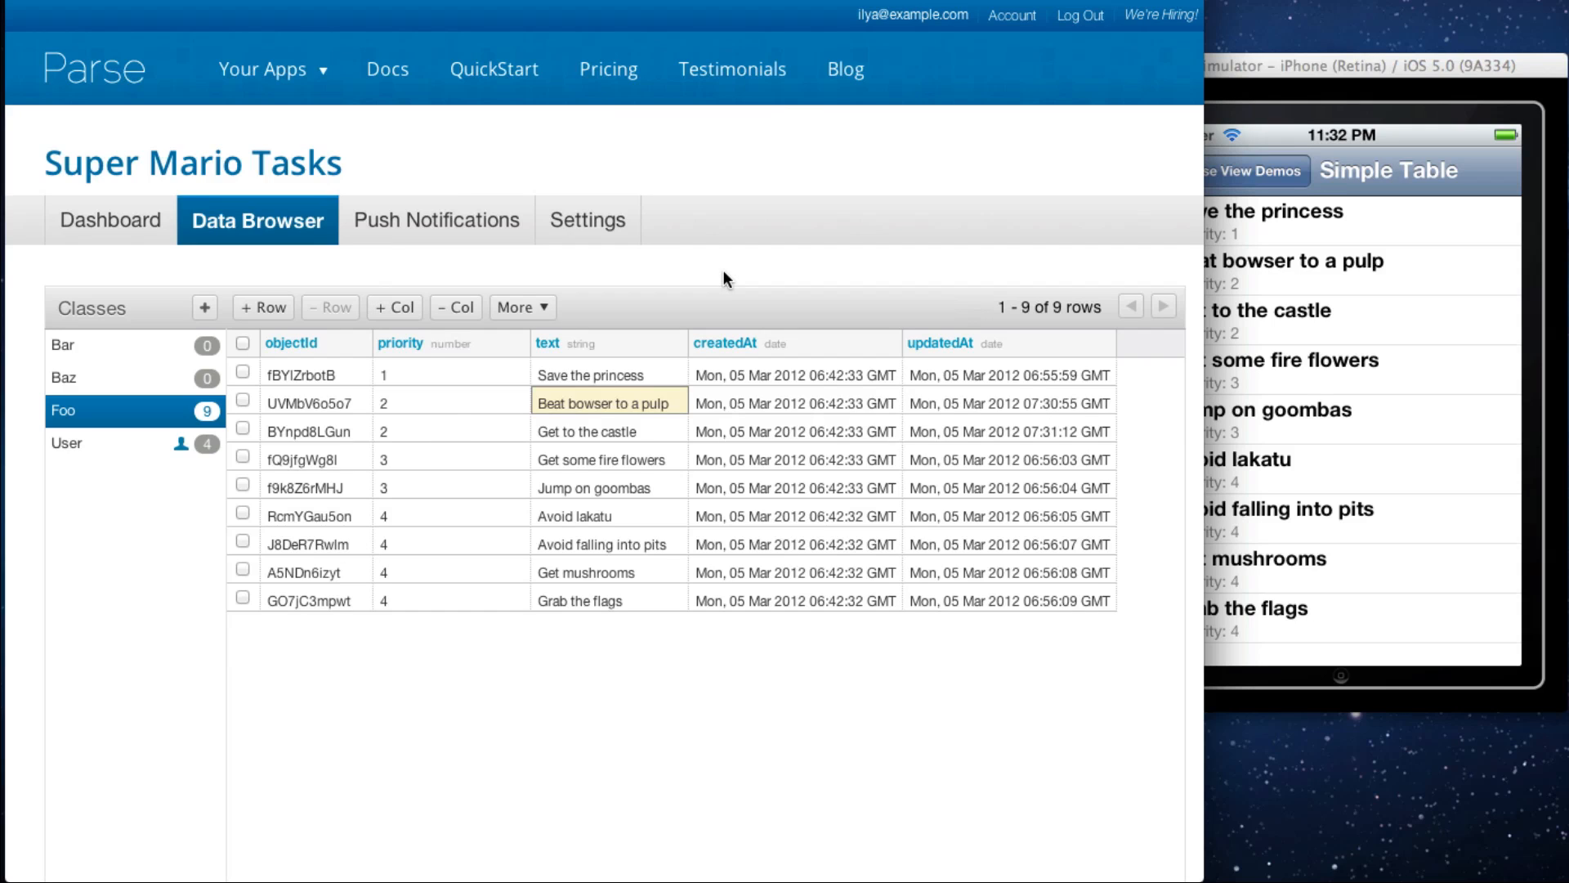